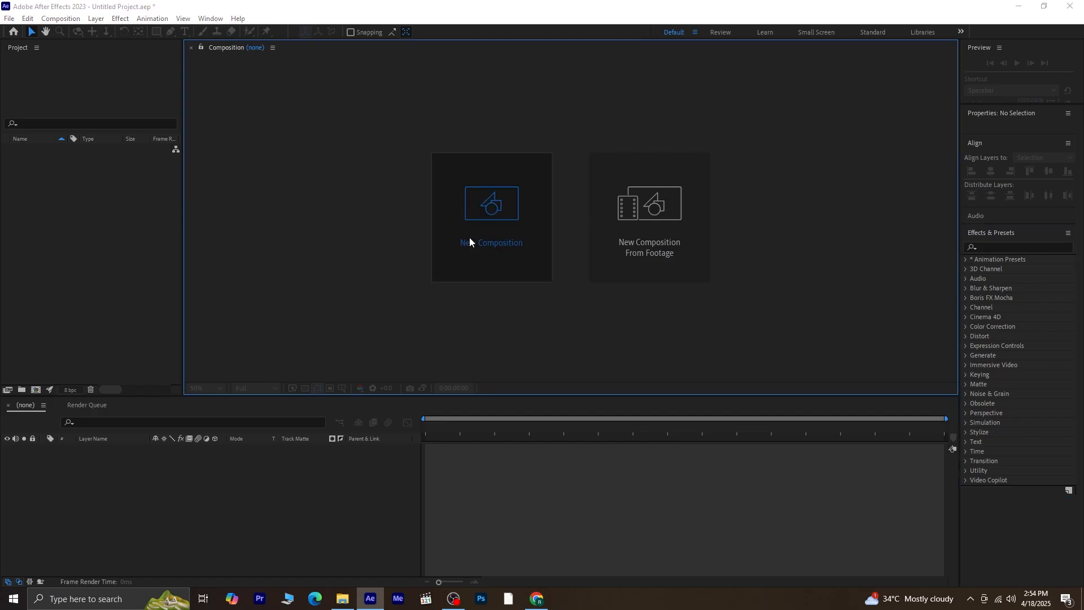
Create Comp 1 at 1920×1080, 29.97 fps, lasting 30 seconds
click(491, 203)
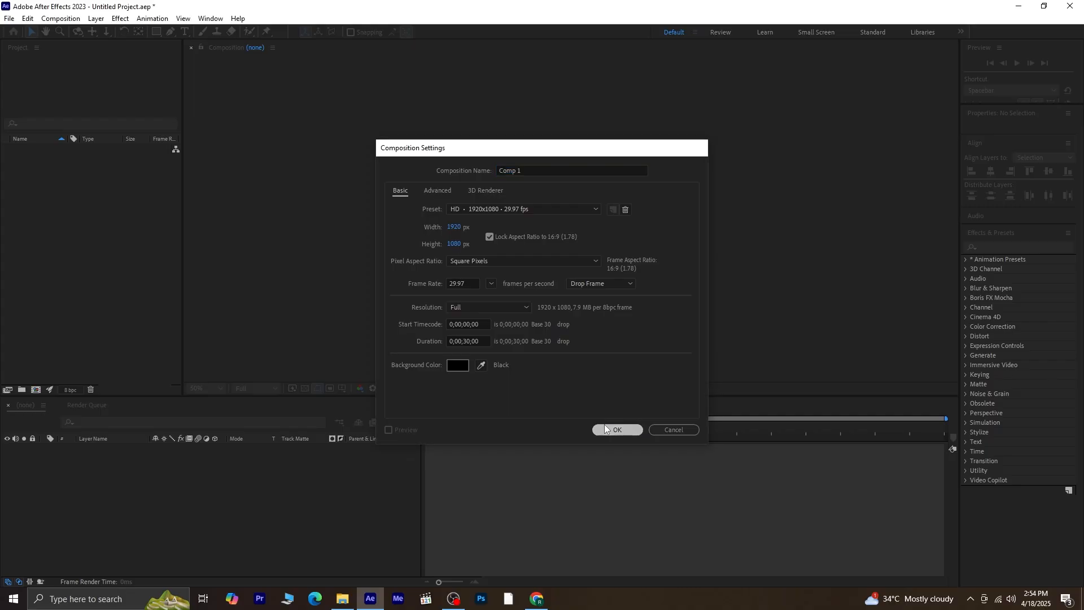
click(616, 429)
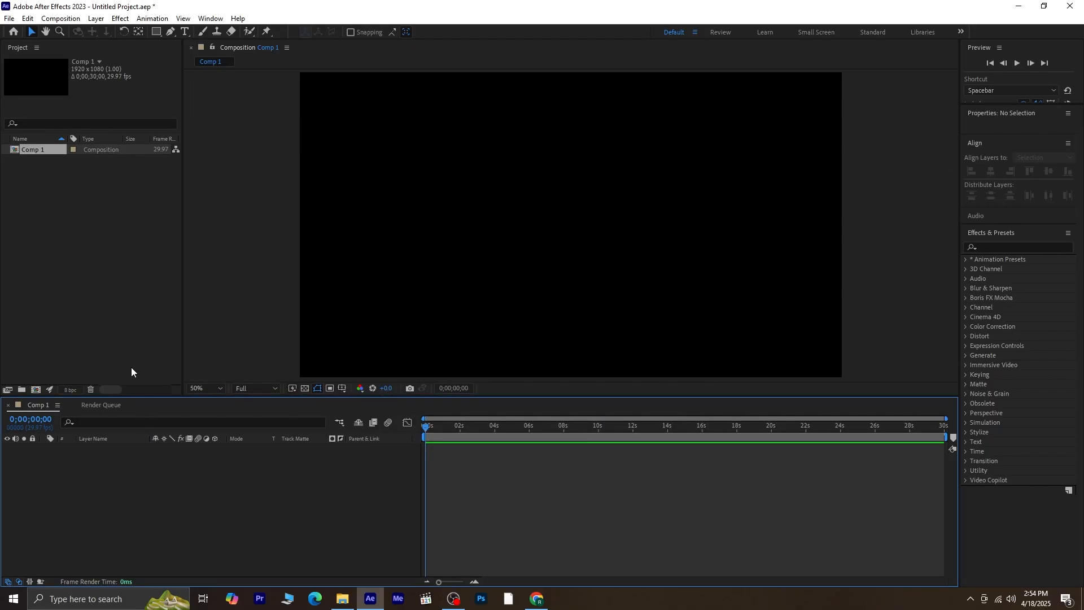
Import the Map.jpg world map through the Project panel's Import > File command
click(96, 206)
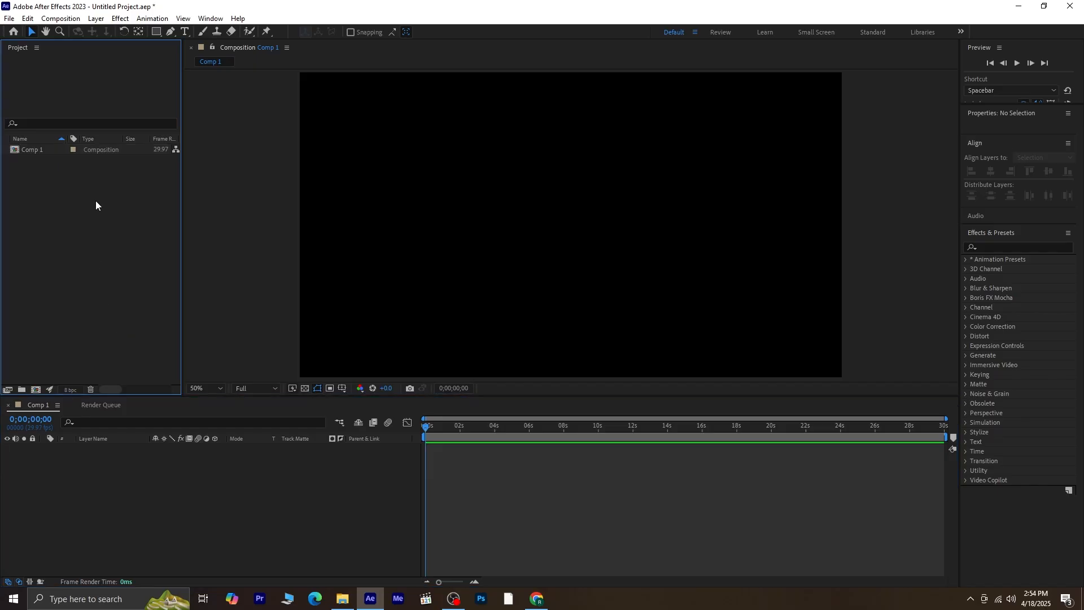
right_click(97, 204)
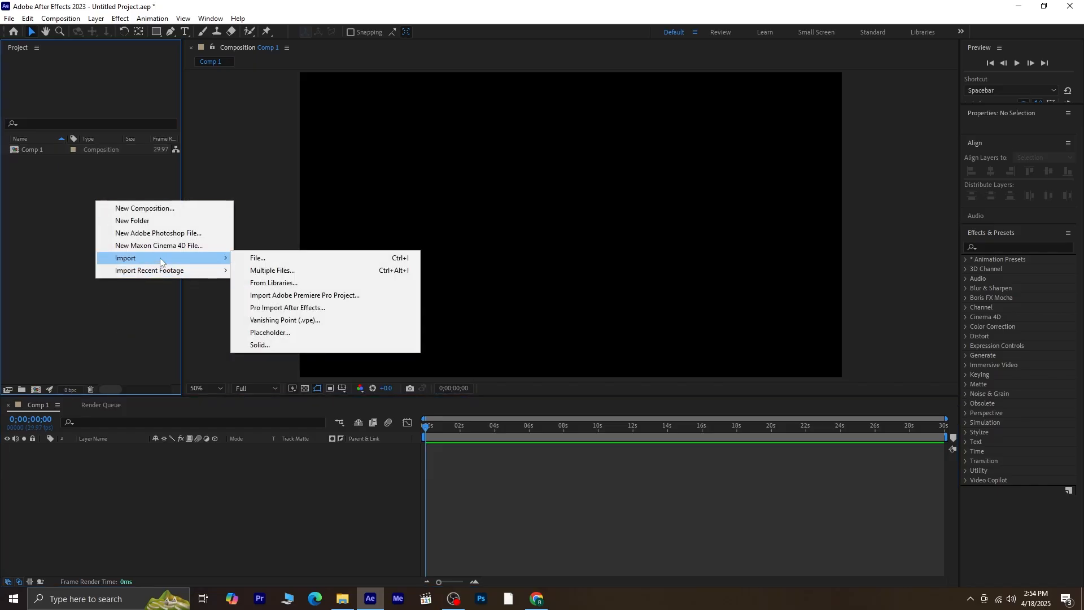
click(258, 258)
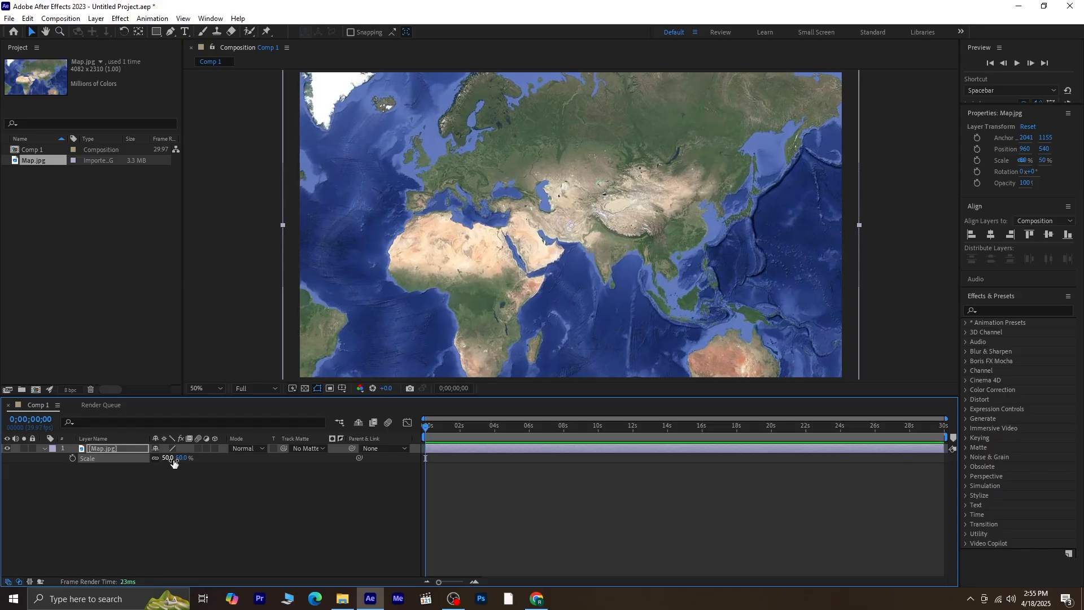
Commit the Map.jpg scale at 47%, then deselect and reselect the layer
click(183, 458)
text(47)
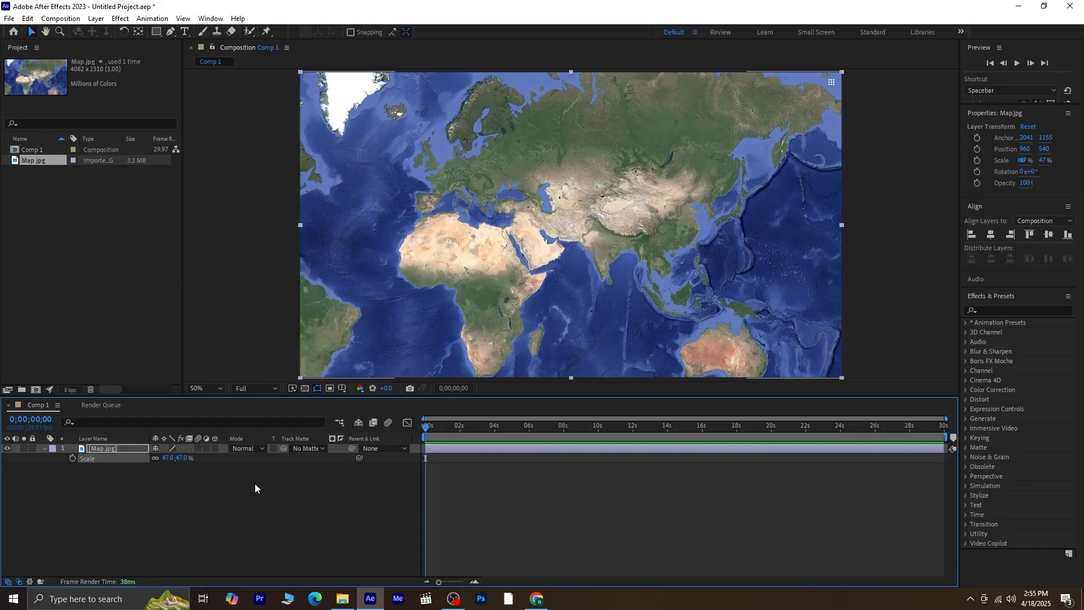
click(678, 275)
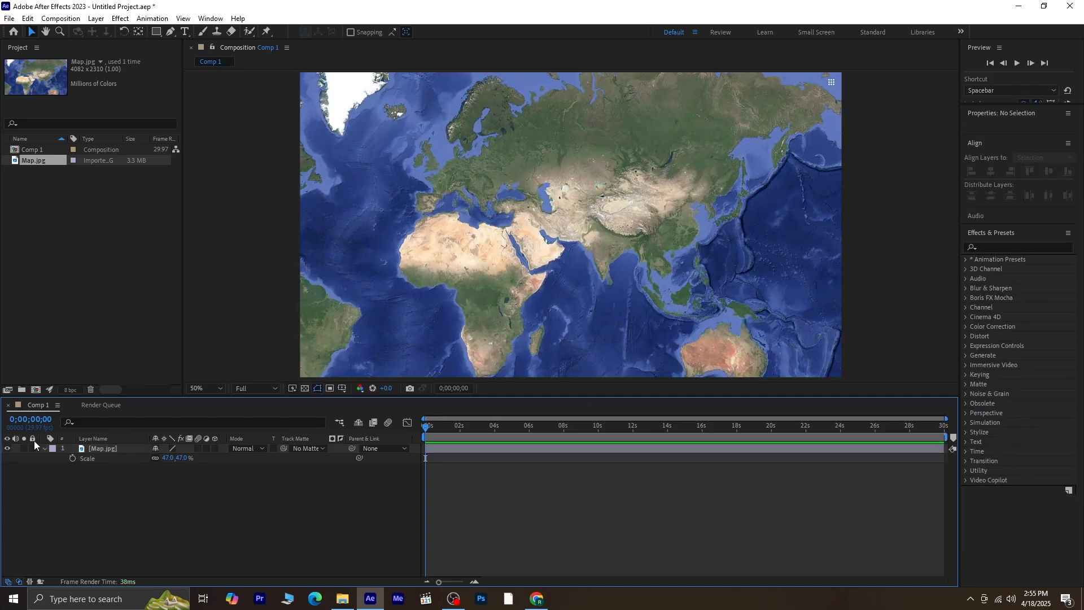
click(103, 448)
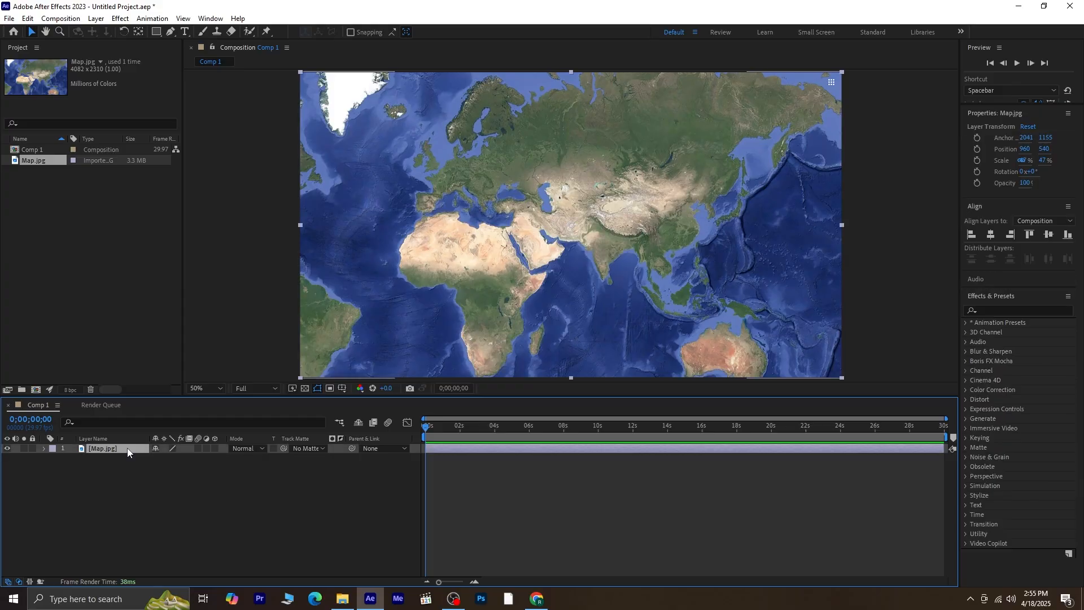
mouse_move(466, 184)
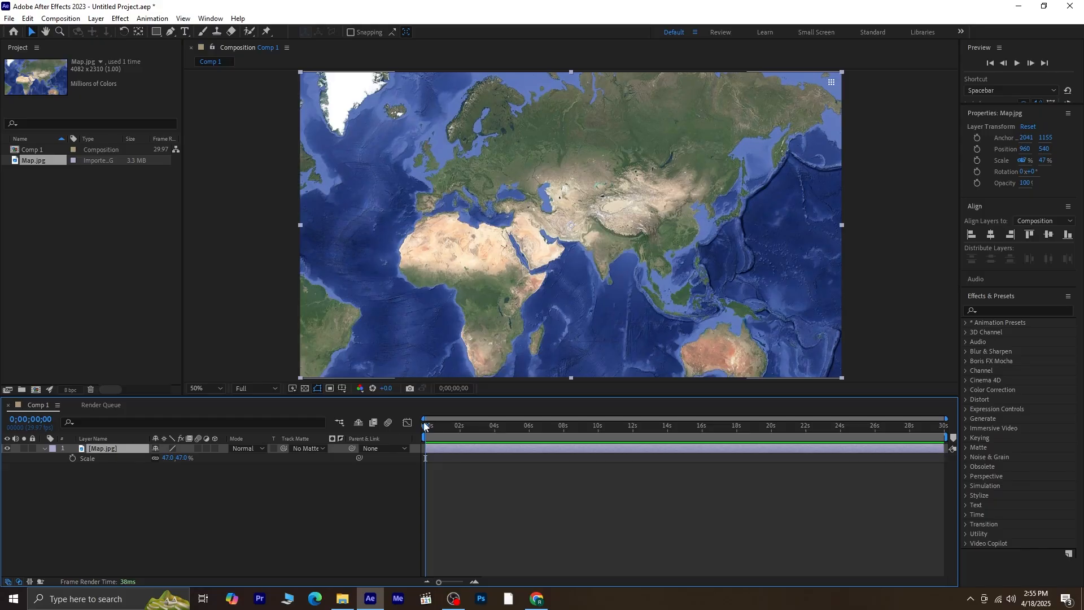
Keyframe the map zooming toward Asia from 2s to 6s, ending at 86% scale and position 758,743
click(460, 425)
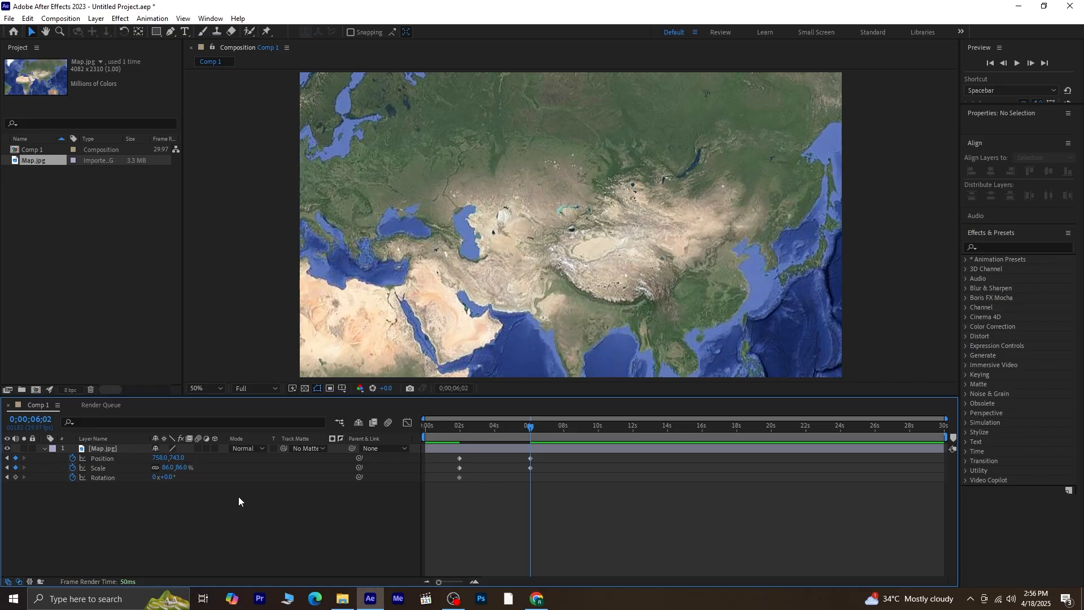
At 6;02 set the map's rotation to 11° and position to 681,659
click(102, 477)
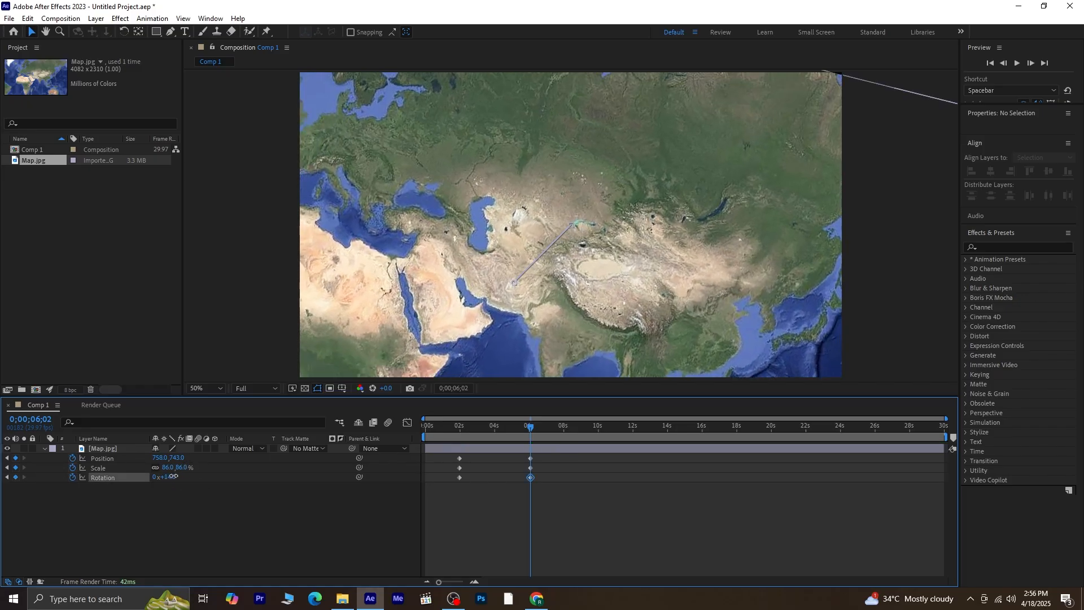
click(102, 448)
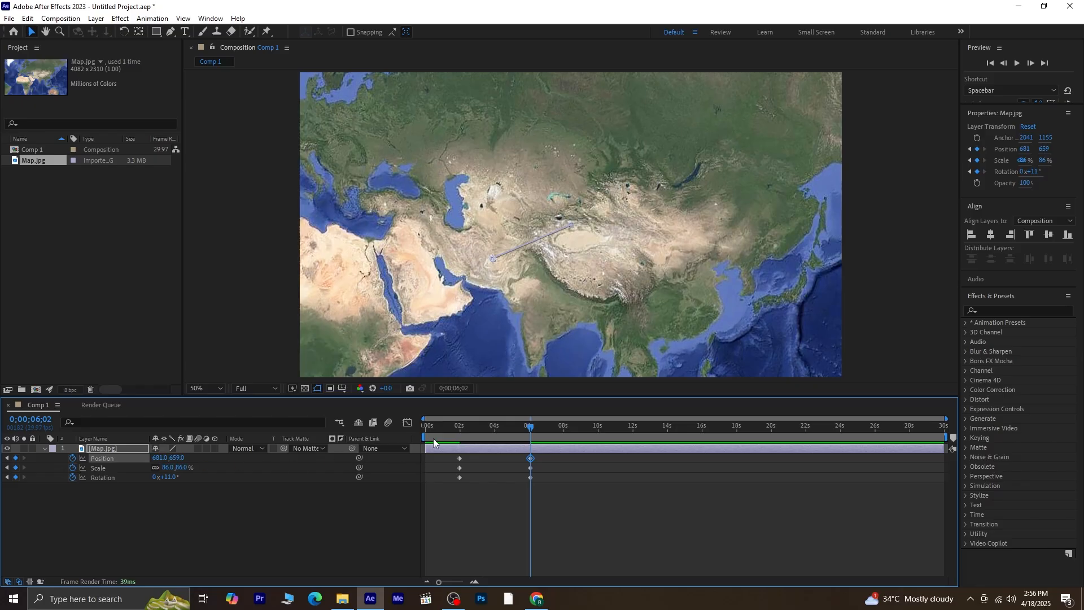
drag(530, 419, 486, 419)
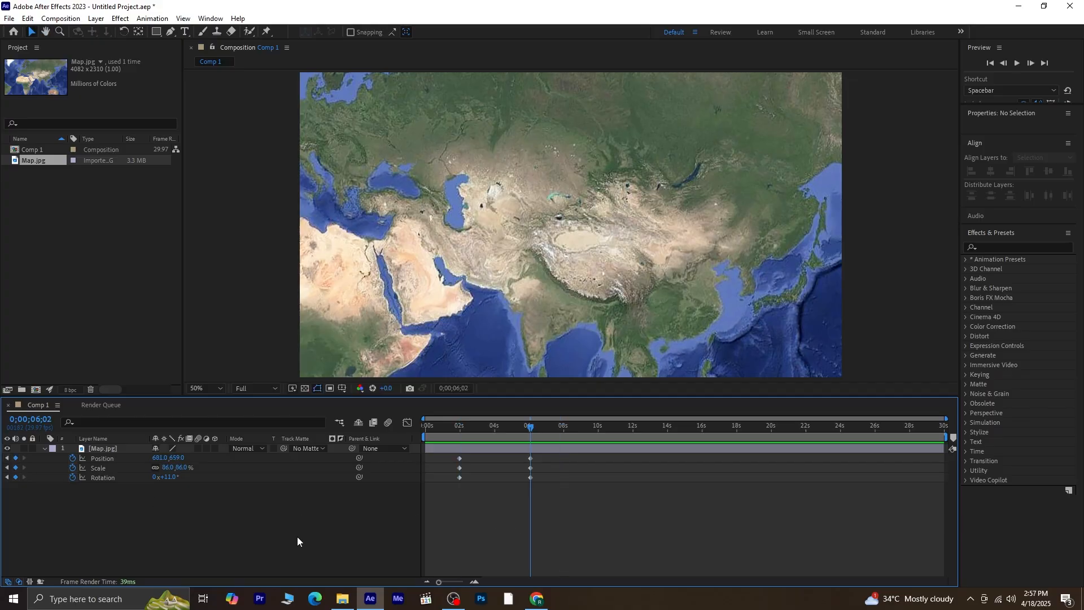
Duplicate the Map.jpg layer with Ctrl+D
click(22, 448)
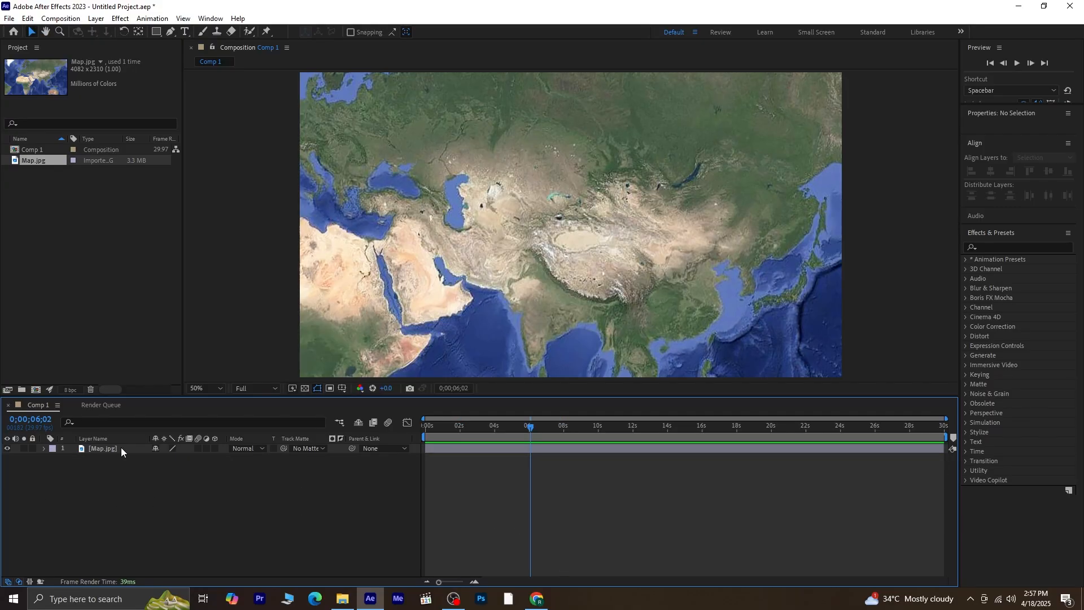
click(102, 447)
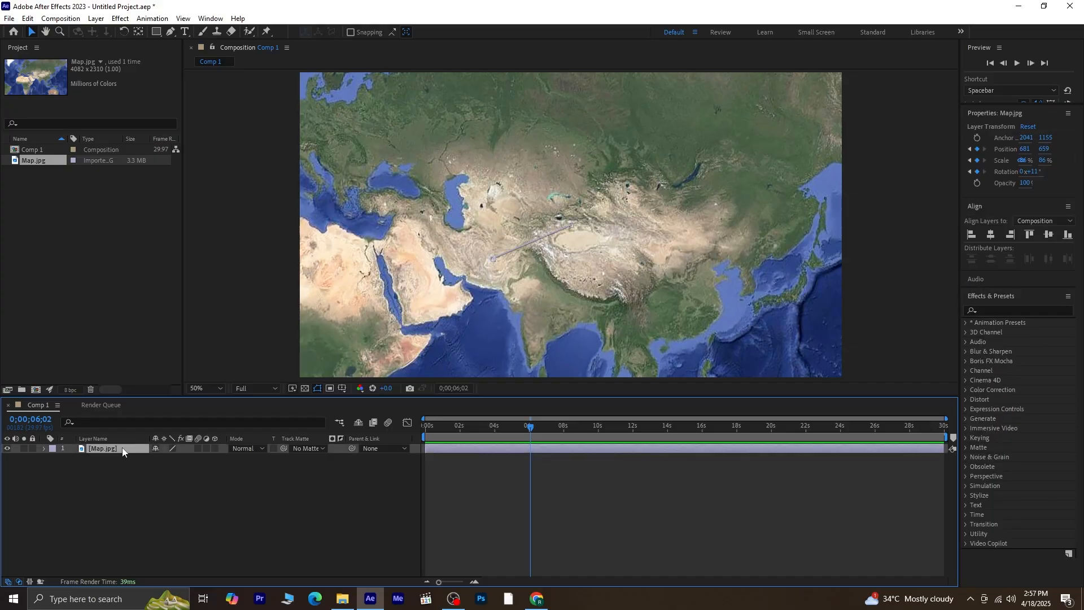
key(ctrl+d)
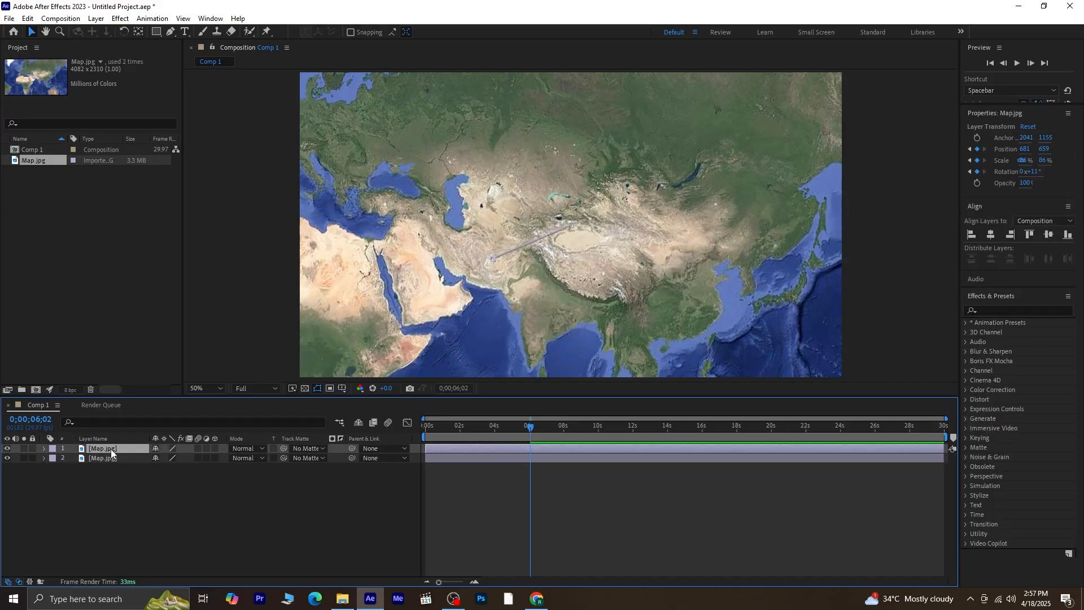
Apply Lumetri Color to the lower map copy and lower its exposure to −2.8
click(104, 458)
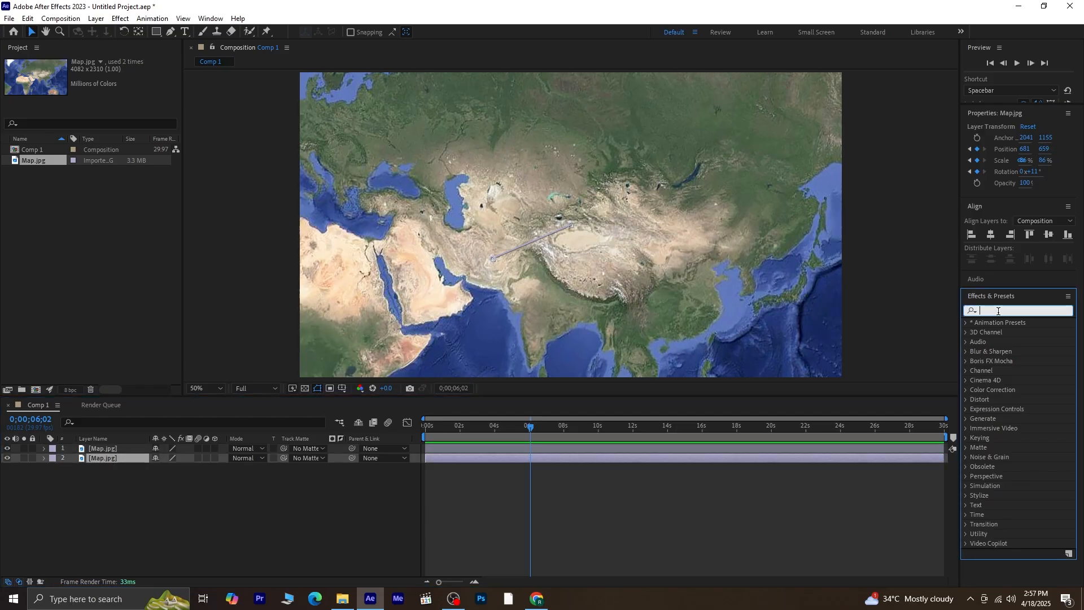
text(lumetri)
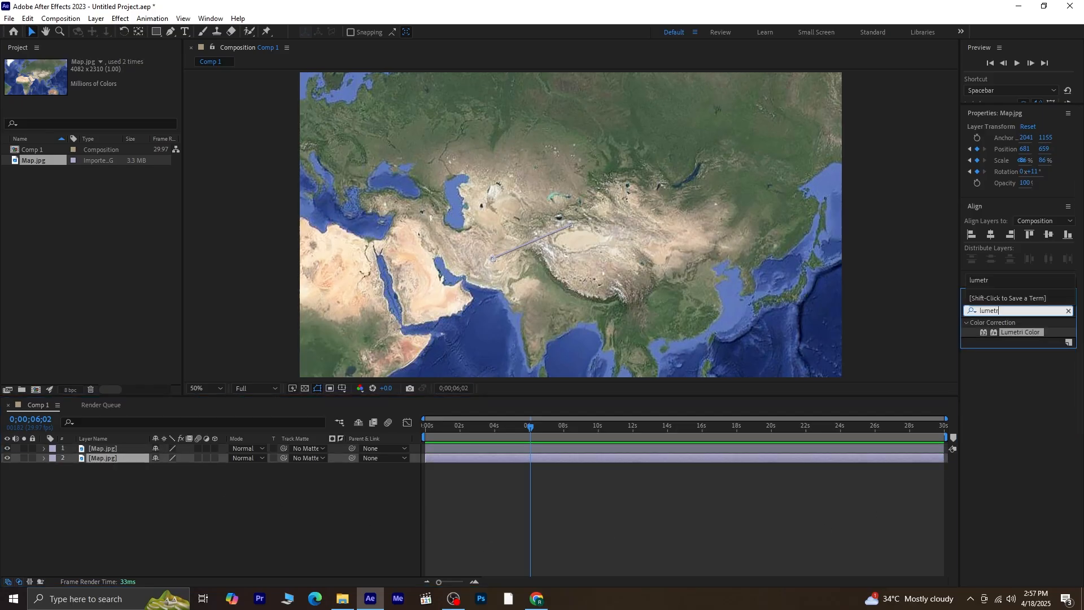
double_click(1020, 332)
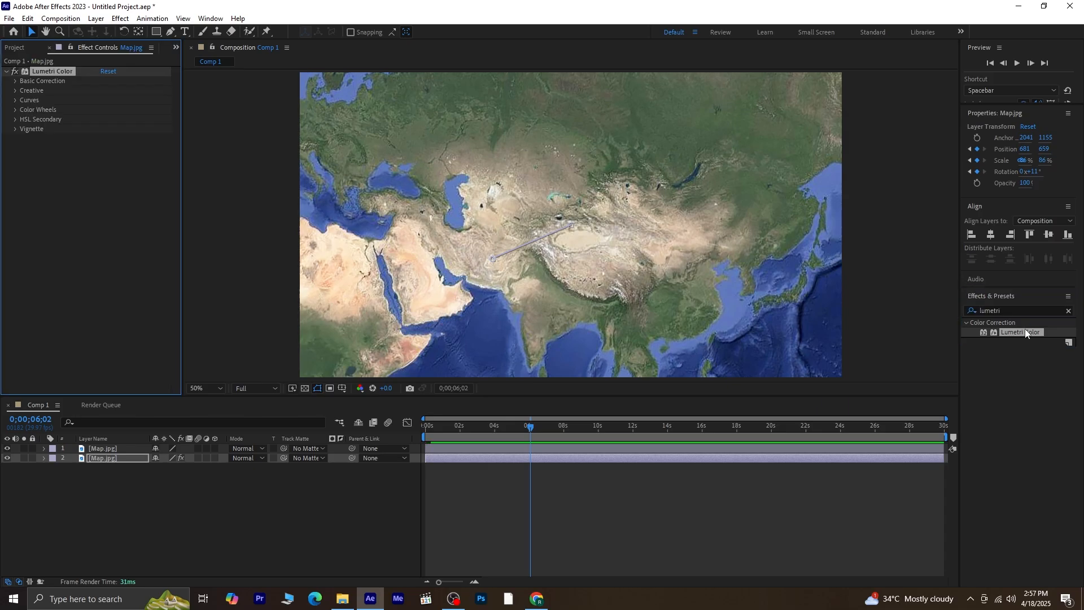
click(15, 80)
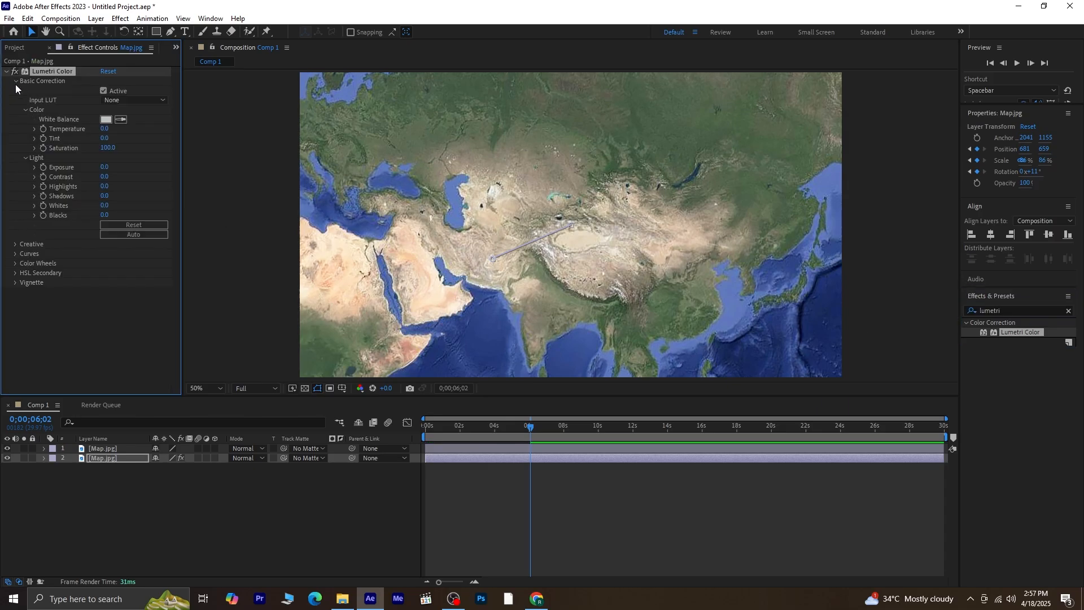
drag(105, 166, 106, 167)
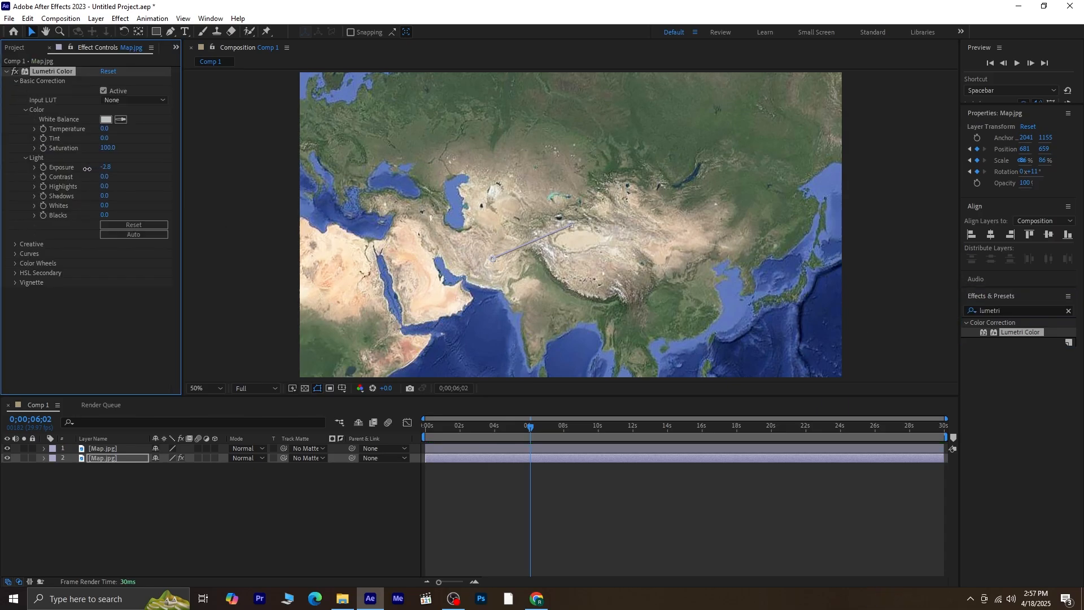
drag(107, 167, 96, 167)
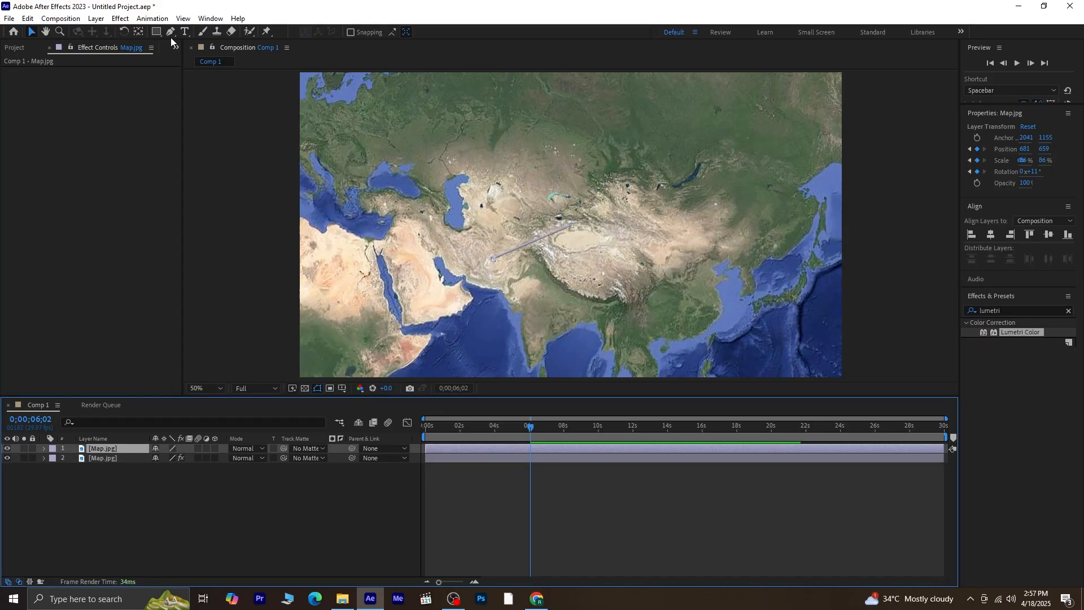
Trace a Pen-tool mask along the country border on the top Map.jpg layer
click(169, 32)
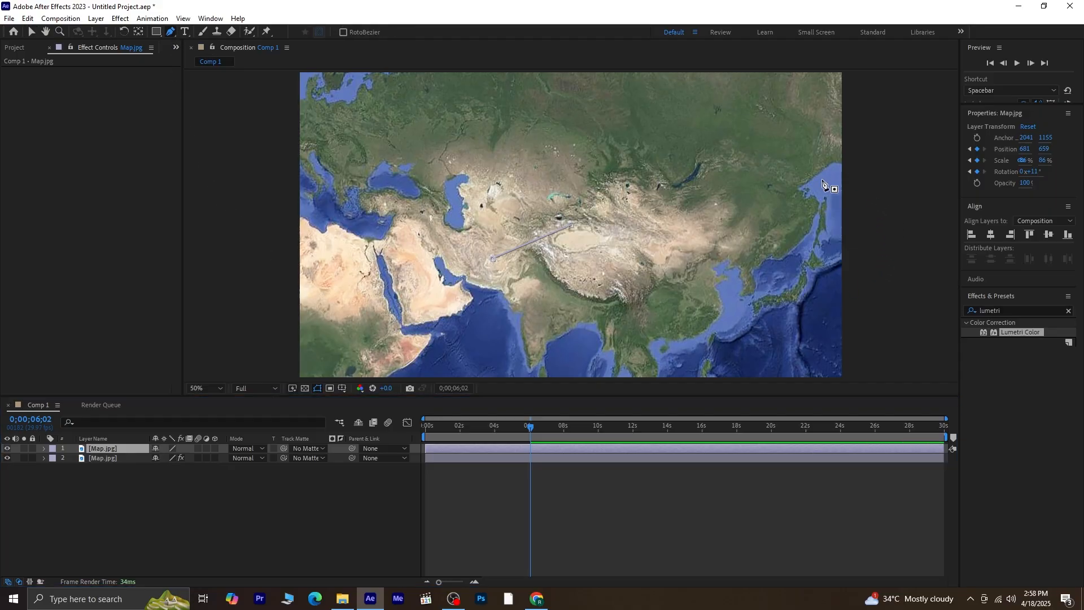
mouse_move(802, 194)
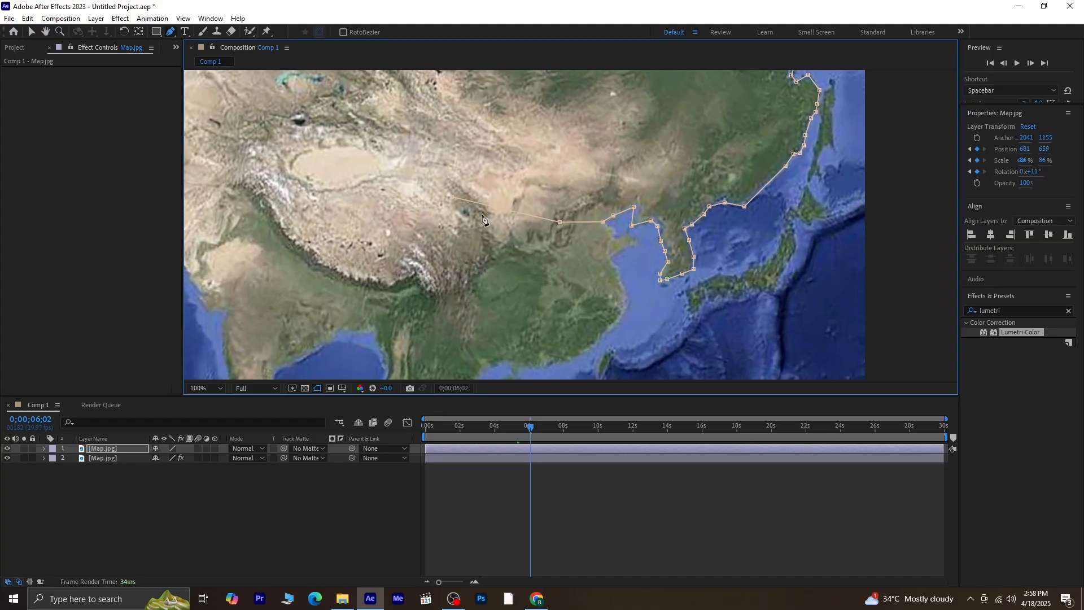
click(201, 388)
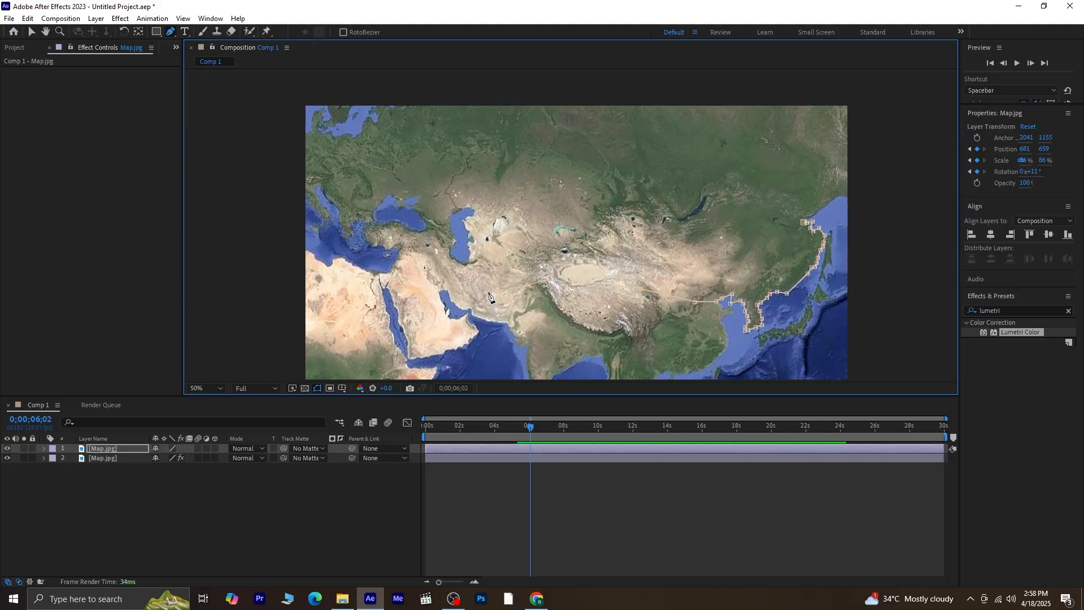
mouse_move(391, 253)
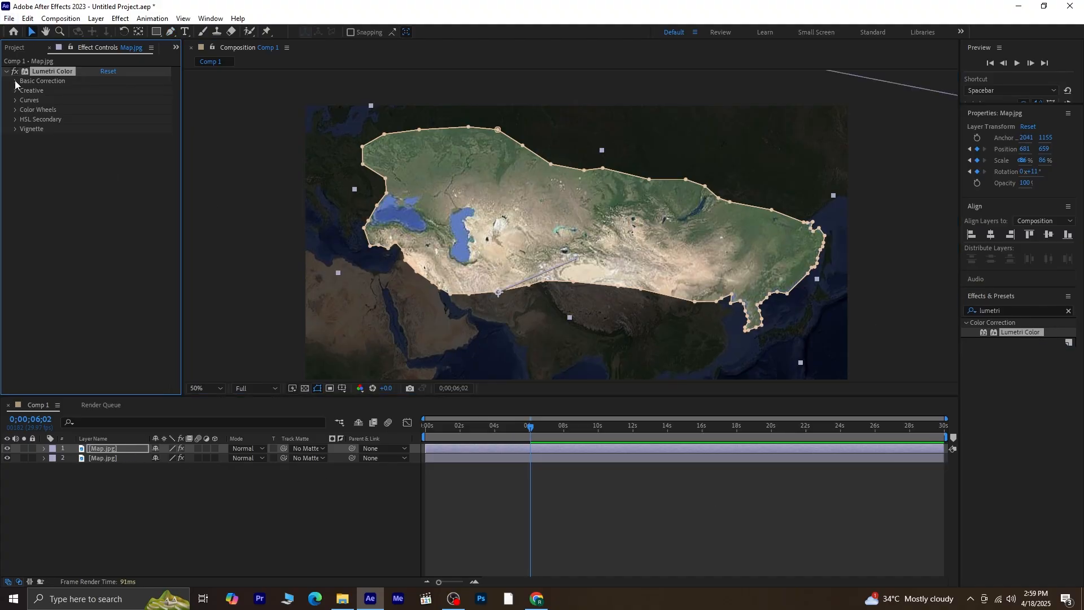
Raise the masked map's Lumetri contrast to 33 and search the timeline for mask properties
click(15, 80)
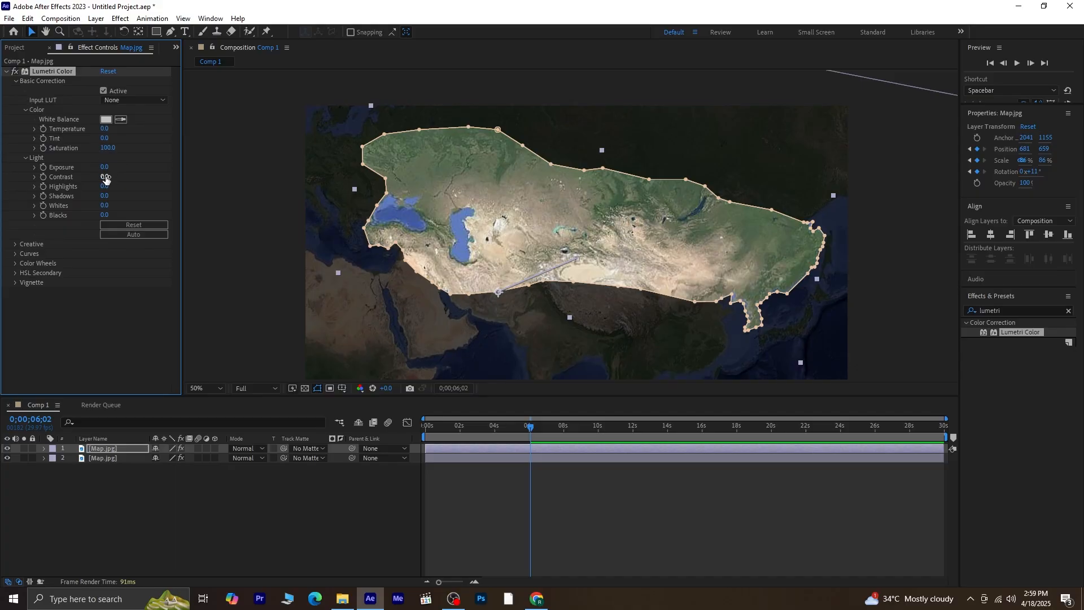
drag(105, 177, 129, 185)
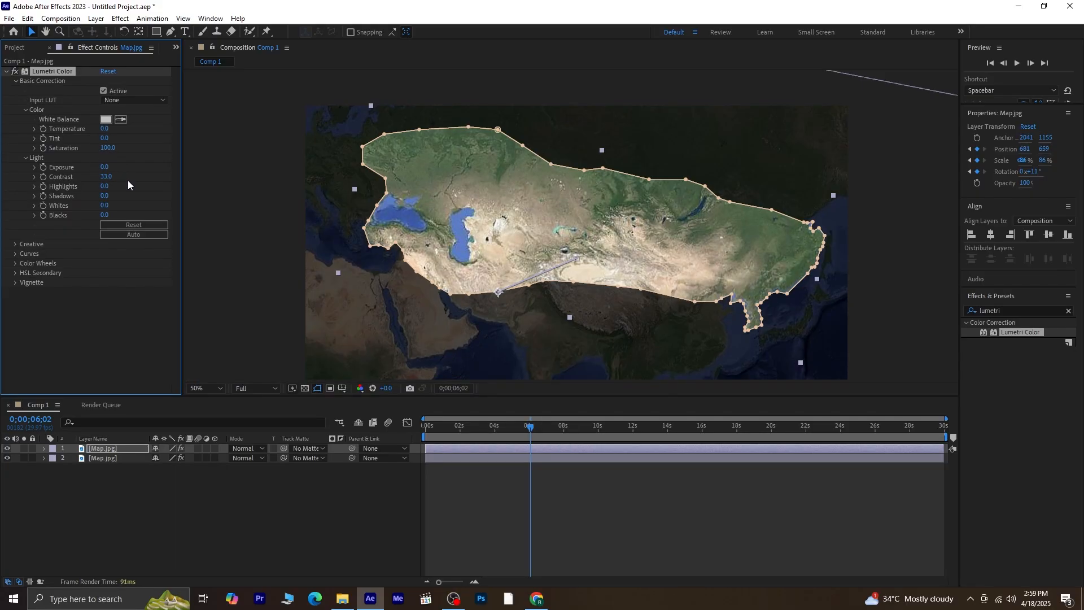
click(76, 484)
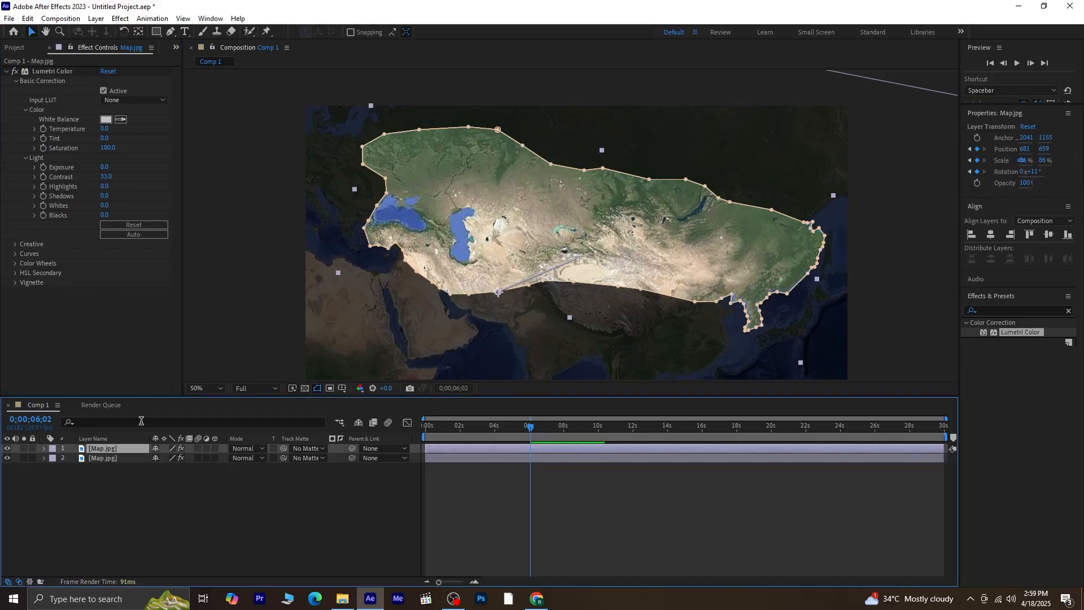
text(mask)
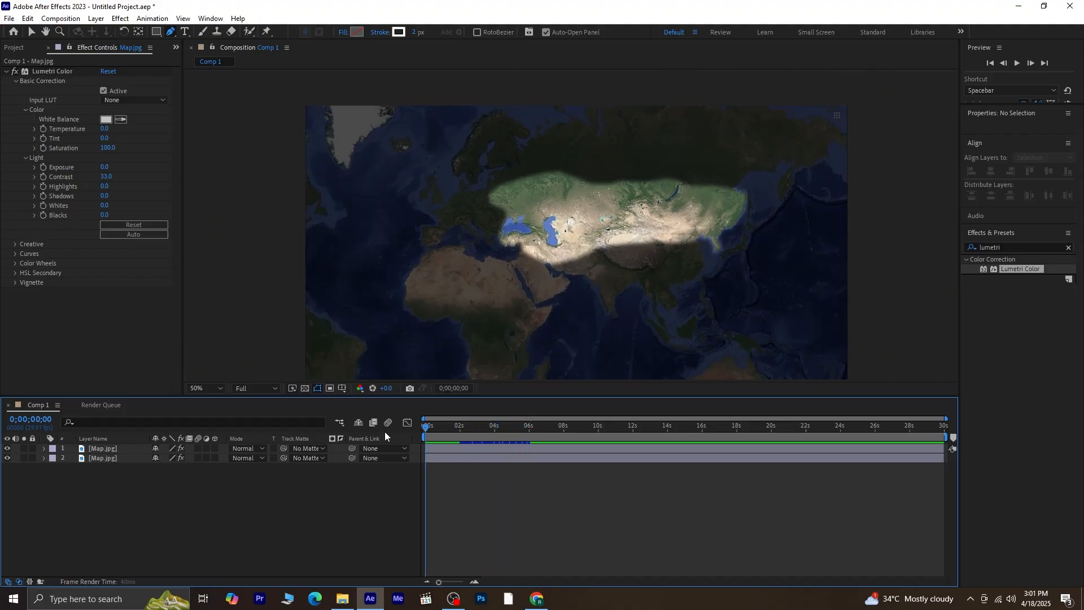
click(441, 425)
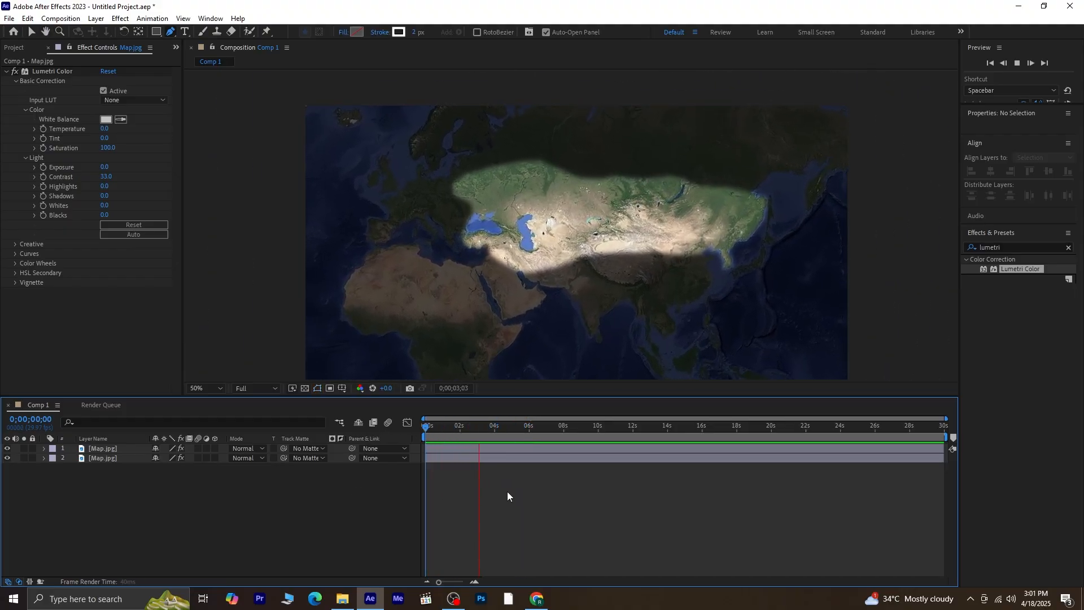
click(461, 425)
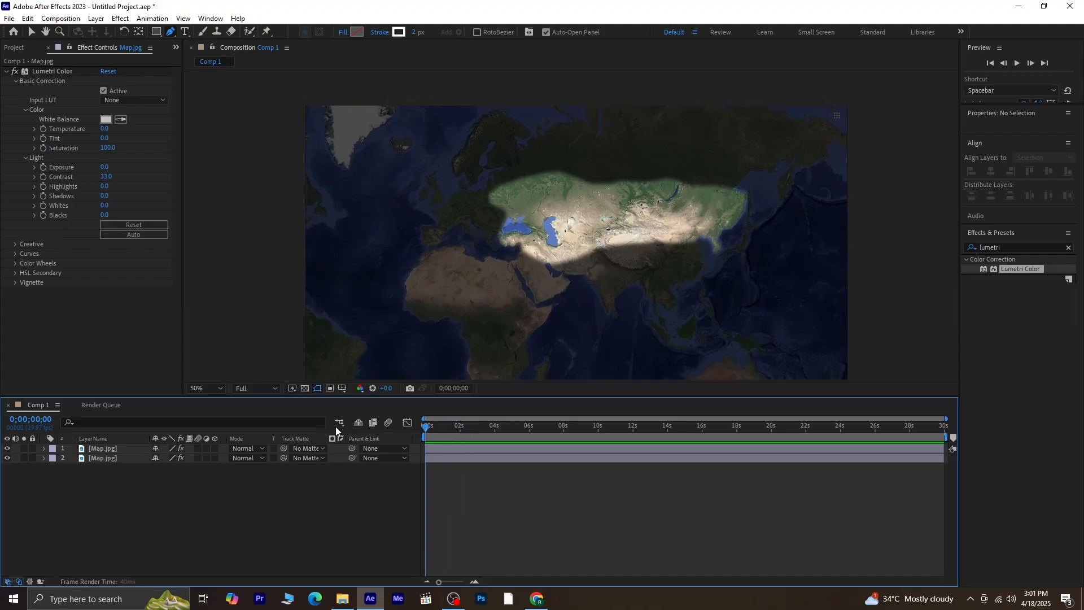
mouse_move(744, 476)
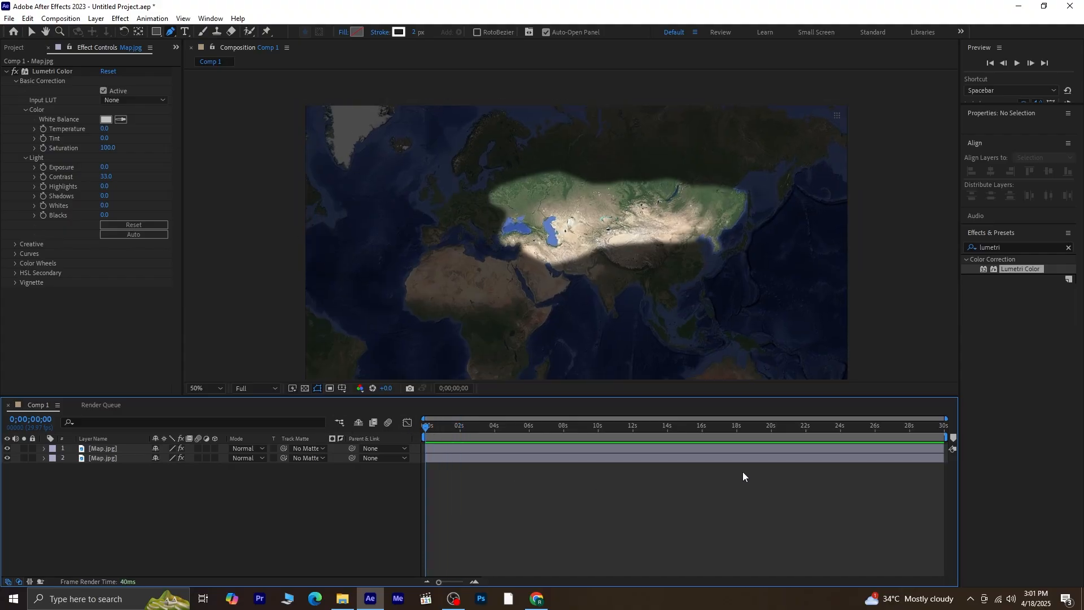
text(mask)
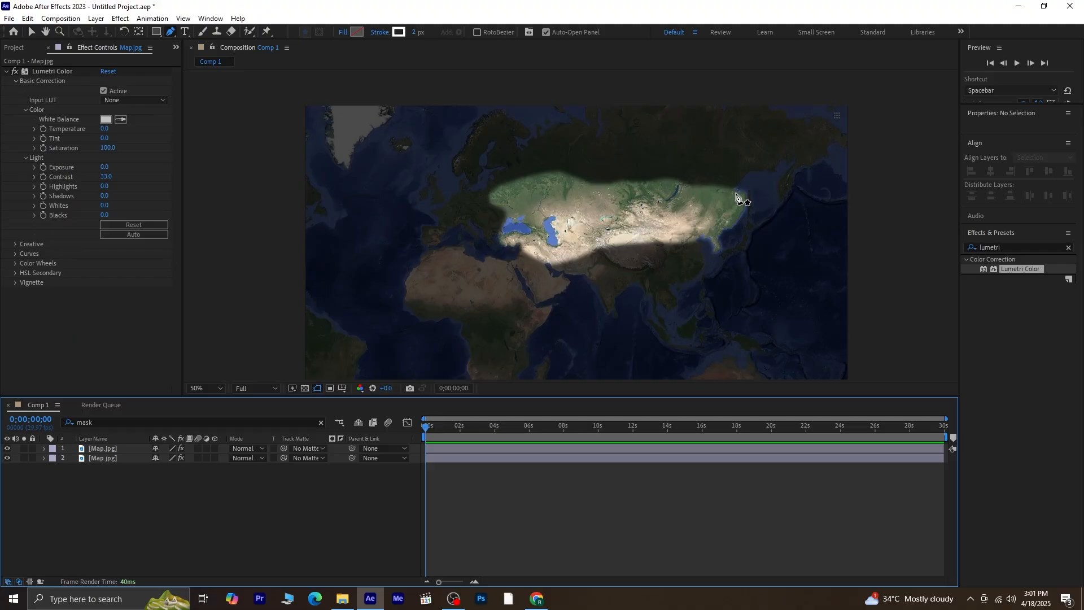
Create Shape Layer 1 from the top Map layer's mask outline
click(196, 388)
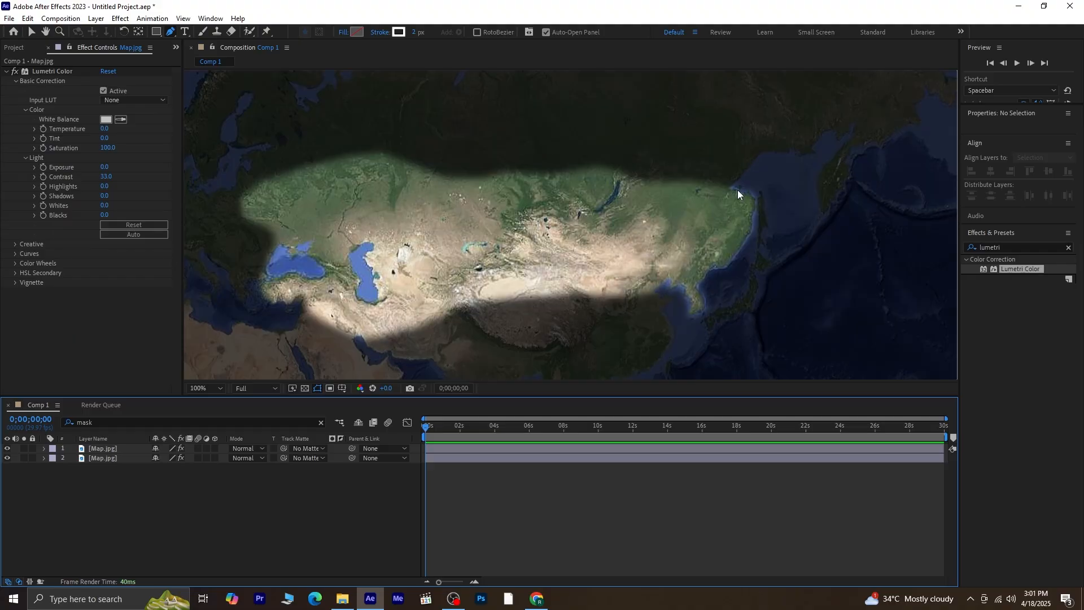
click(198, 388)
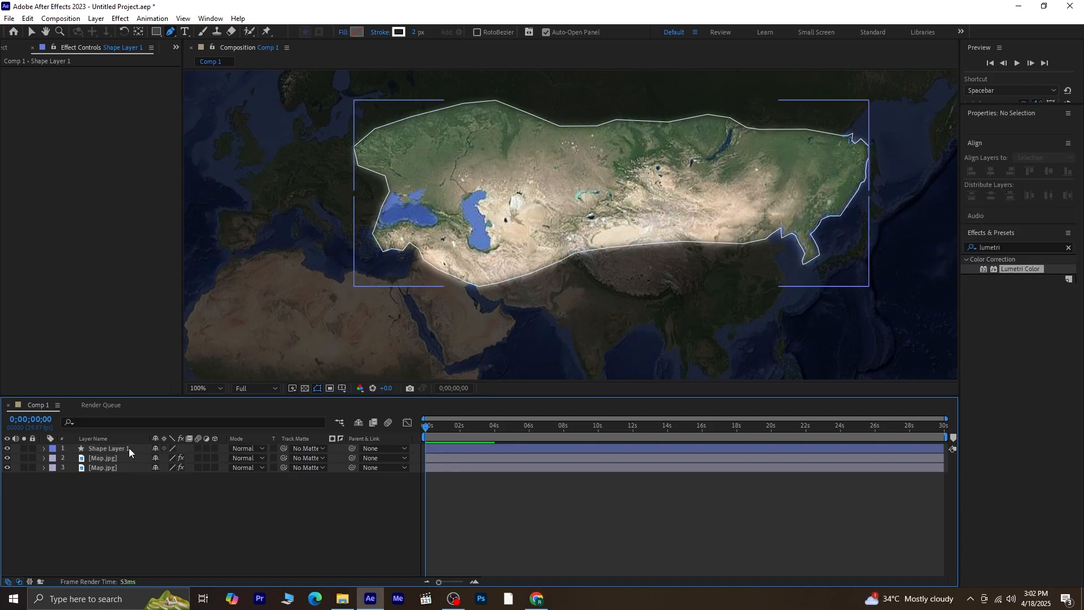
Parent Shape Layer 1 to the 2. Map.jpg layer
click(106, 448)
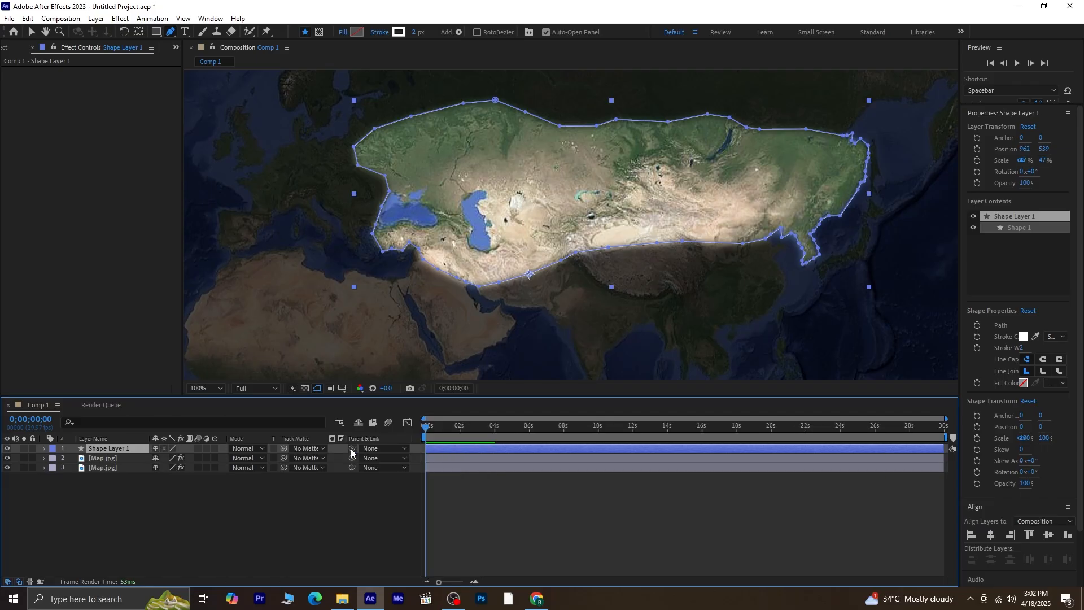
mouse_move(351, 449)
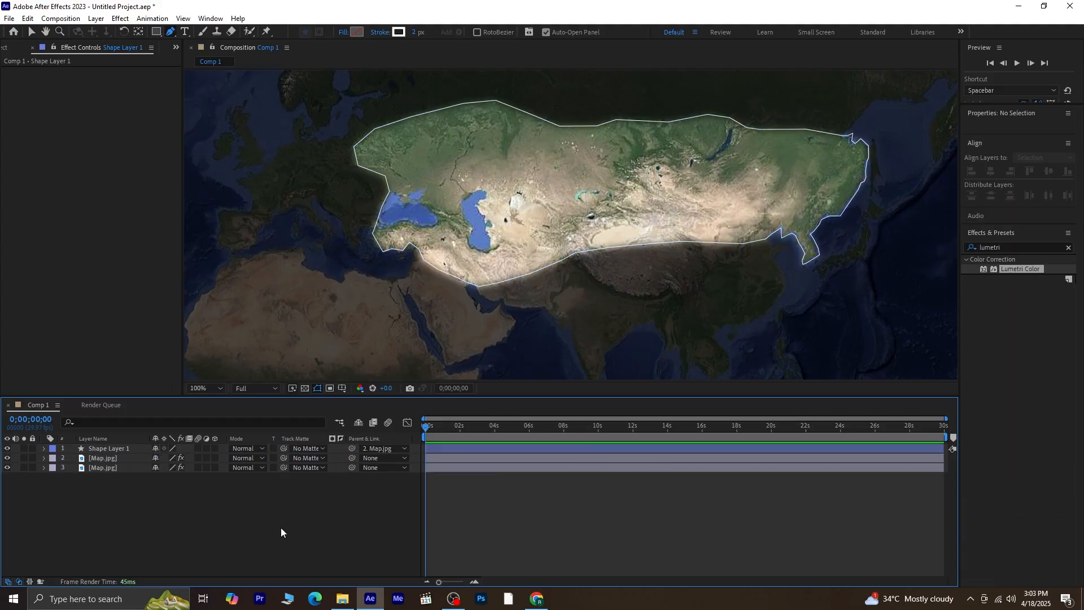
Preview the map zoom with the attached outline and stop at 0;00;02;00
click(198, 388)
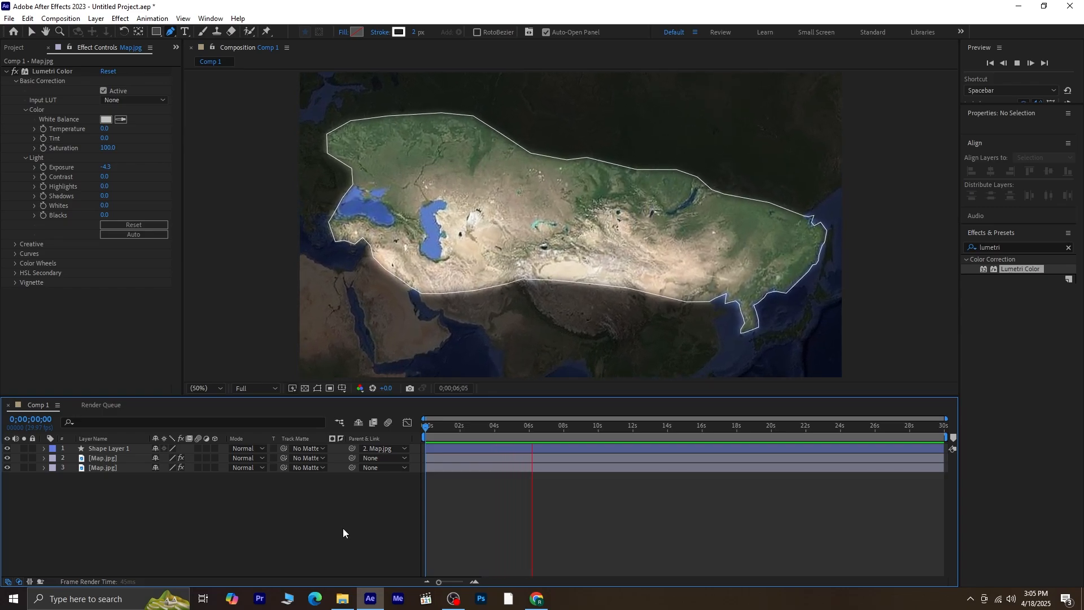
click(559, 426)
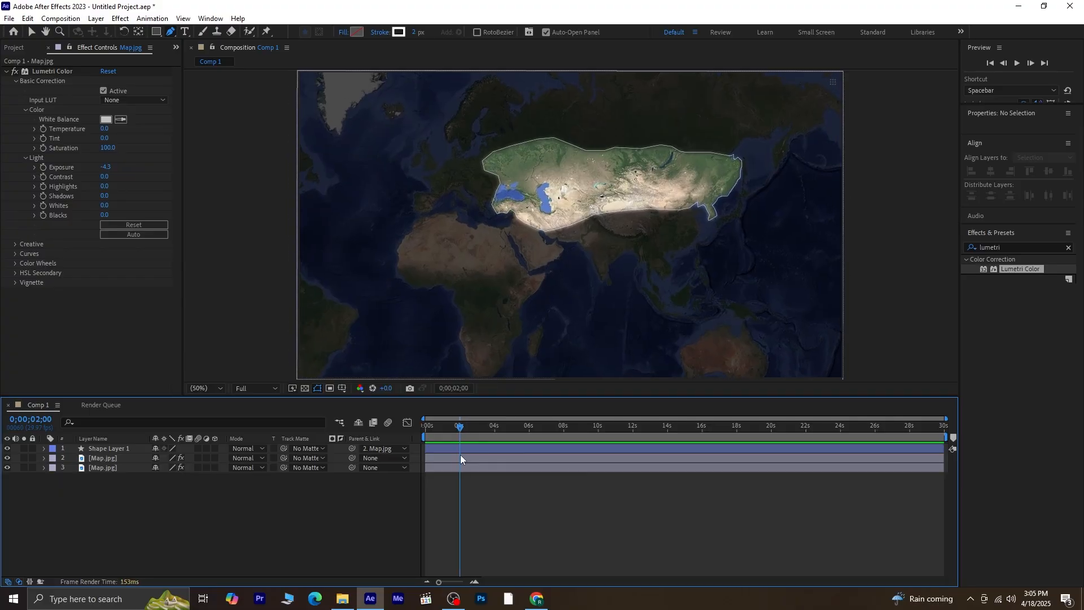
Select Shape Layer 1 and Map.jpg and show both Opacity properties at 100%
click(107, 448)
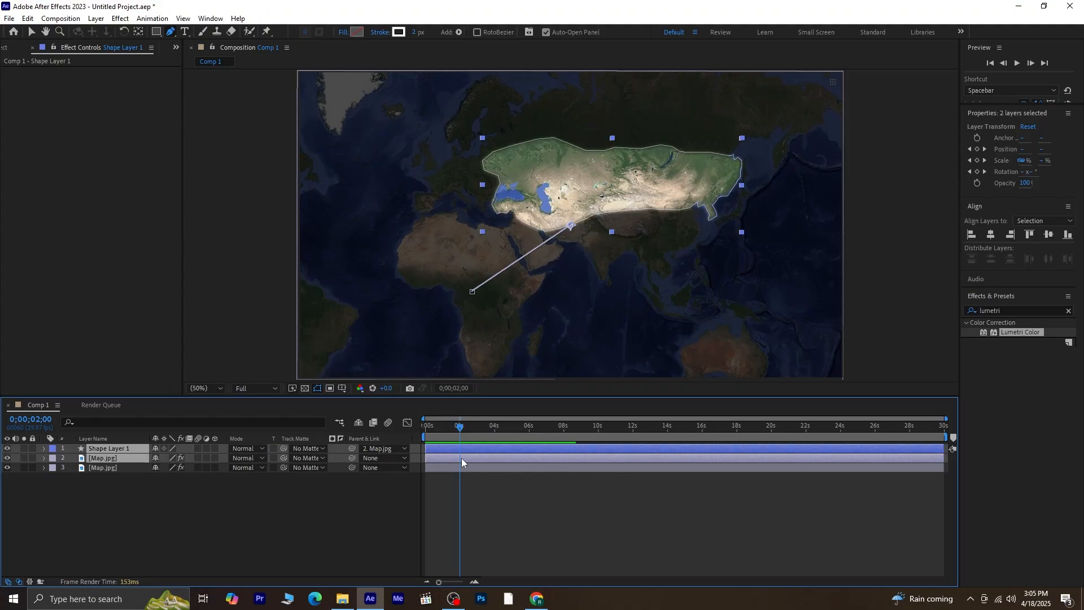
click(622, 498)
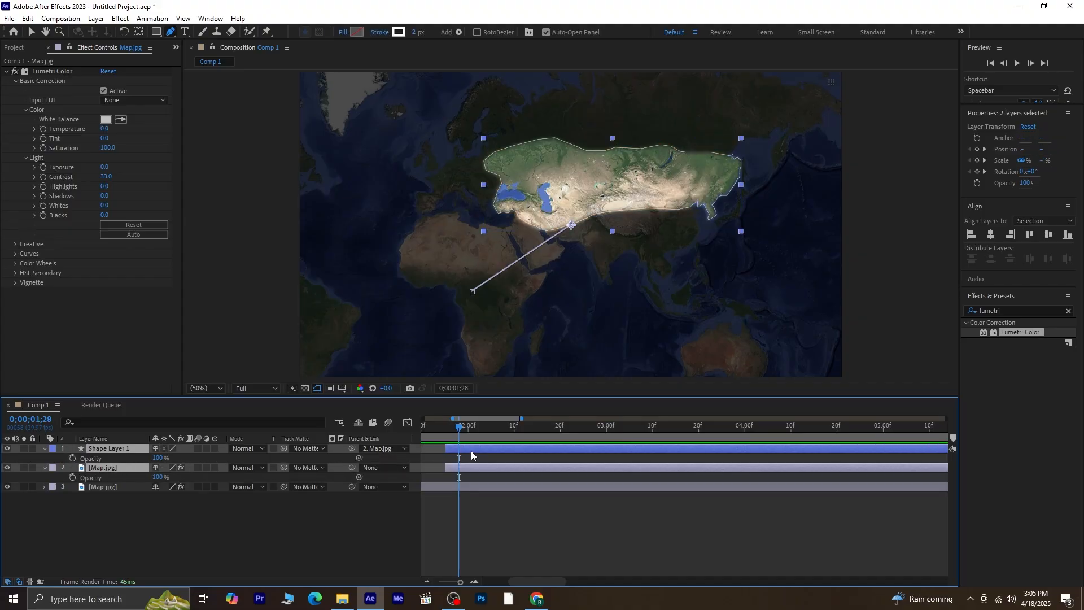
Keyframe both layers' Opacity from 0% near 1 second to 100% near 3 seconds
drag(458, 429, 444, 428)
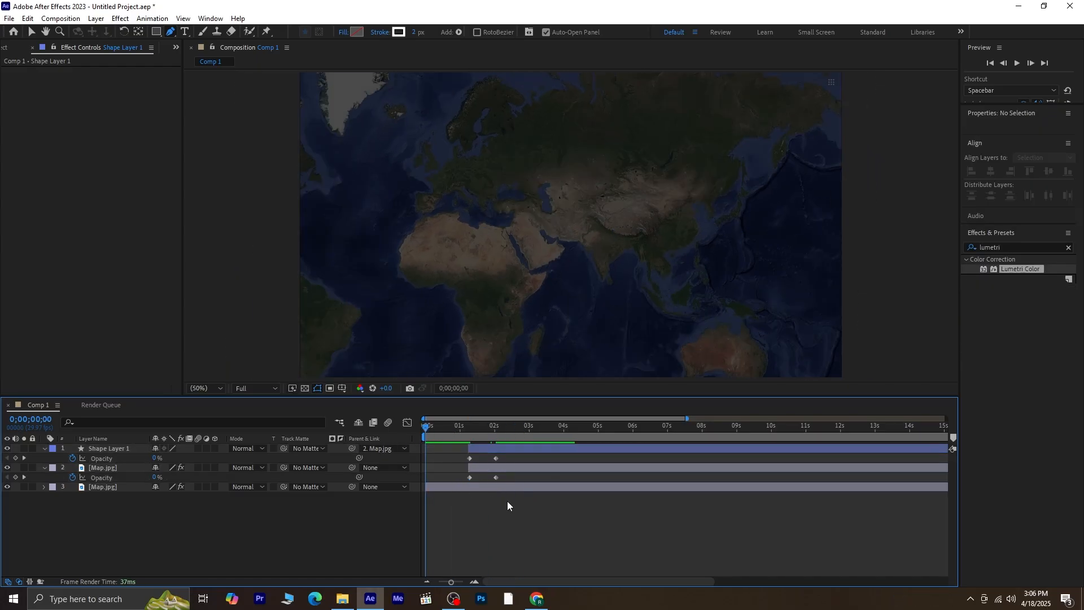
click(482, 425)
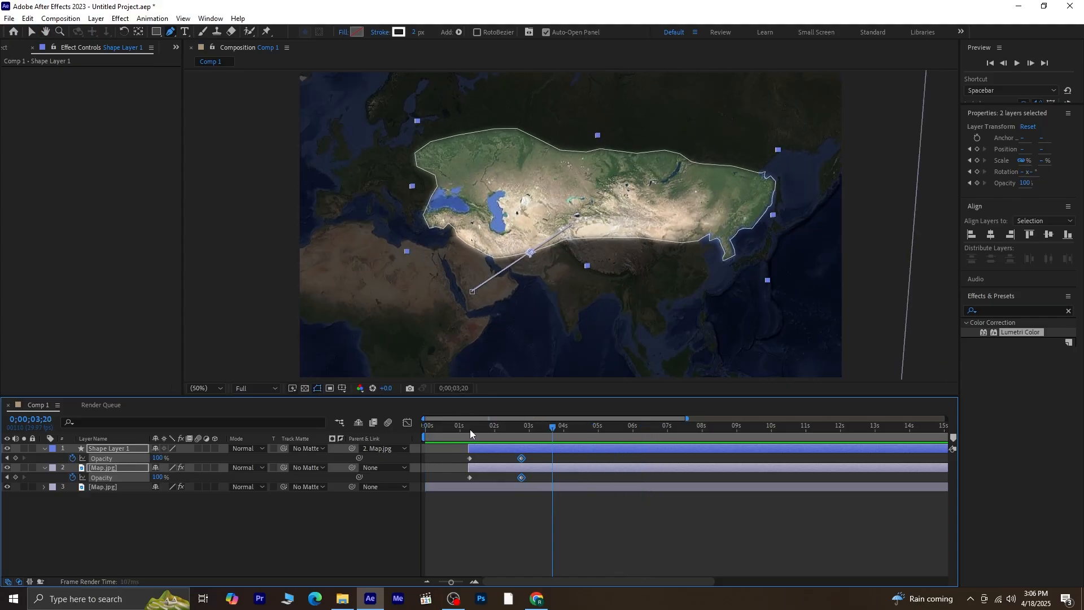
Expand Shape Layer 1's stroke settings and make the outline yellow (FFC000)
click(423, 425)
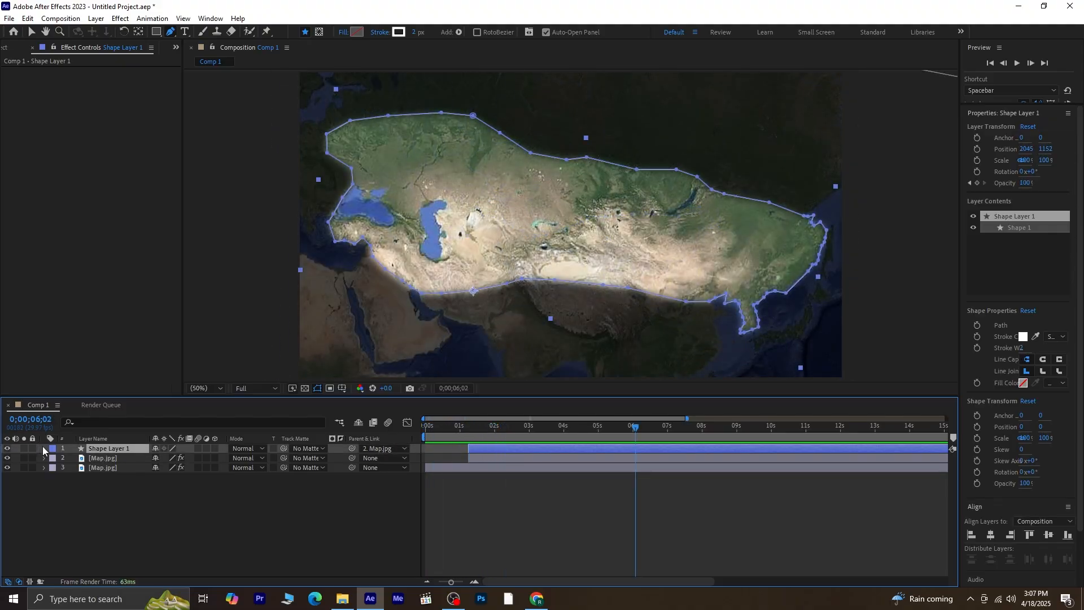
click(44, 448)
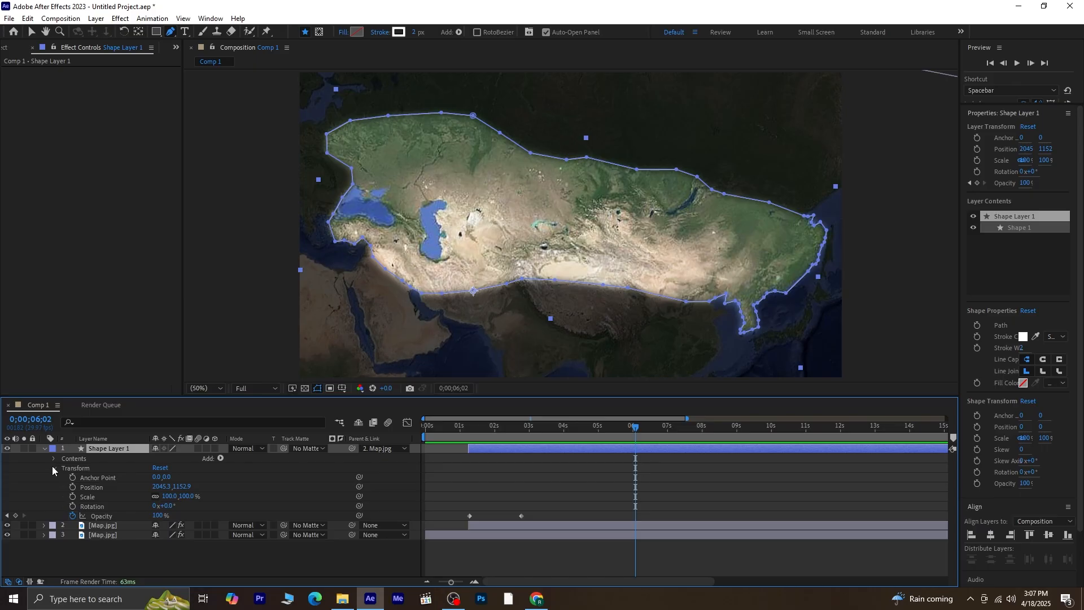
click(53, 459)
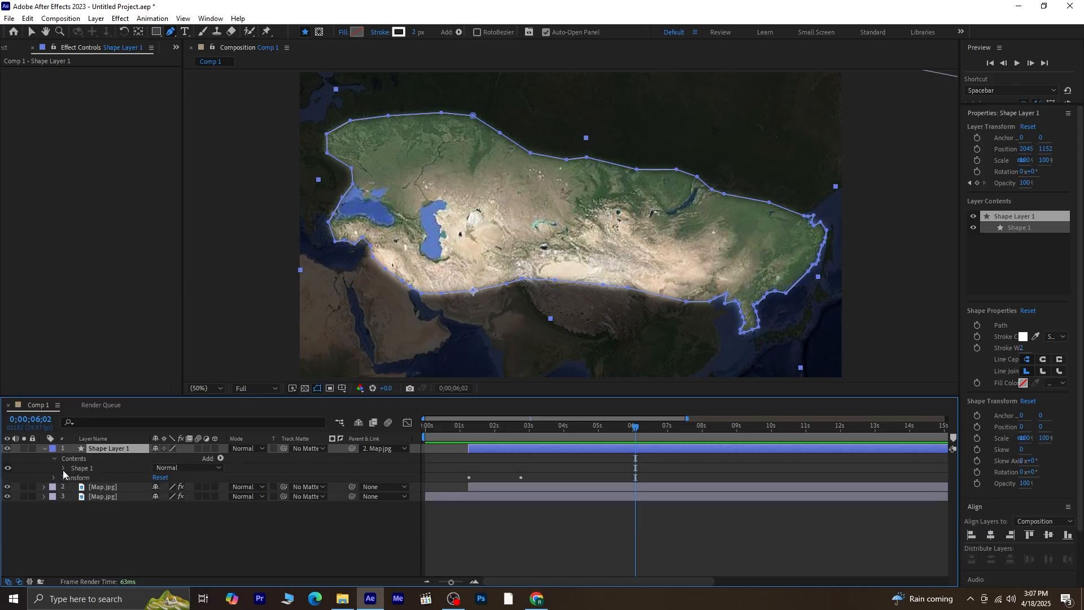
click(74, 475)
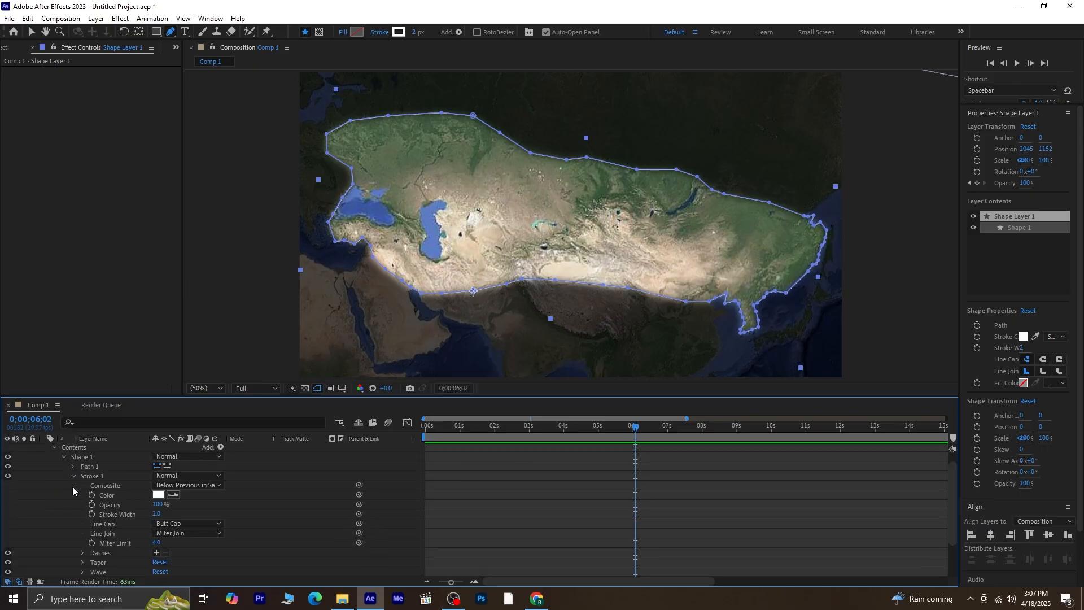
click(158, 495)
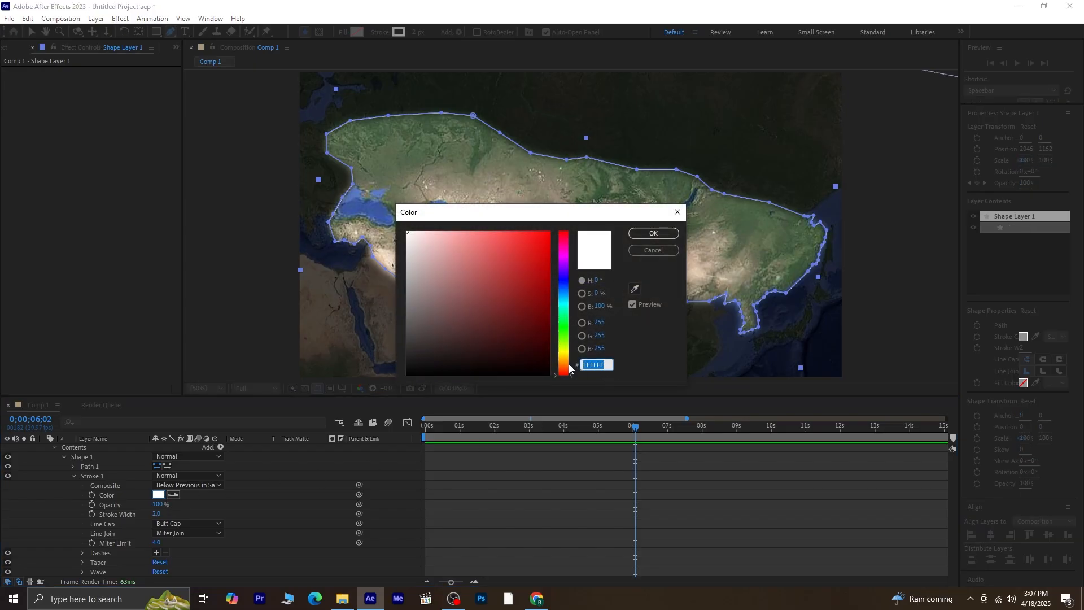
click(563, 360)
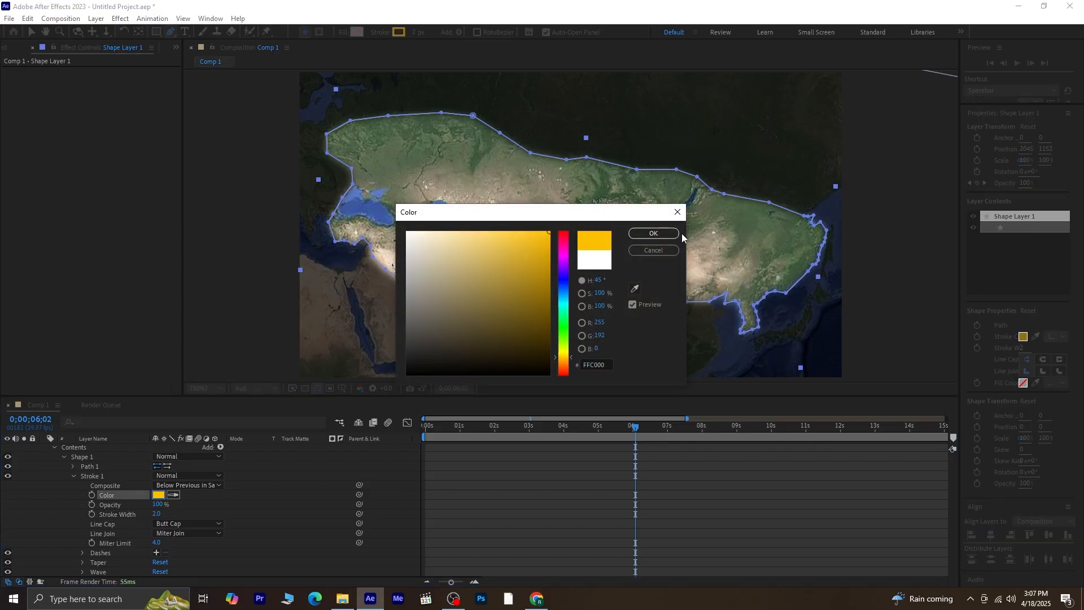
click(652, 234)
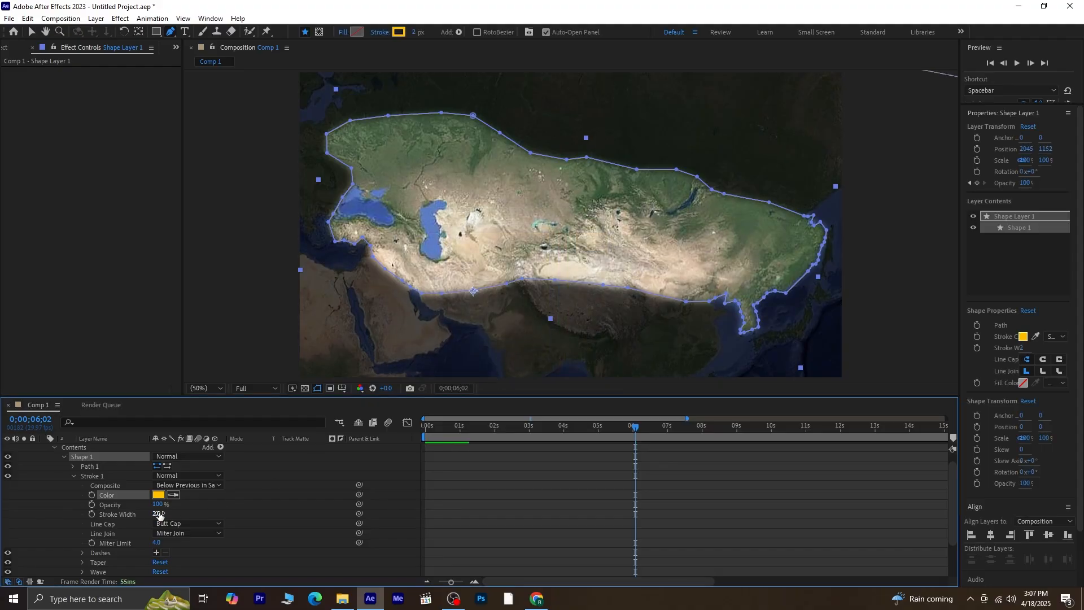
Make the outline stroke 15 pixels wide and dashed, adjusting the dash length
drag(158, 514, 166, 514)
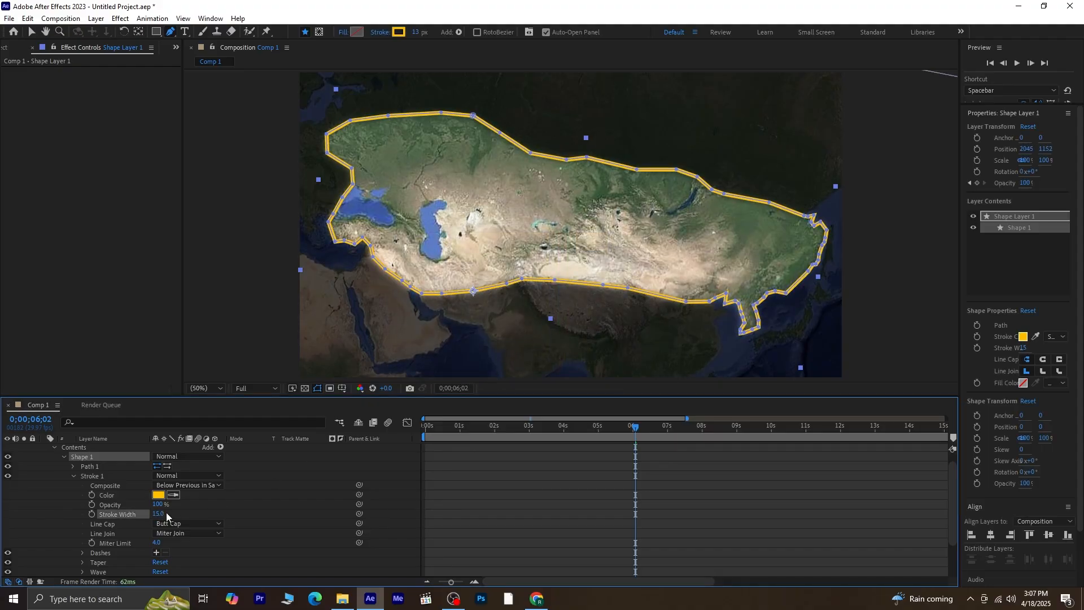
click(187, 523)
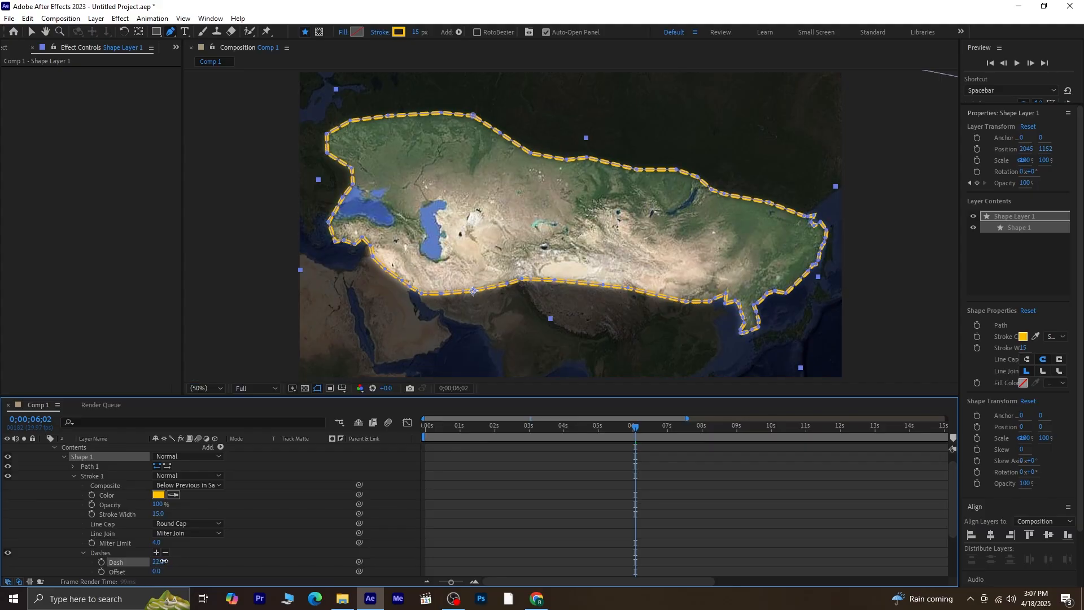
drag(158, 561, 158, 566)
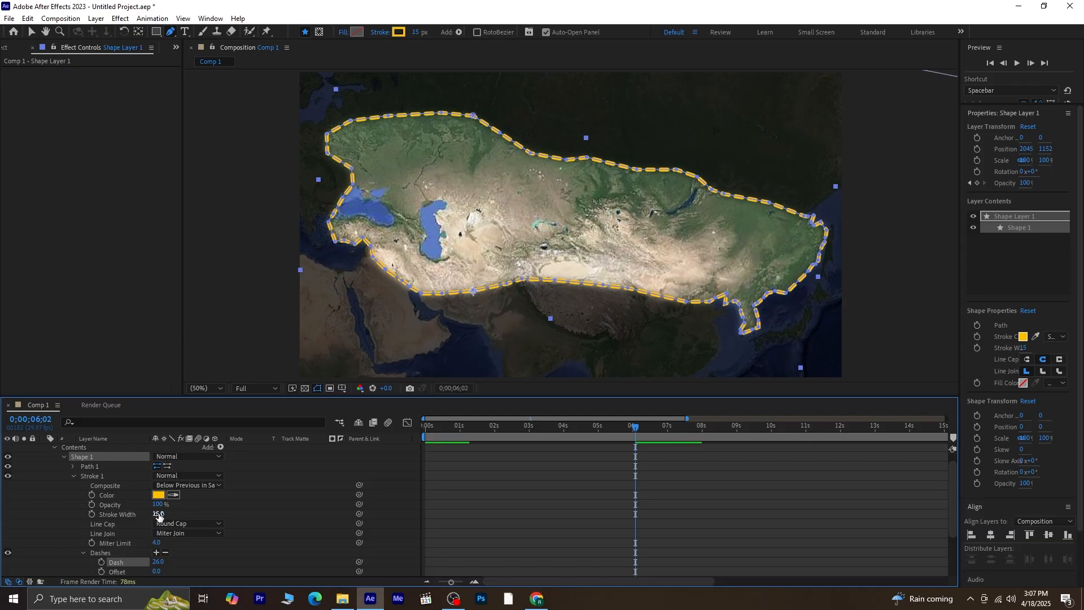
drag(159, 514, 156, 514)
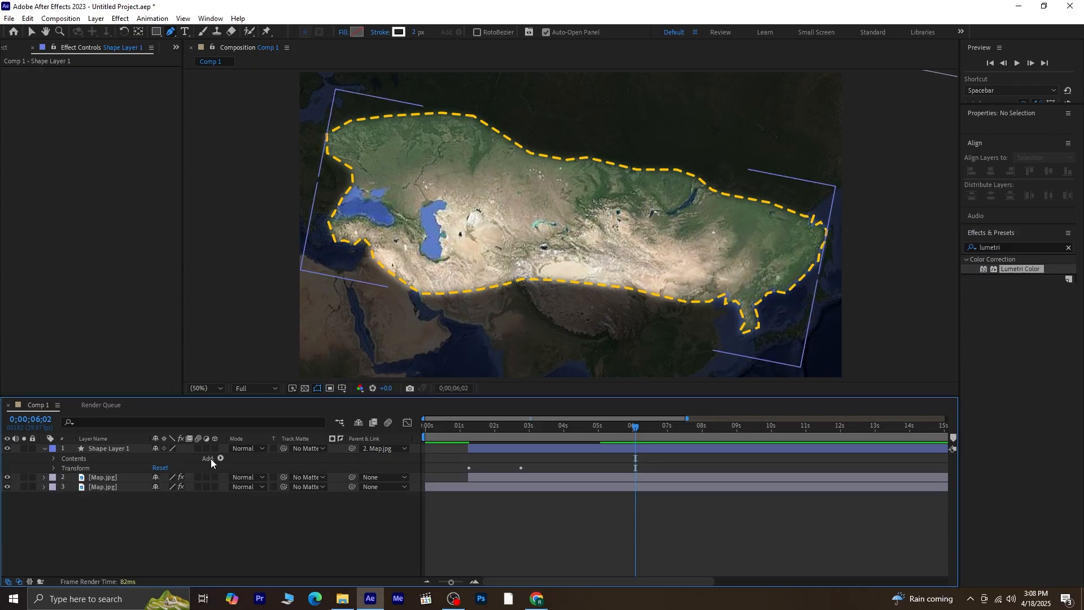
Add Trim Paths to Shape Layer 1 and reveal its Start settings
click(220, 458)
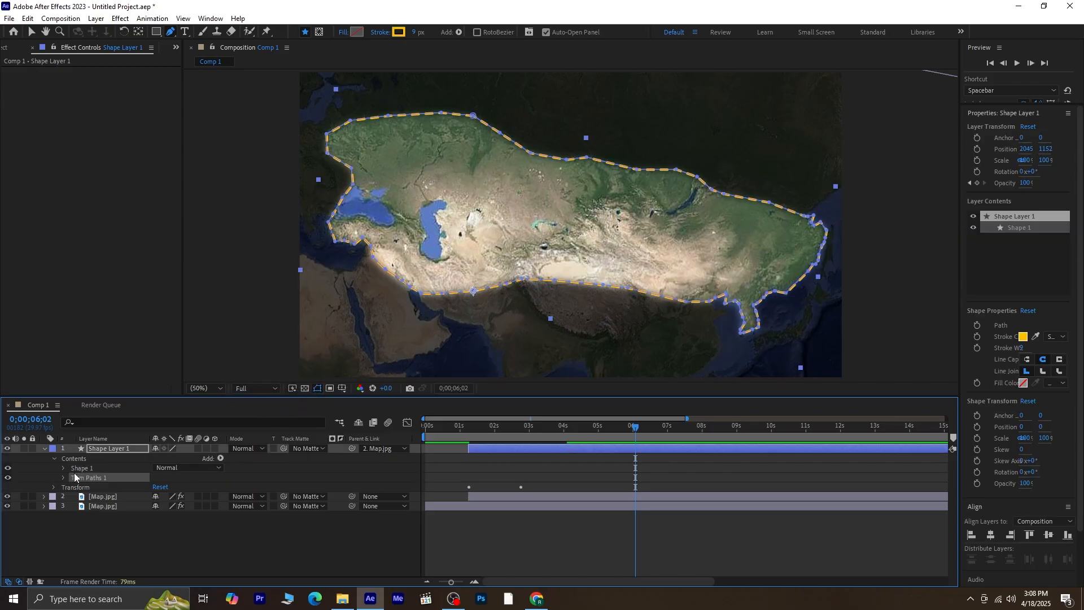
click(63, 478)
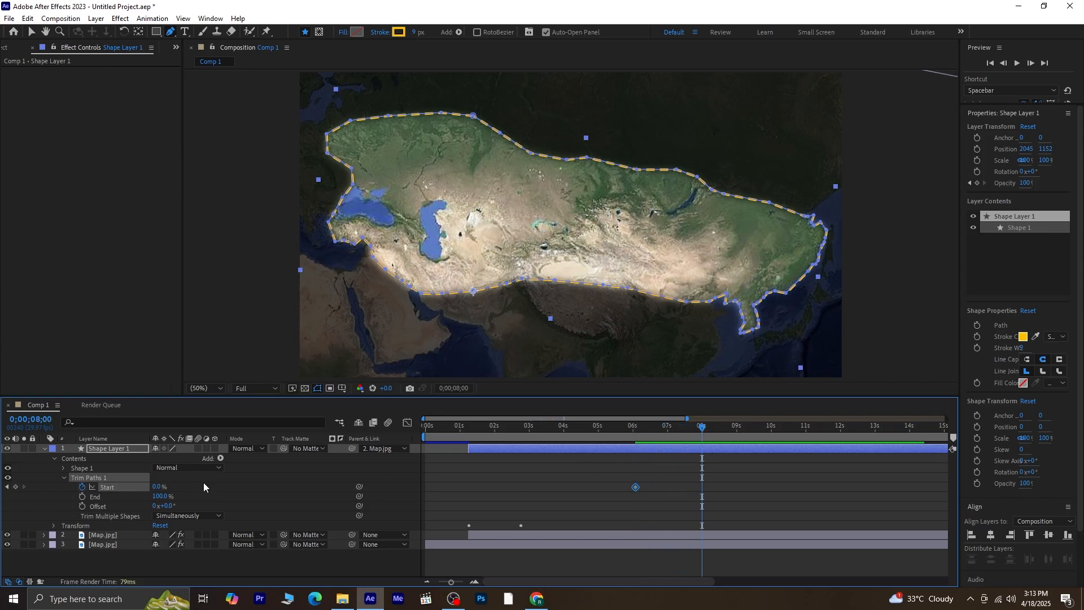
mouse_move(15, 489)
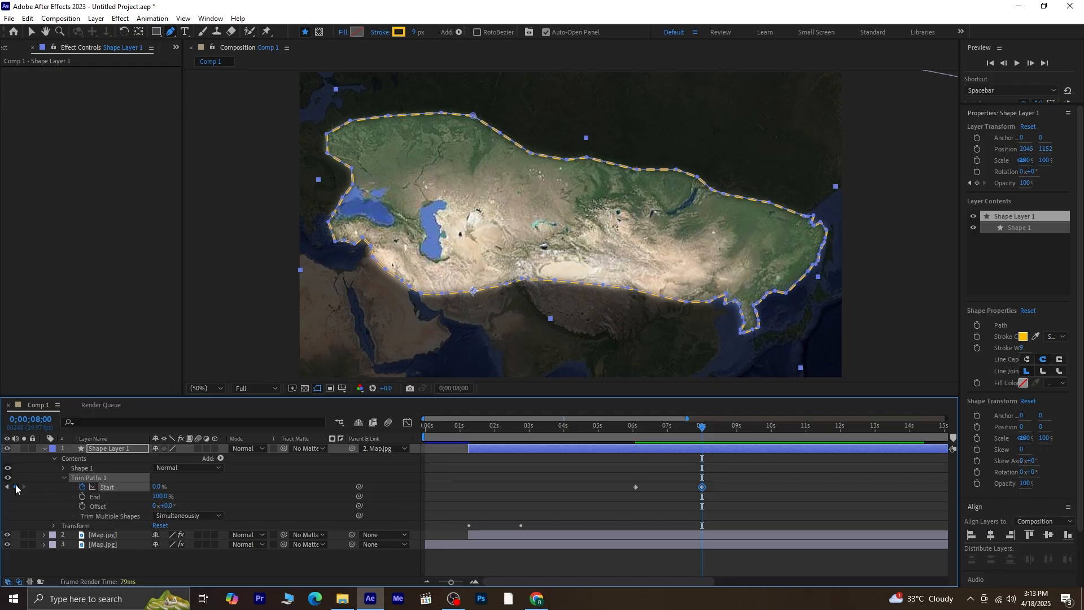
mouse_move(13, 488)
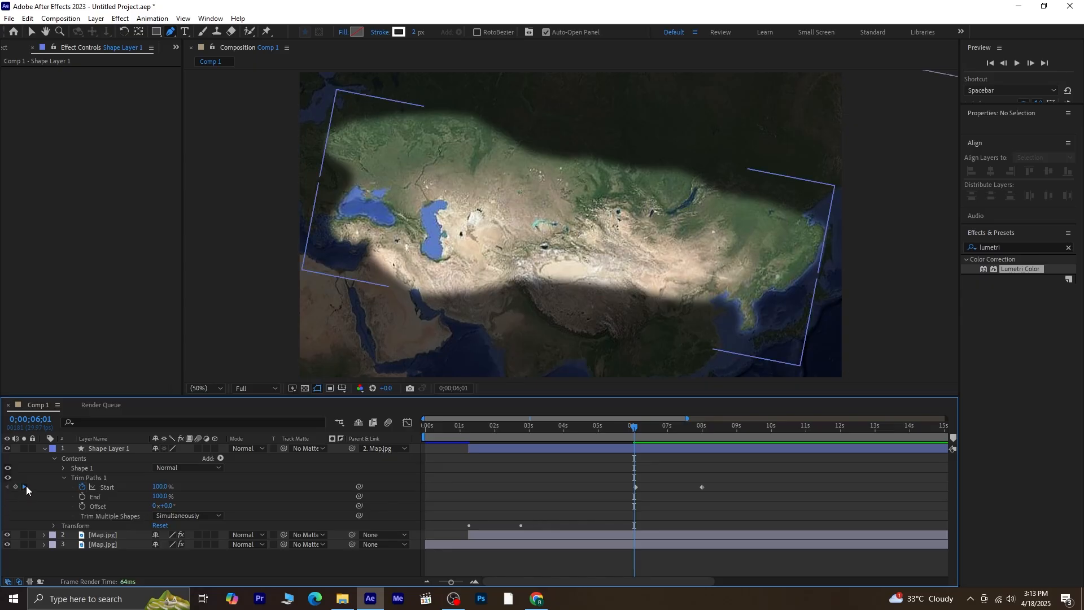
Set Trim Paths Offset keyframes at 6 and 8 seconds
click(81, 506)
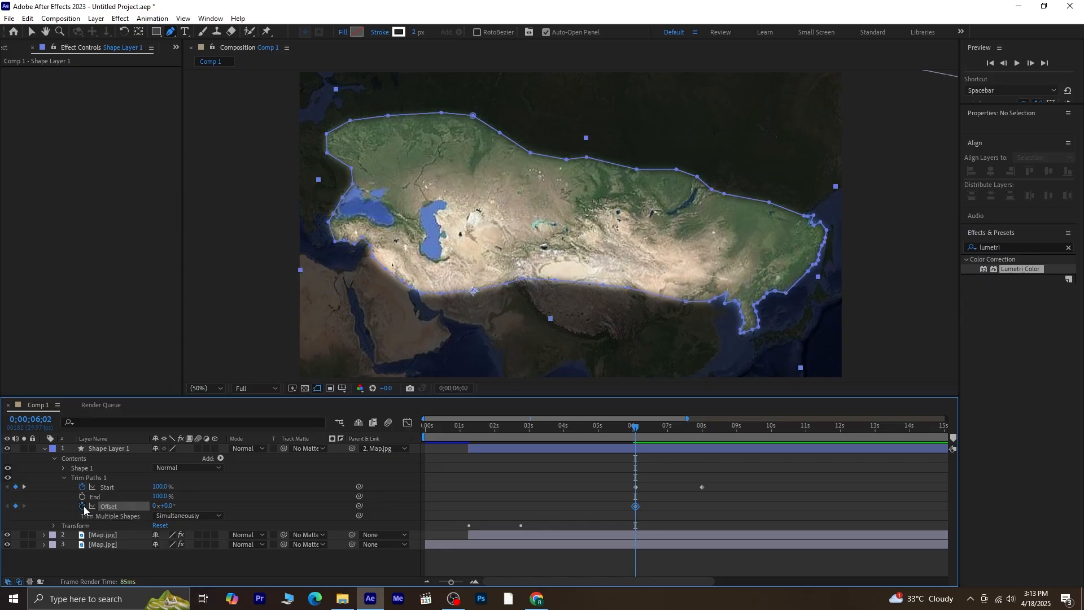
click(107, 448)
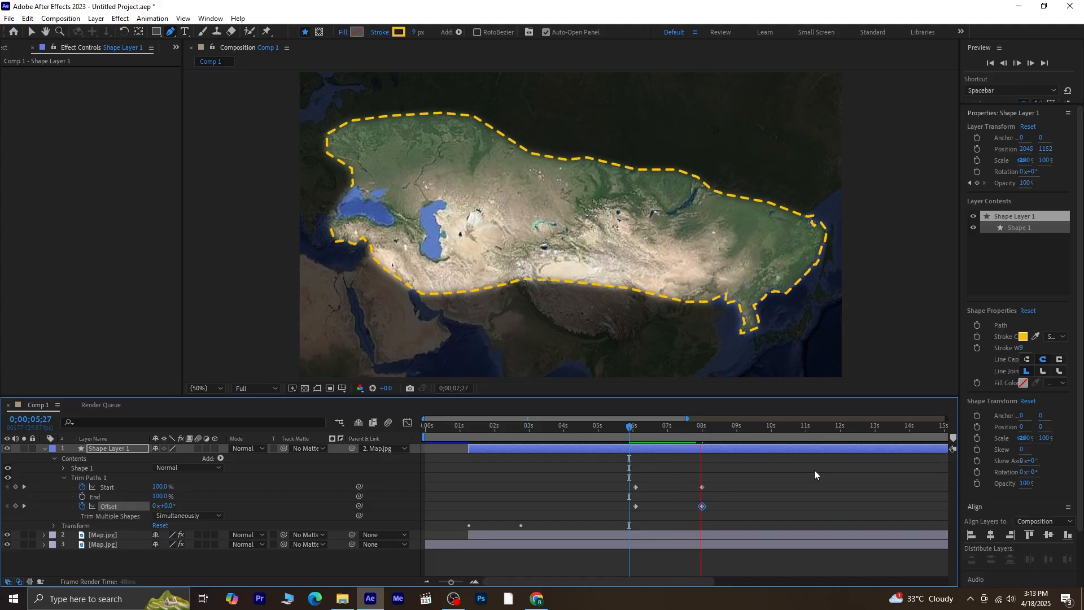
Collapse the layer properties and preview the map animation from the start
click(726, 426)
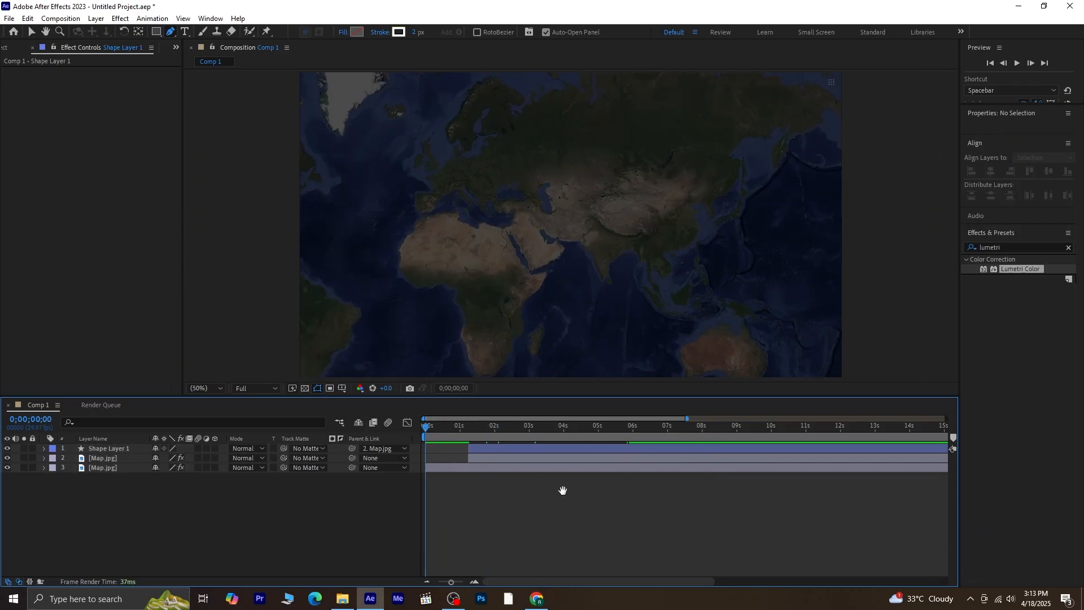
click(486, 426)
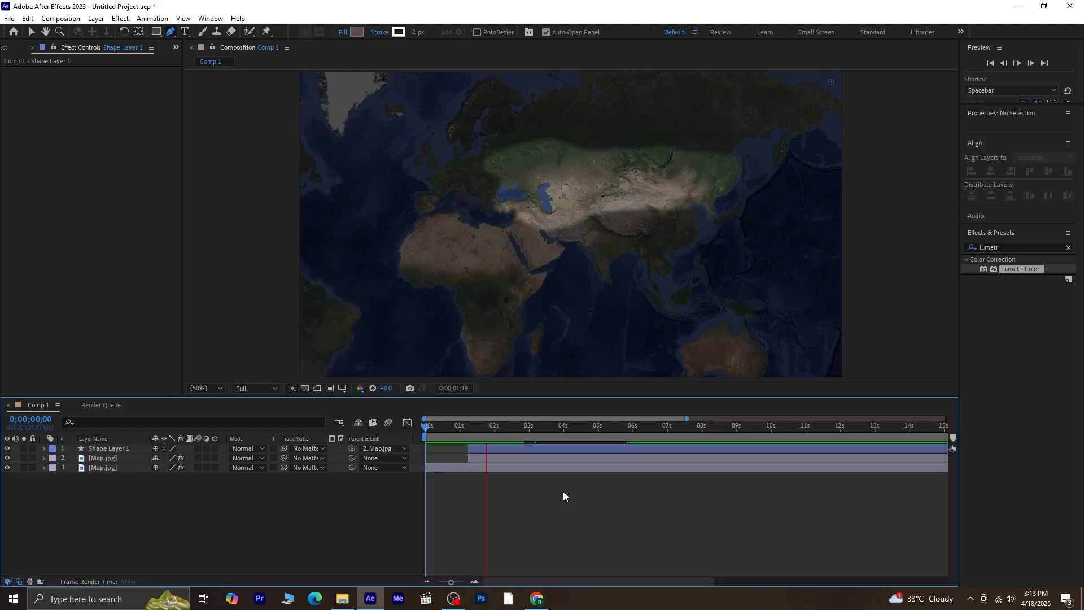
click(505, 425)
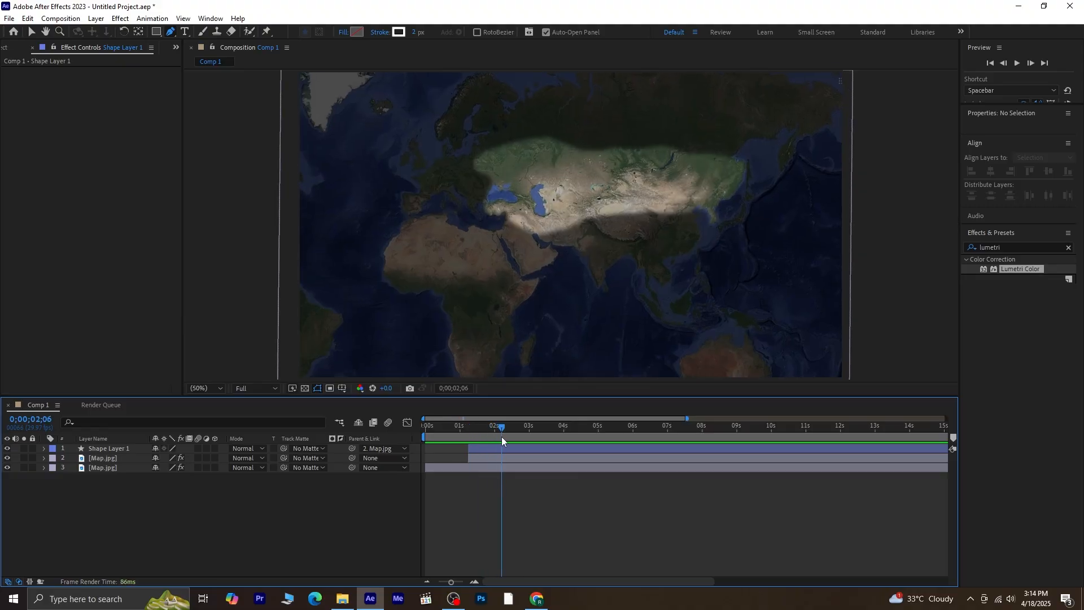
Shift the Trim Paths and Opacity keyframes to span about one to five seconds
click(108, 448)
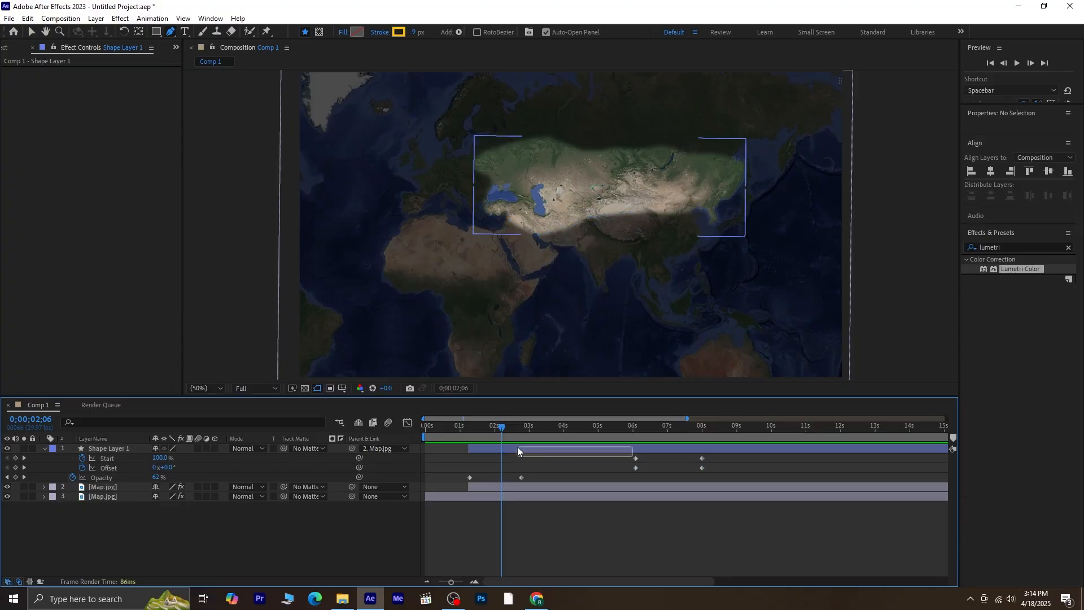
click(107, 447)
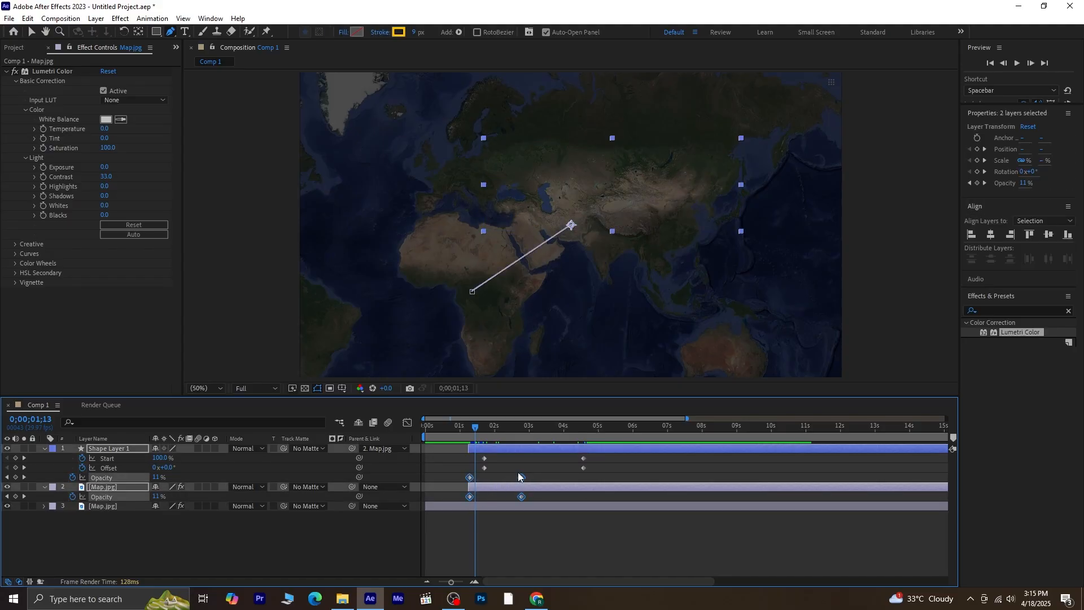
drag(469, 477, 585, 477)
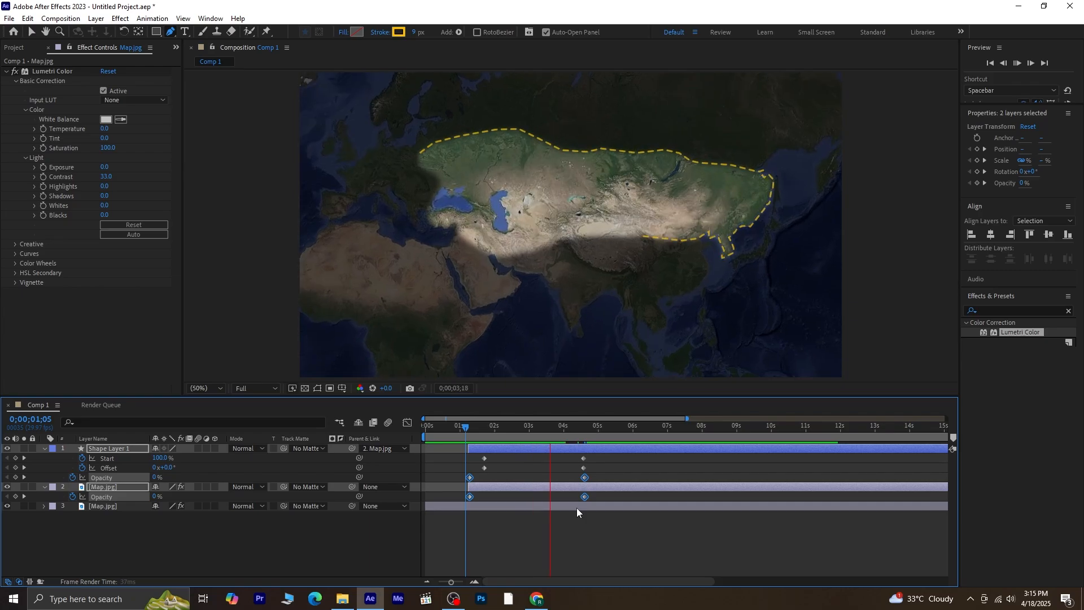
click(620, 425)
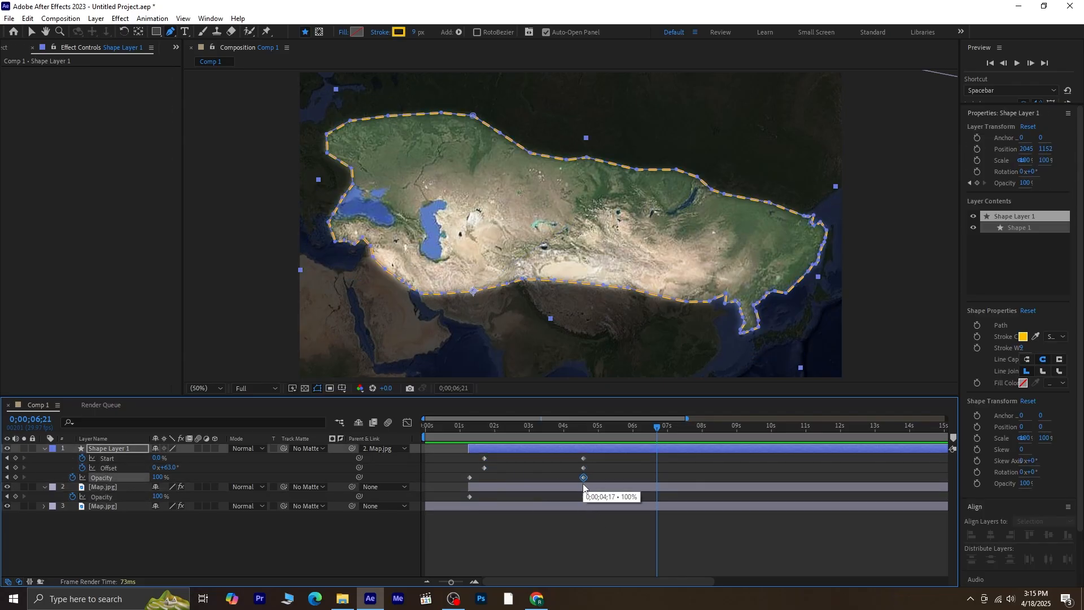
click(103, 486)
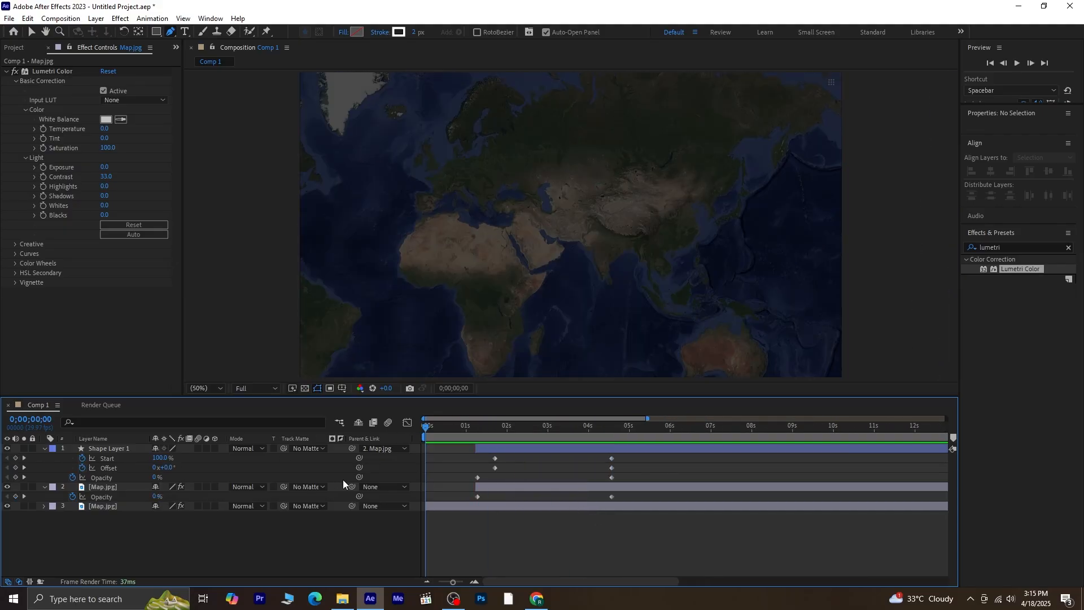
mouse_move(527, 536)
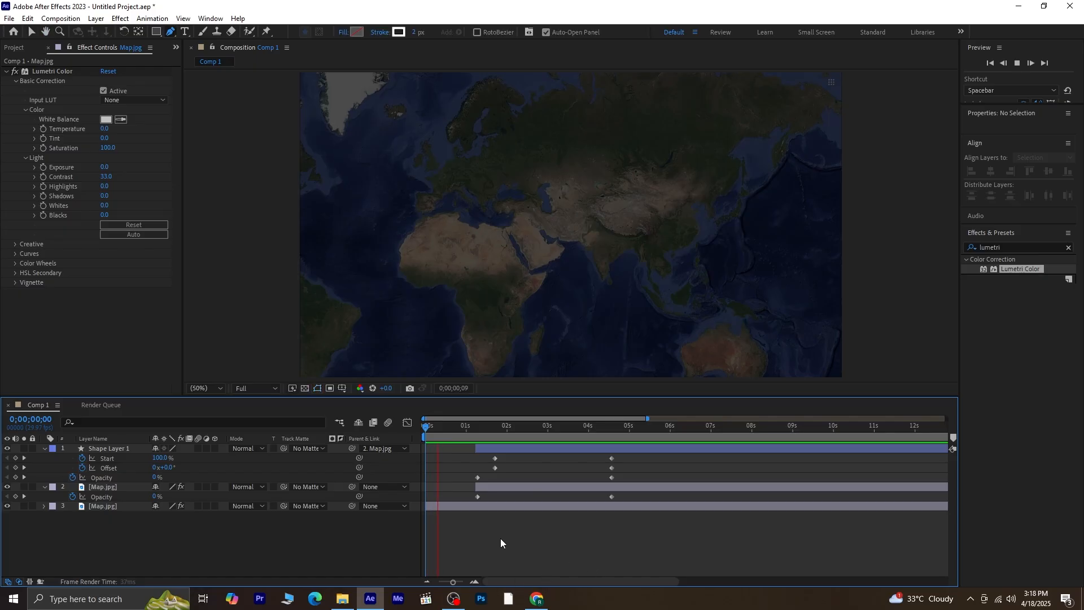
click(518, 425)
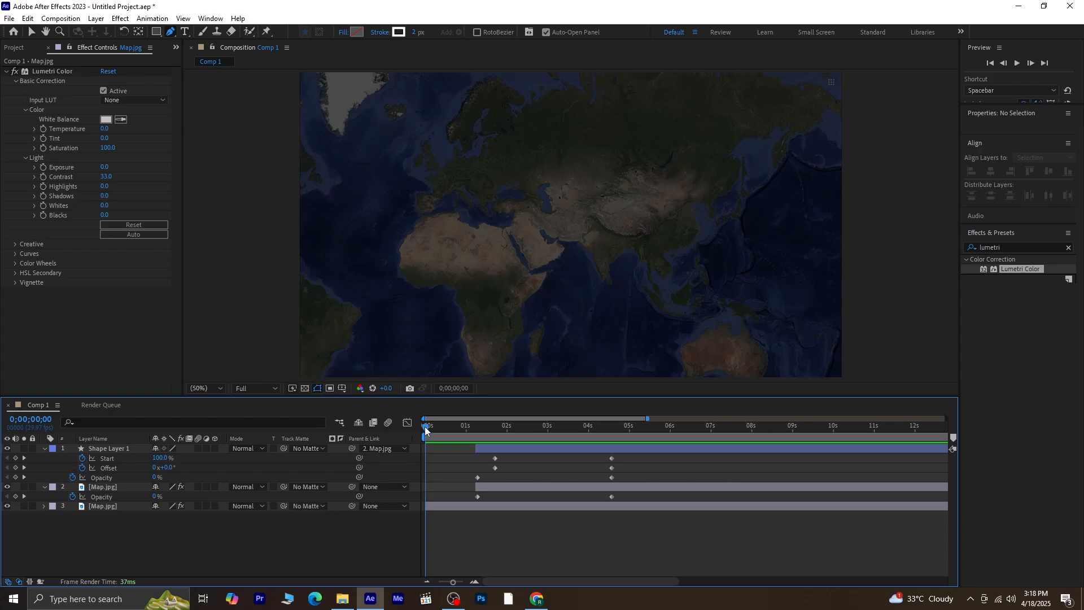
Scrub between five and seven seconds to check the outline and paintings
click(625, 424)
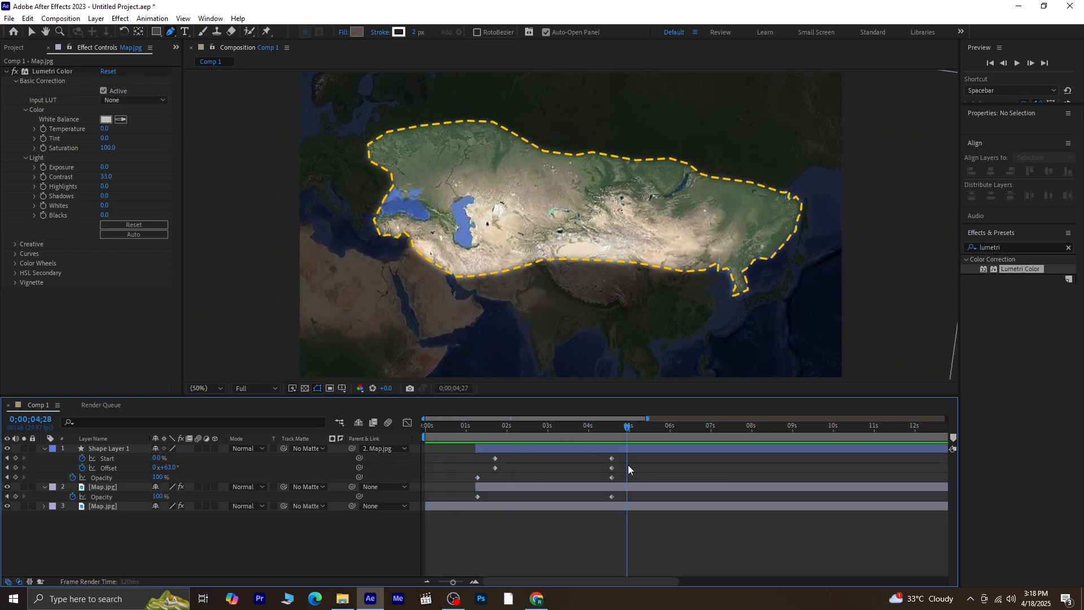
click(705, 427)
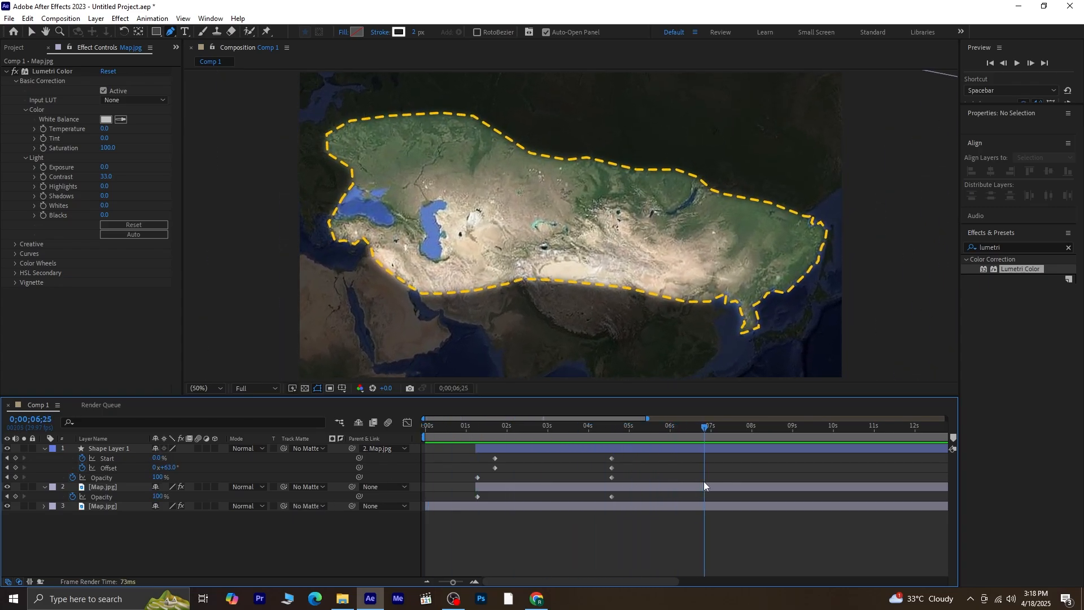
click(662, 427)
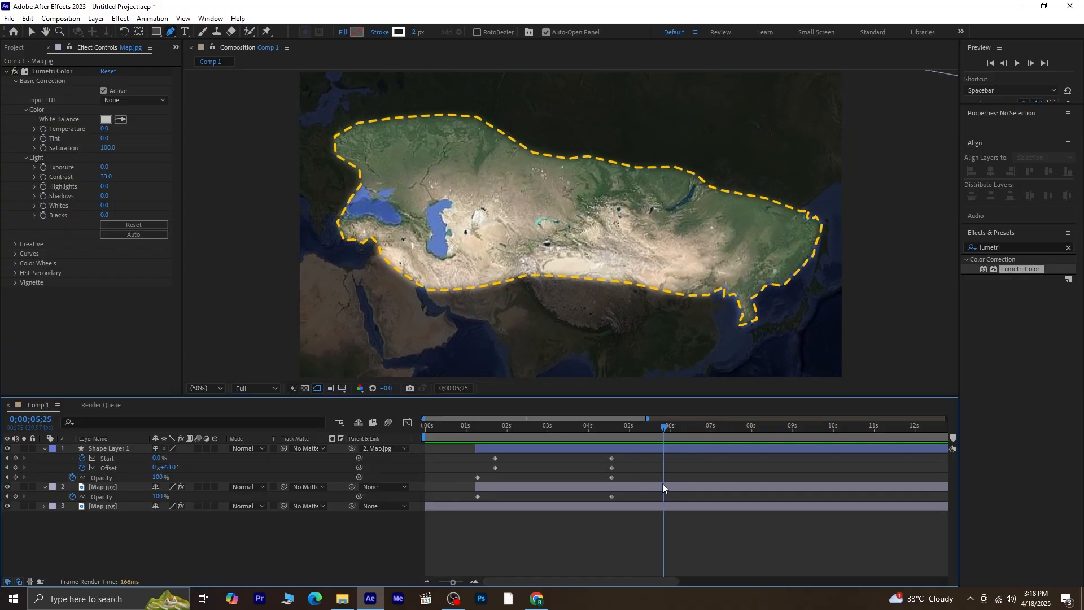
click(678, 425)
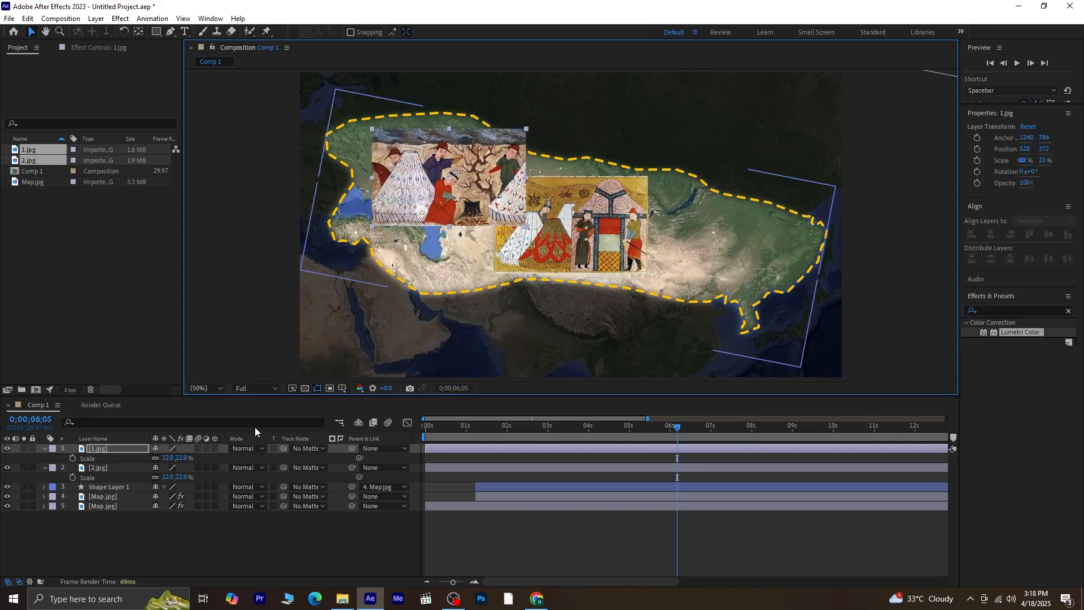
Drag the paintings apart on the map in the viewer
drag(584, 214, 674, 246)
text(drop)
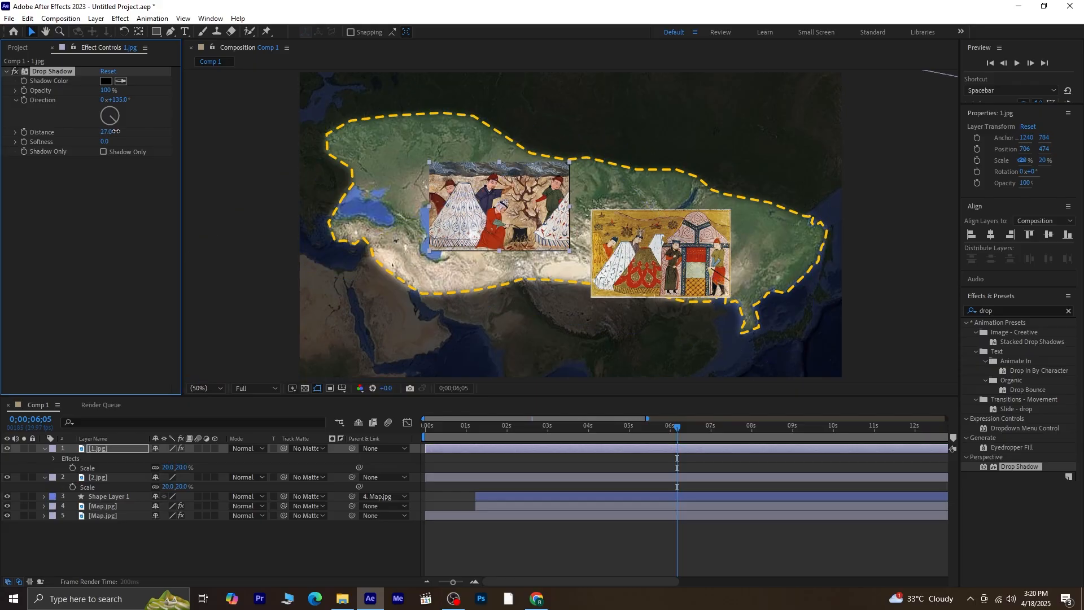
Set the first painting's Drop Shadow softness to 75 and direction to about 174°
drag(105, 141, 114, 141)
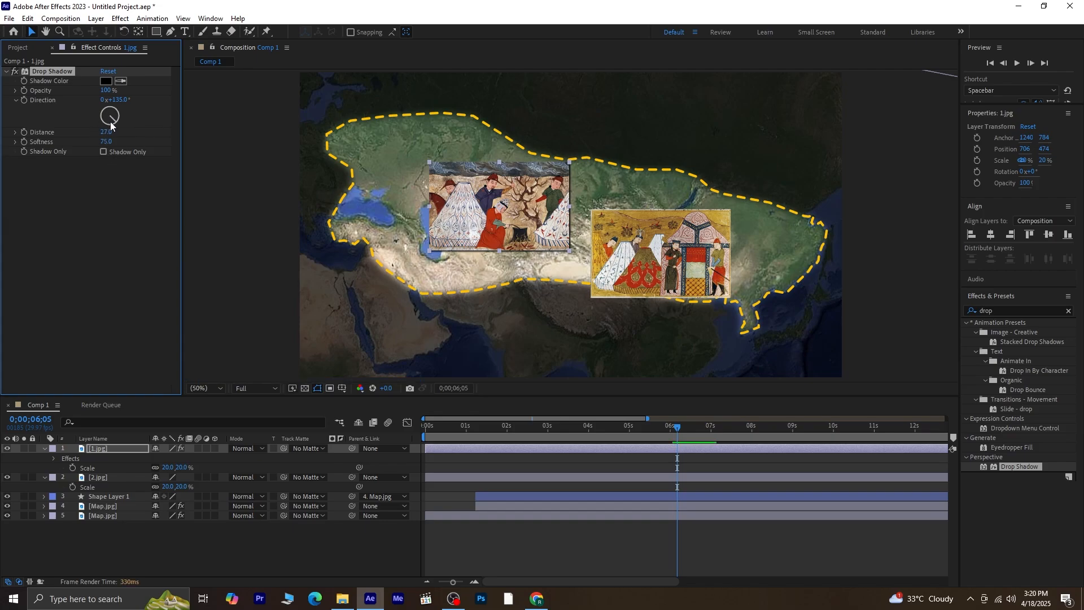
drag(112, 117, 115, 124)
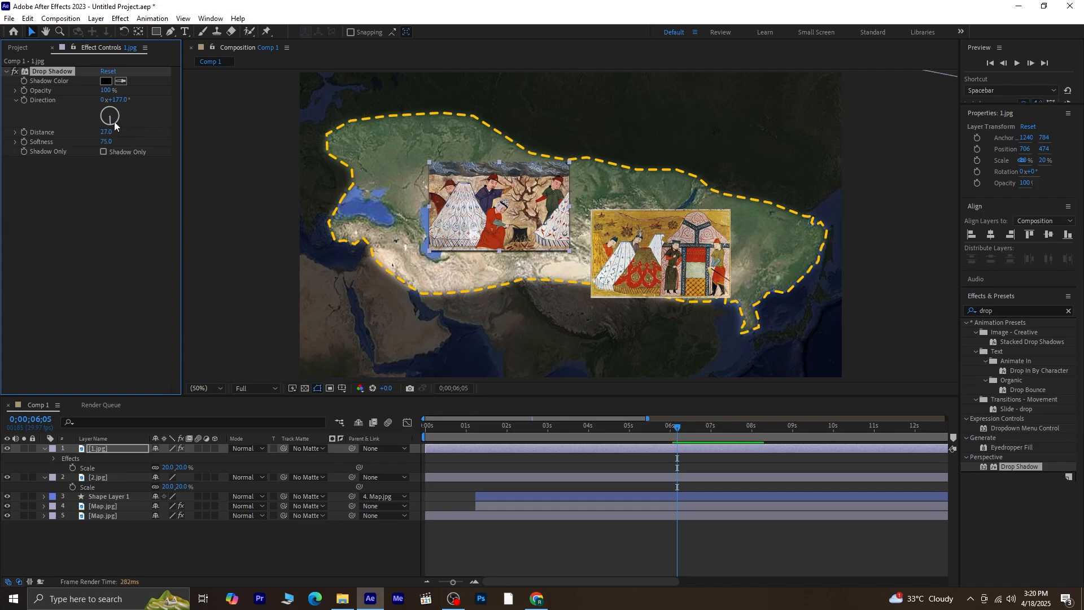
drag(111, 114, 109, 121)
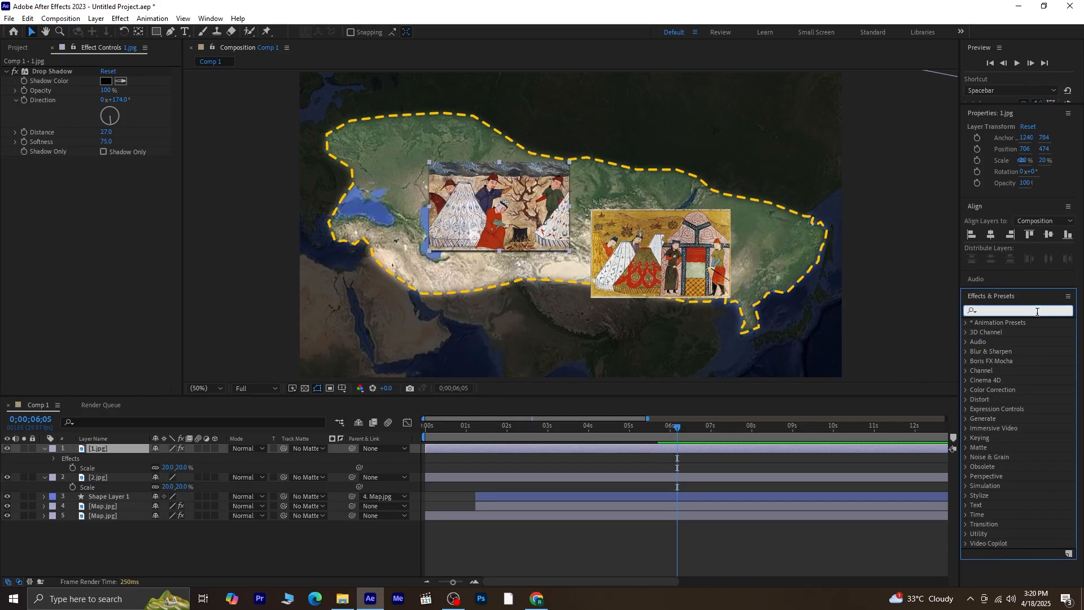
Raise 1.jpg's Glow intensity to 2.9, then copy its Glow and Drop Shadow onto 2.jpg
text(glow)
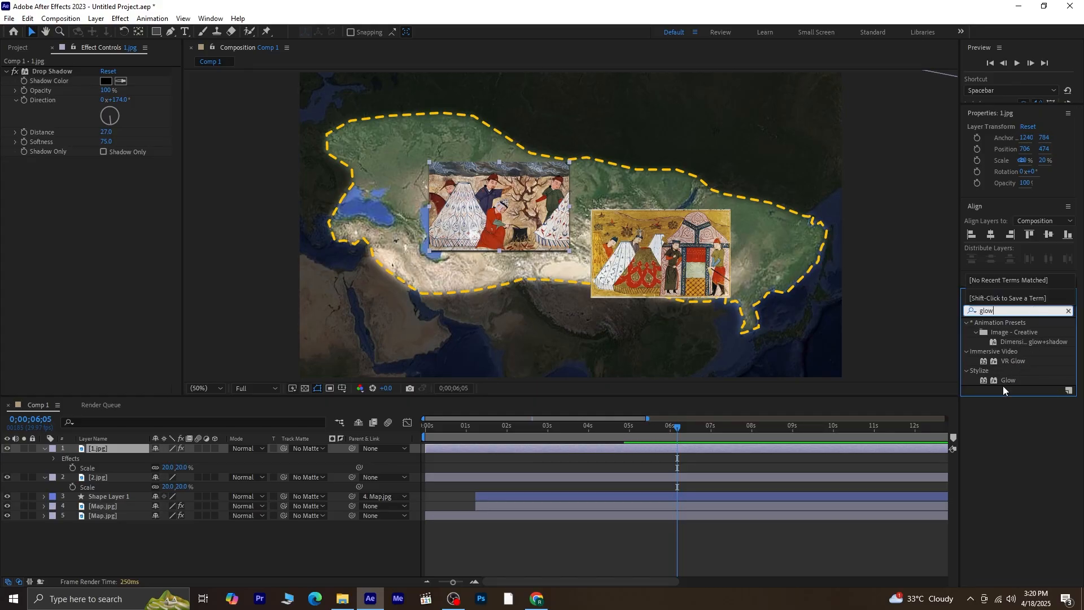
double_click(1009, 379)
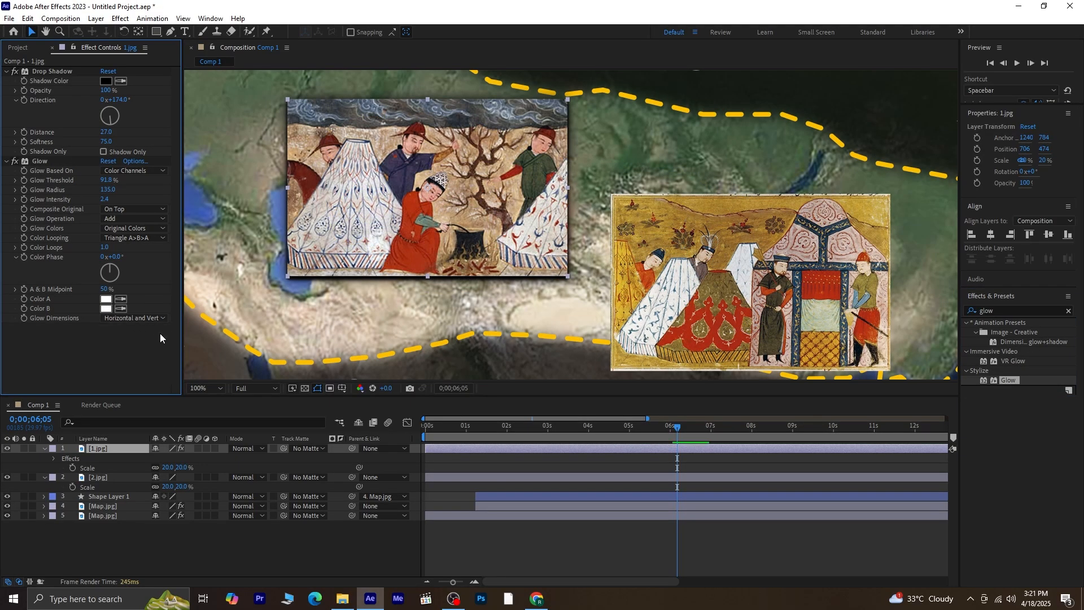
click(201, 388)
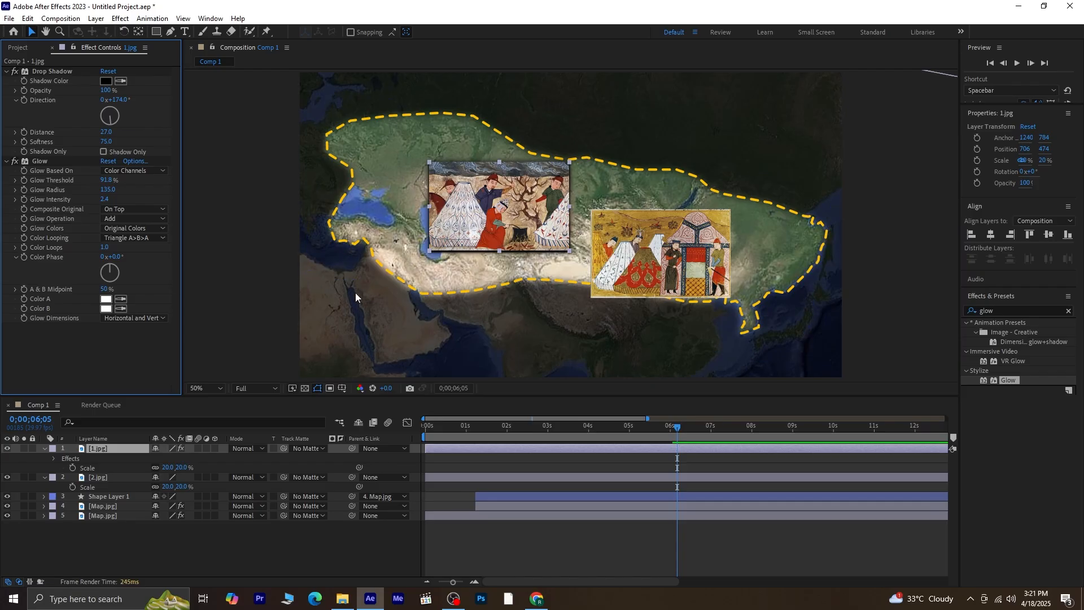
mouse_move(143, 183)
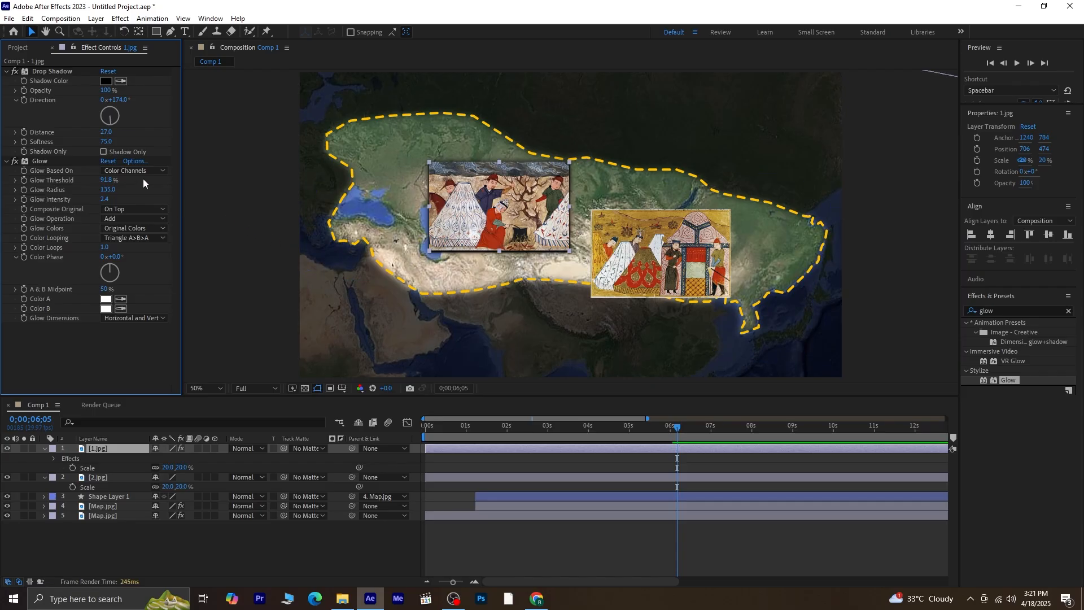
drag(105, 199, 130, 196)
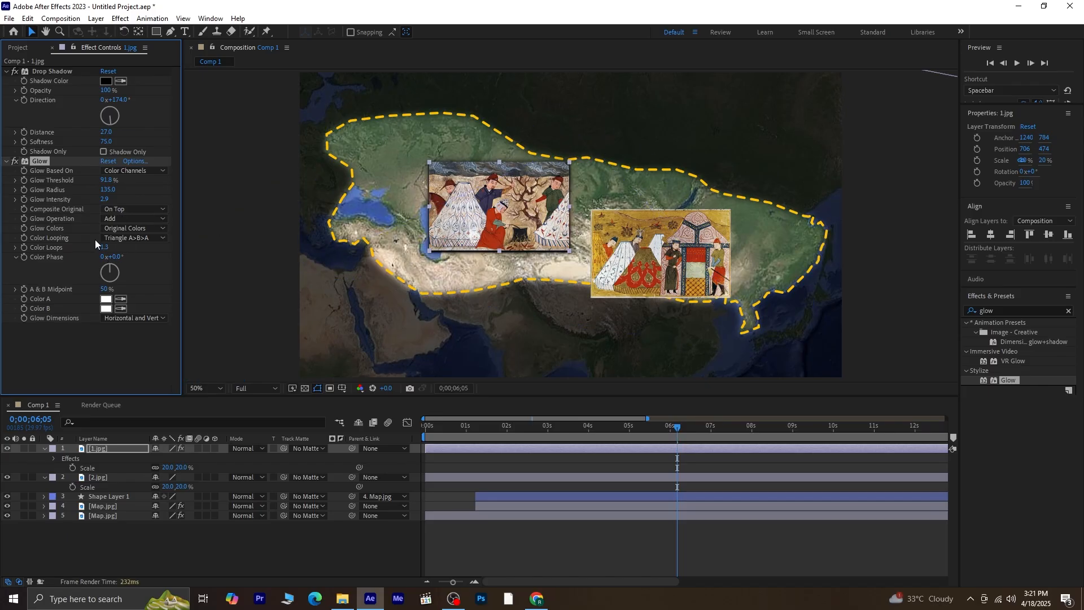
click(52, 71)
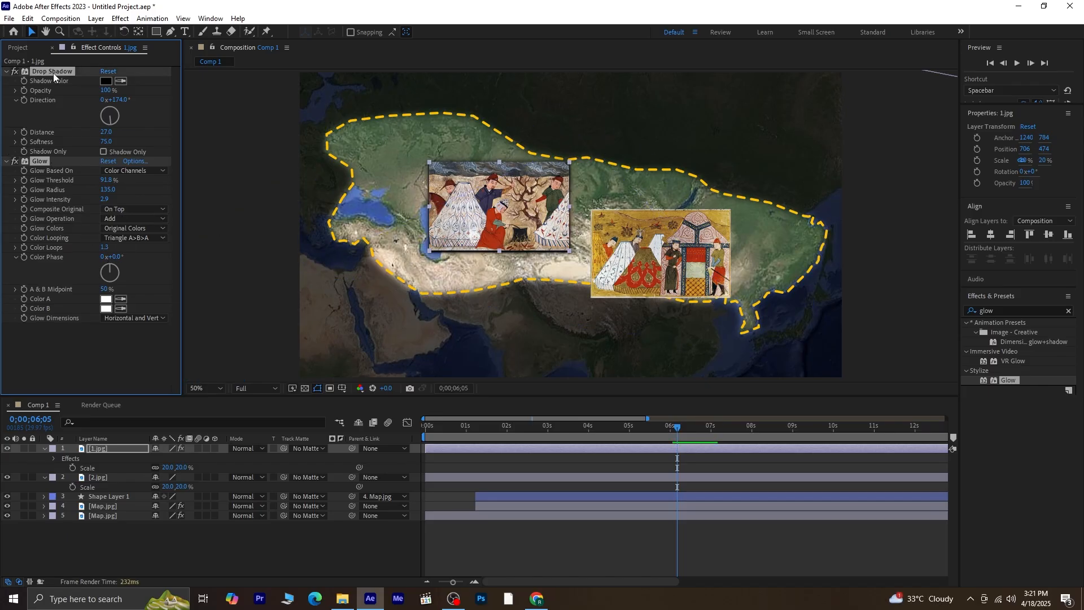
click(98, 477)
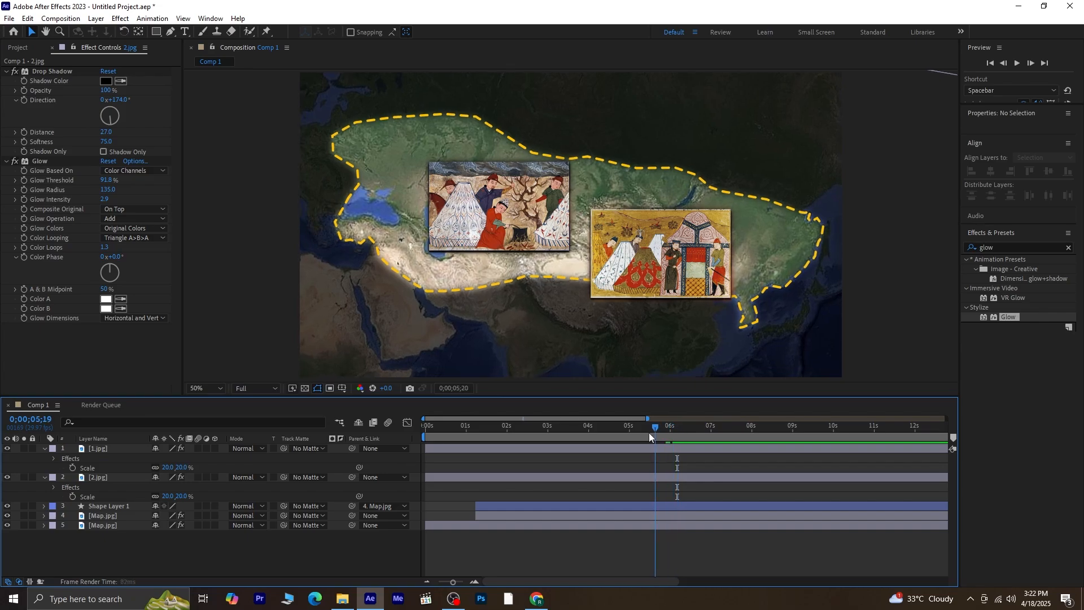
Search 'cc page' in Effects & Presets and apply CC Page Turn to 1.jpg
click(681, 425)
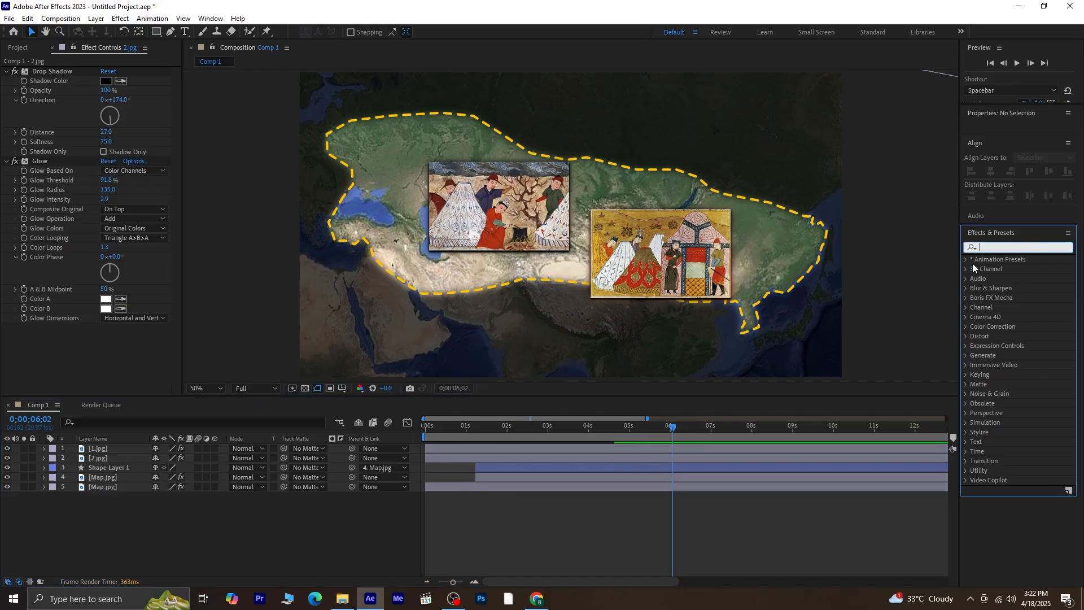
text(cc page)
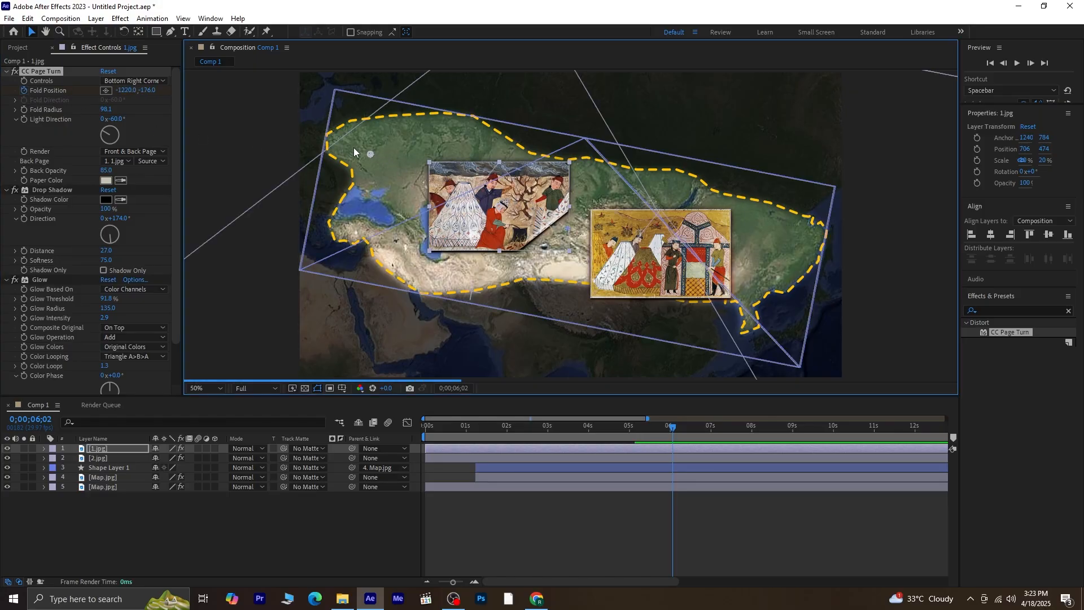
Keyframe 1.jpg's Fold Position off-corner at 6;18 and at -3160,-976 at 6;02
drag(370, 153, 308, 140)
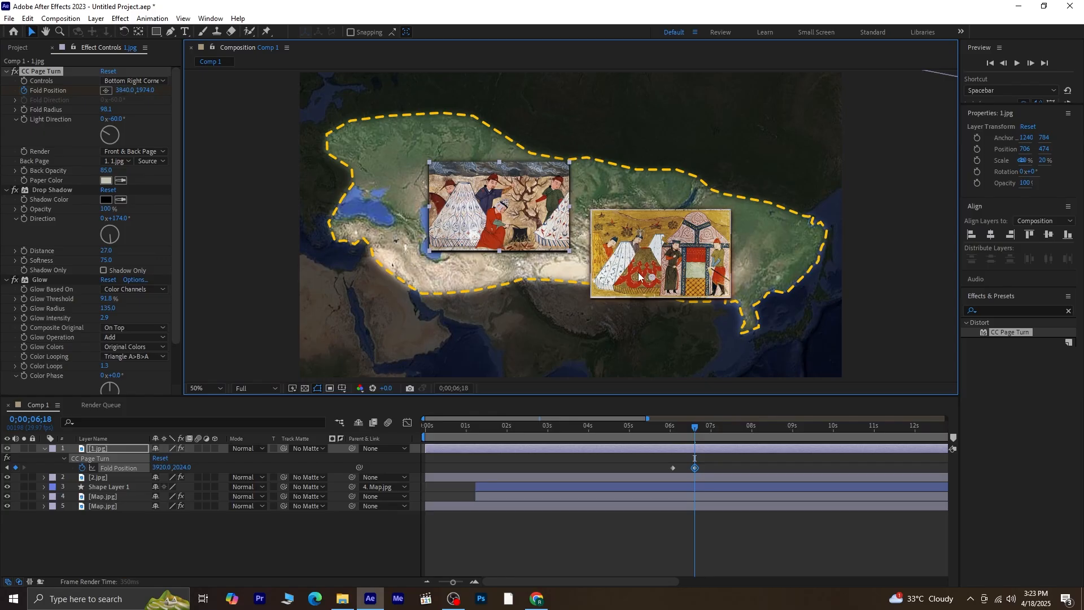
drag(640, 277, 585, 263)
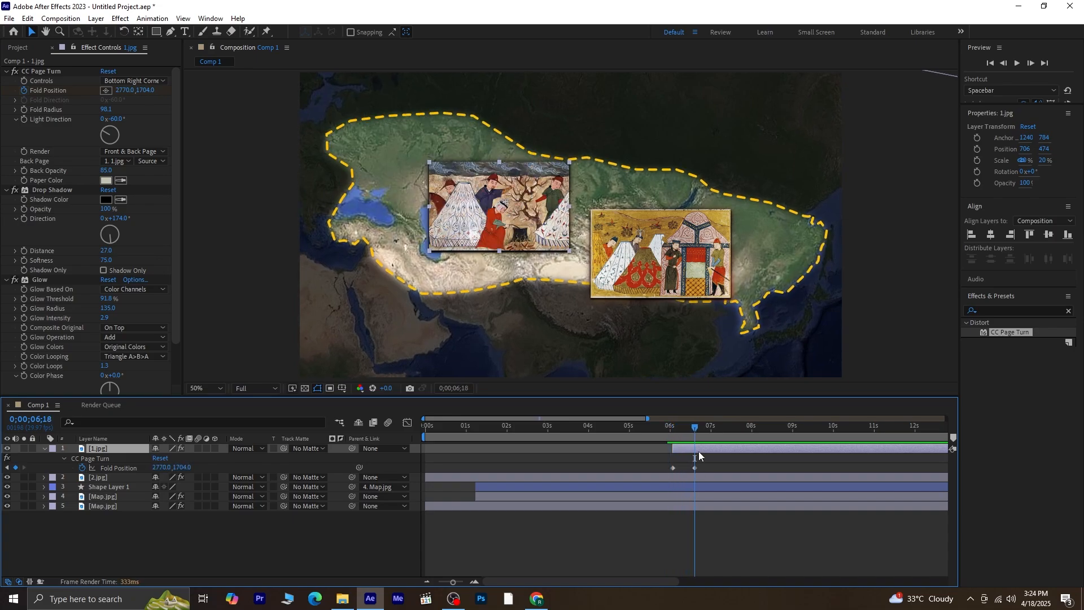
mouse_move(121, 468)
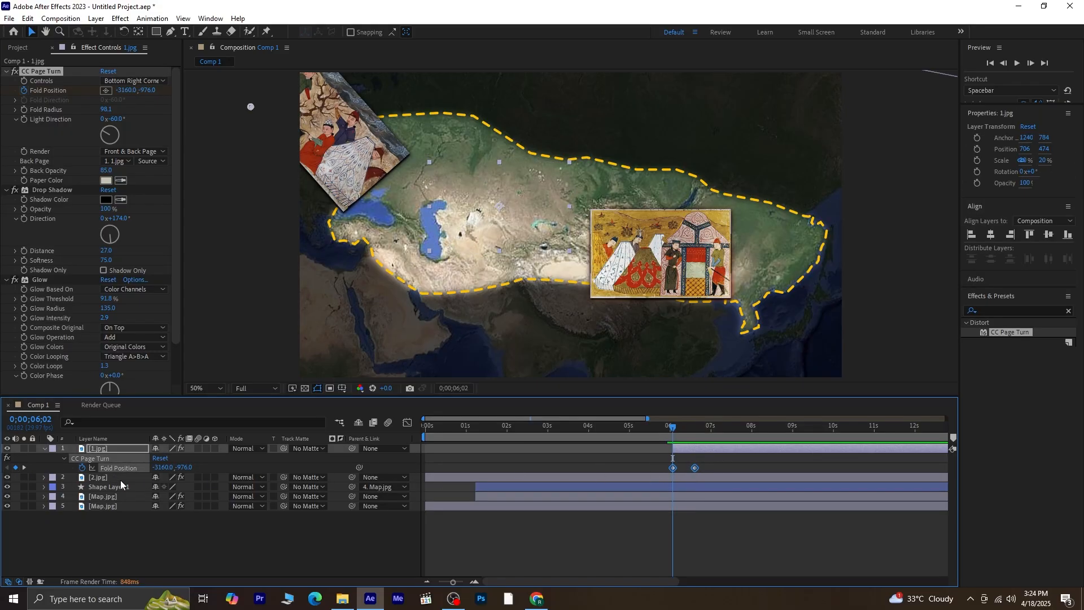
Paste 1.jpg's keyframed CC Page Turn onto 2.jpg, start 2.jpg at 6s, and preview
click(99, 477)
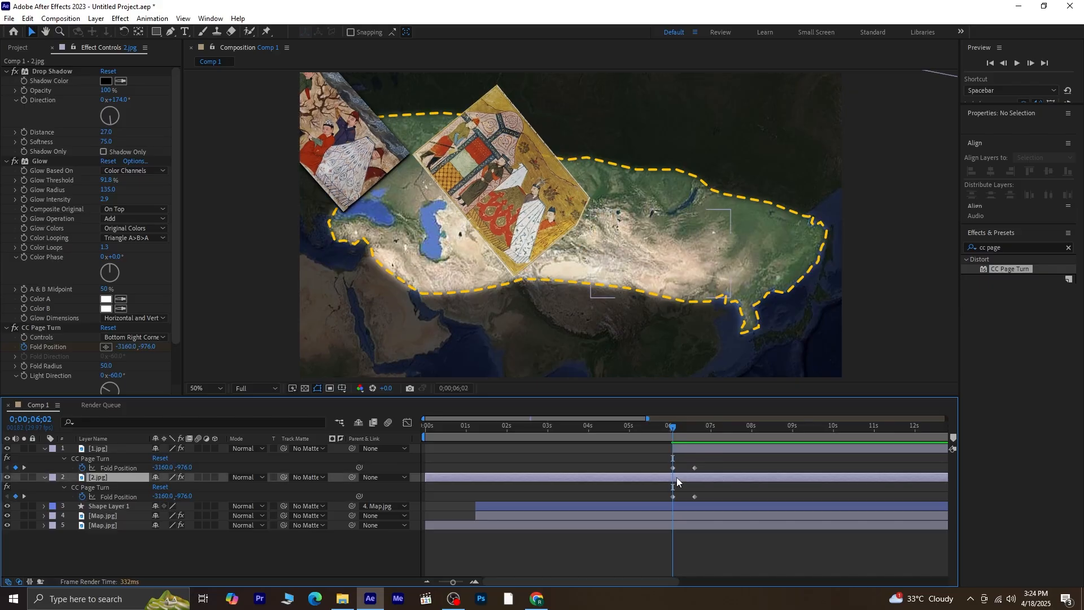
click(99, 477)
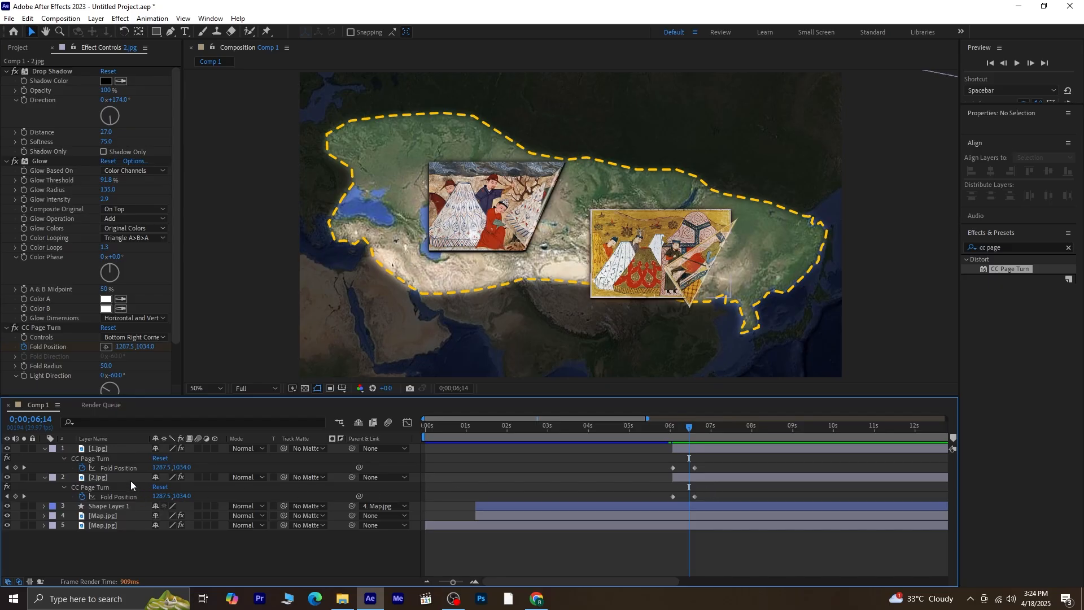
click(98, 477)
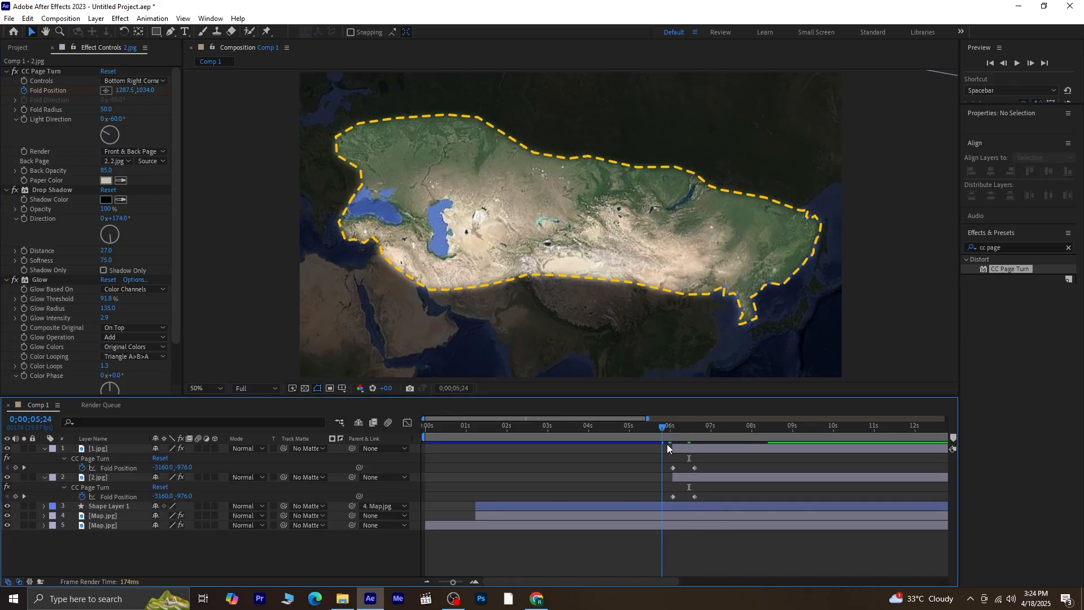
click(665, 425)
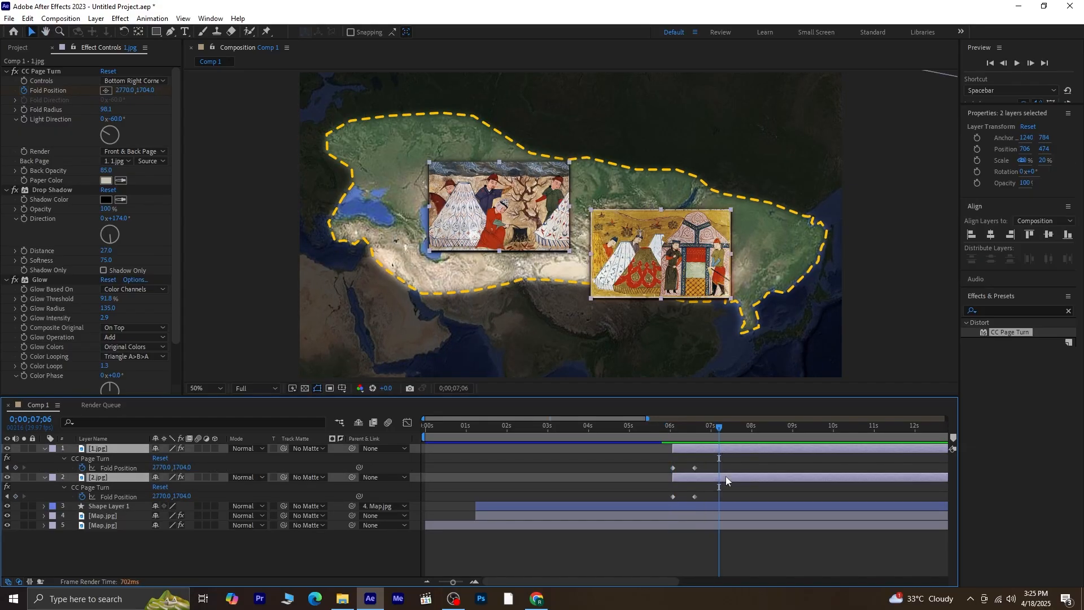
Check the page turns, then type a black MONGOLIA title at frame 0
click(99, 477)
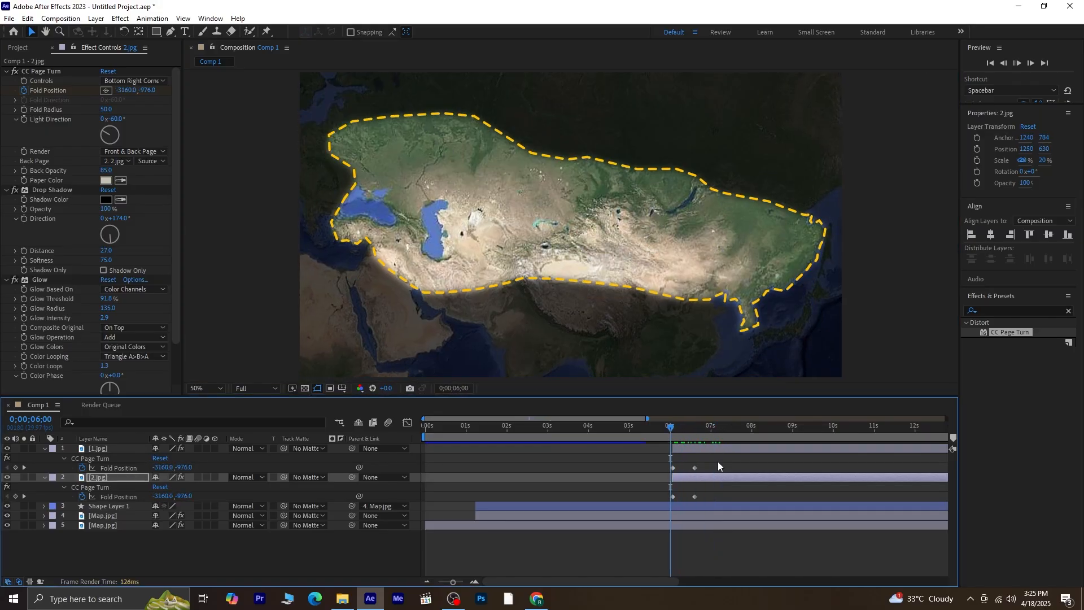
click(710, 426)
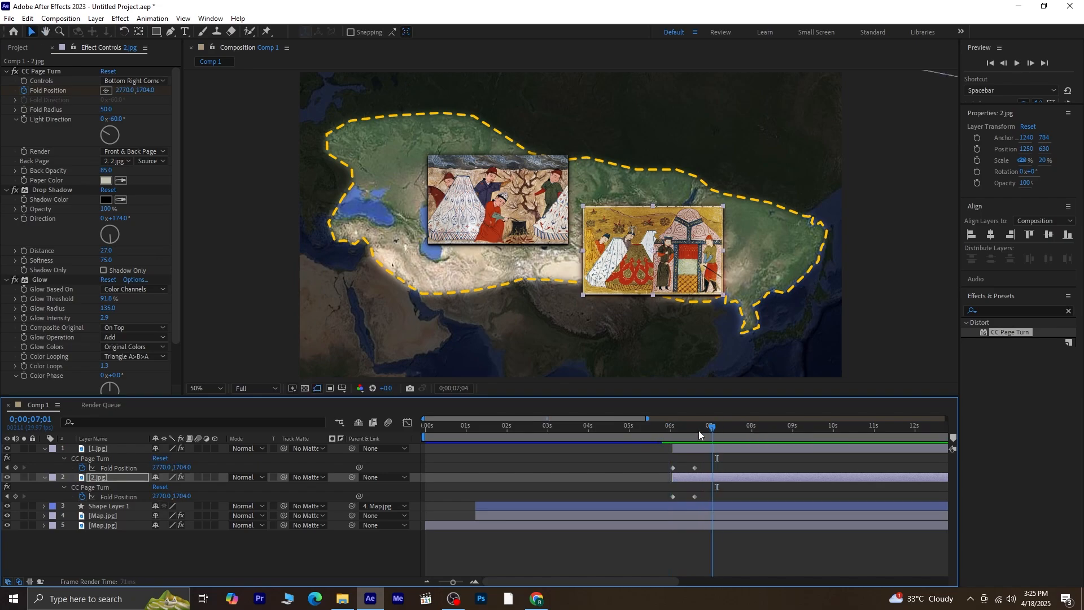
click(669, 425)
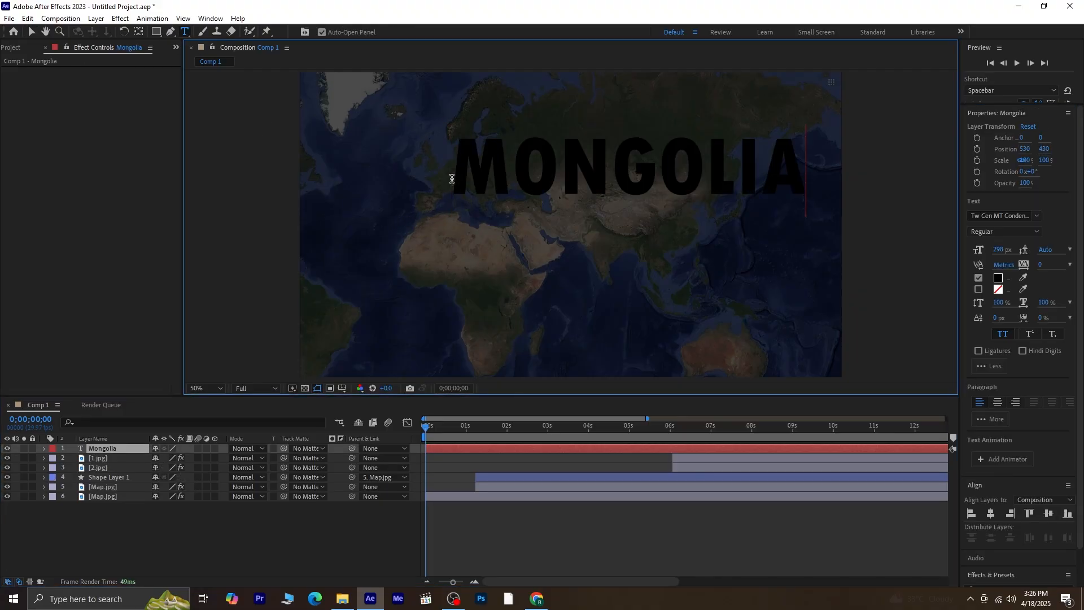
Filter the font list by 'vin' and set the MONGOLIA title to Viner Hand ITC
click(31, 31)
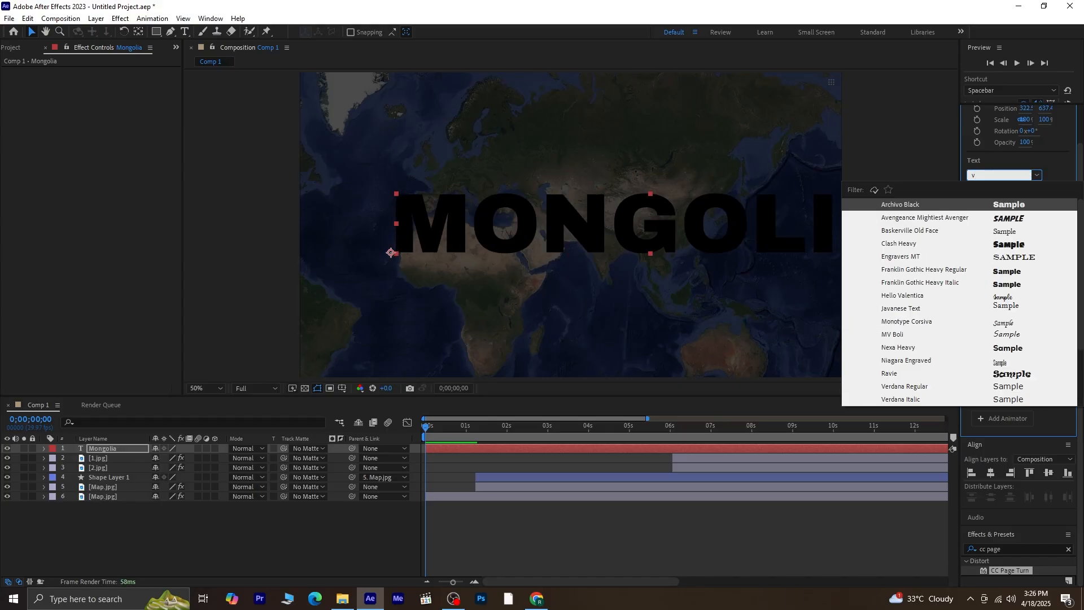
text(vin)
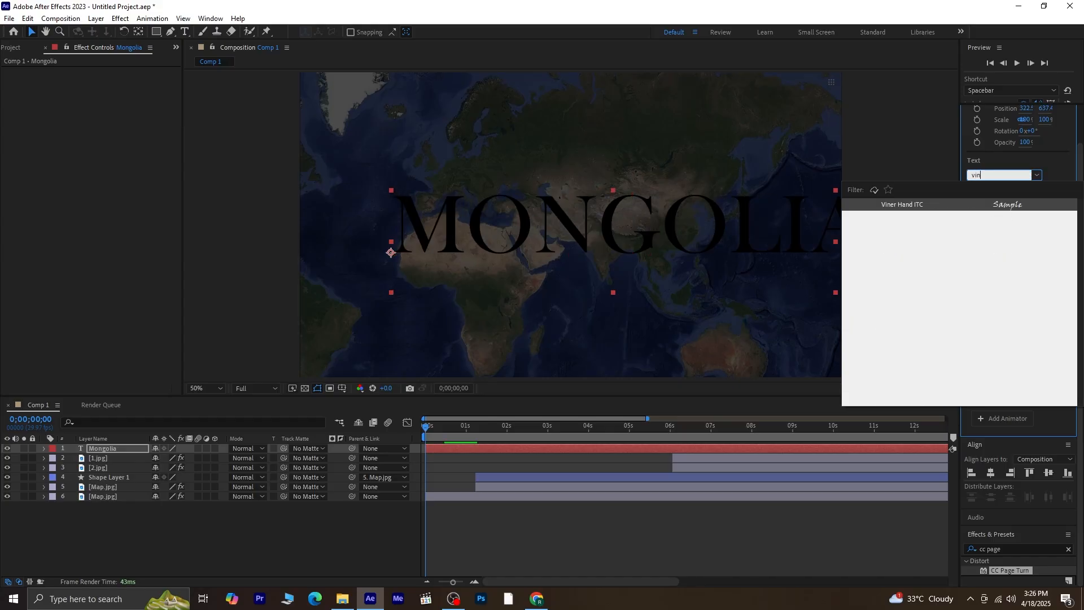
click(902, 204)
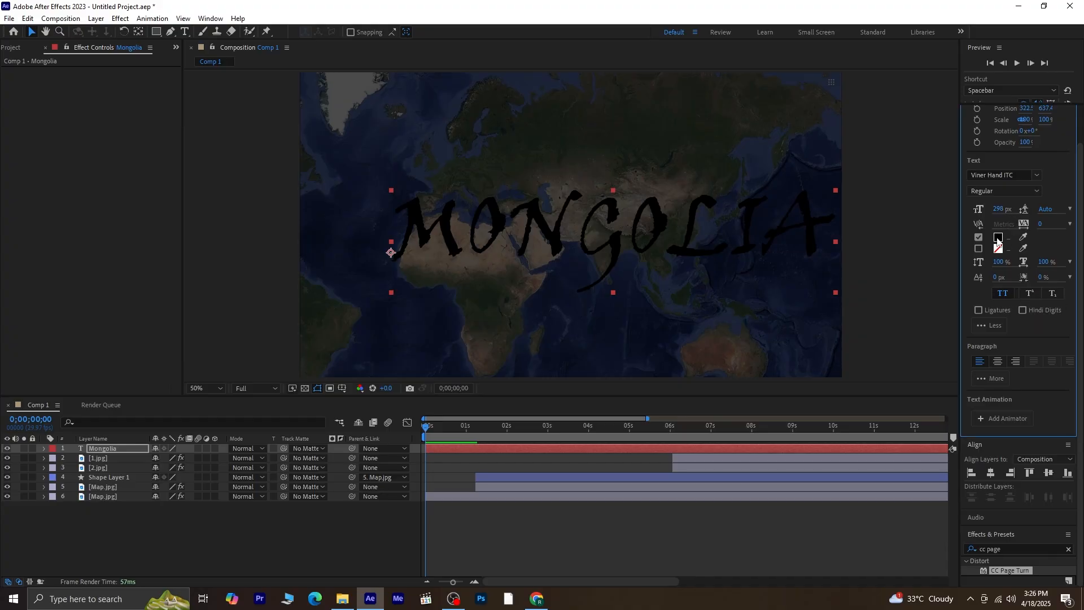
click(997, 238)
text(FFD200)
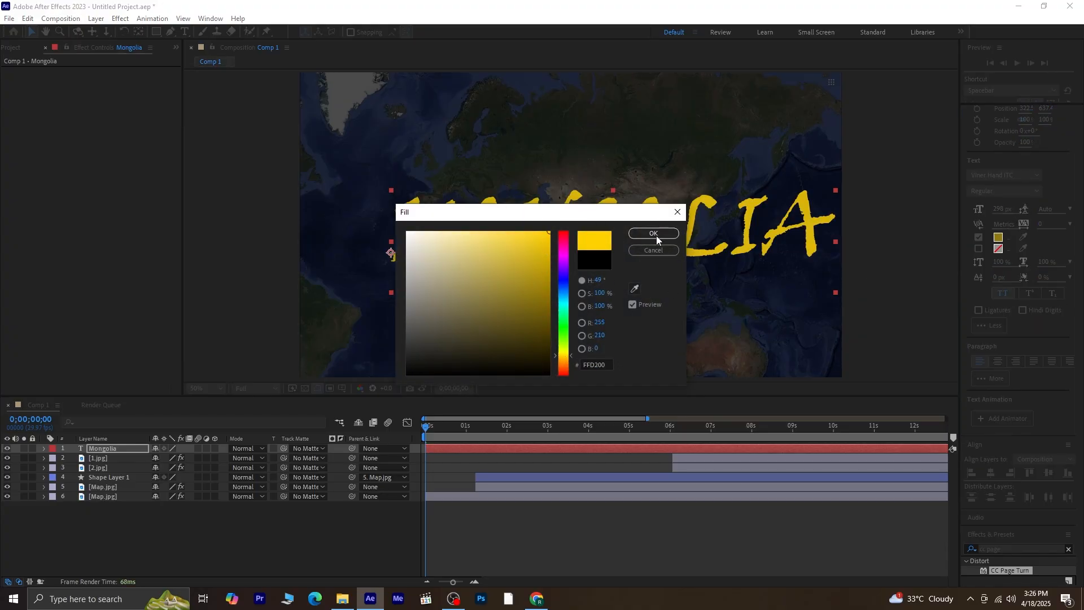
Confirm the #FFD200 yellow fill and centre the title at position 960, 540
click(652, 234)
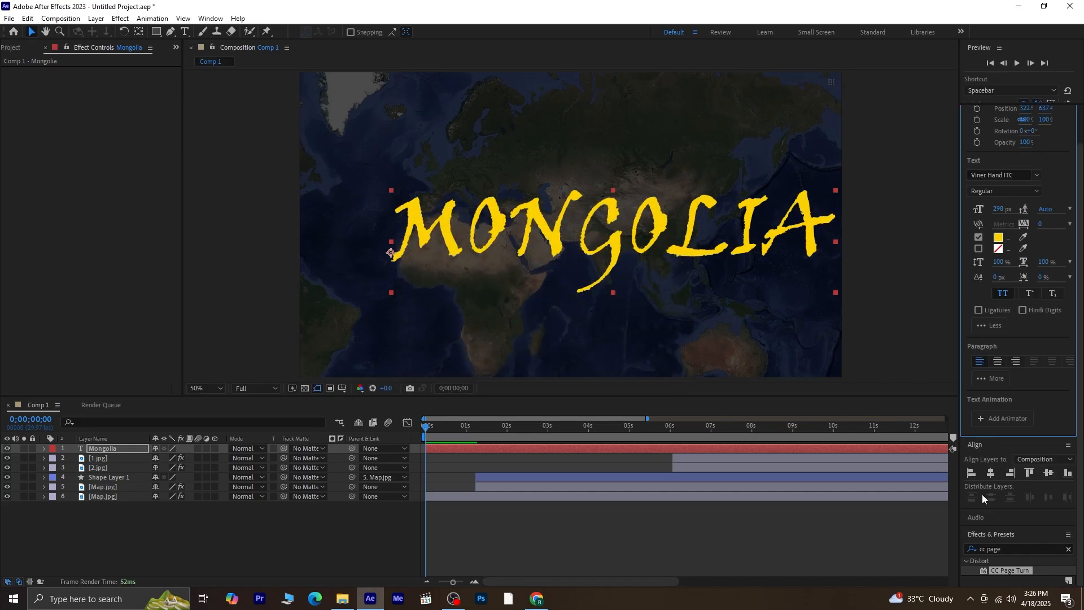
drag(392, 253, 349, 237)
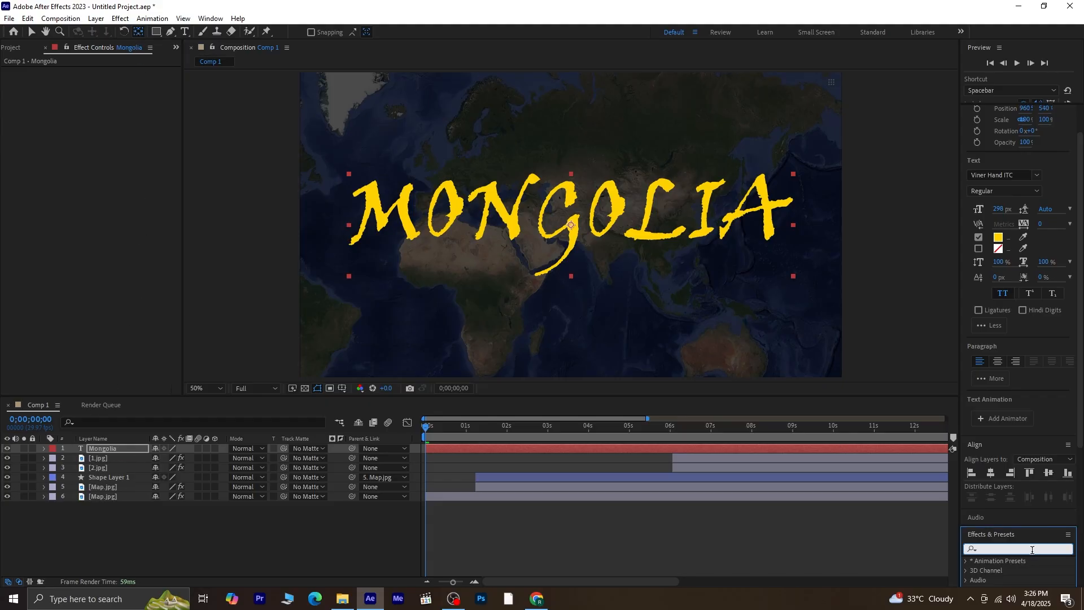
Apply Drop Shadow to the MONGOLIA layer with distance 19 and softness 0
text(drop)
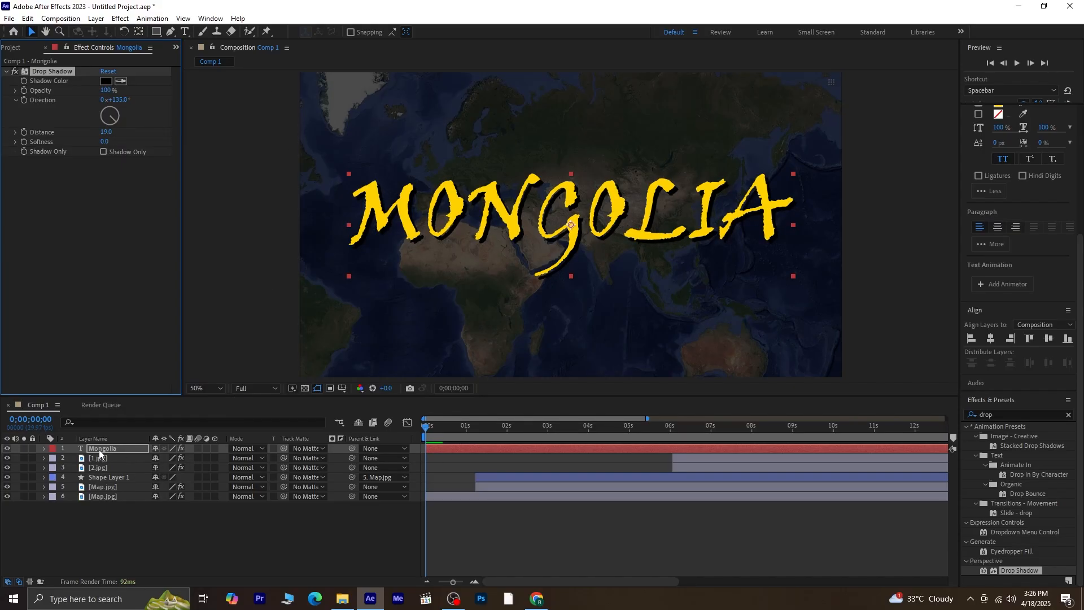
Set the title's Layer Styles Stroke colour to dark navy #0C1122
right_click(102, 448)
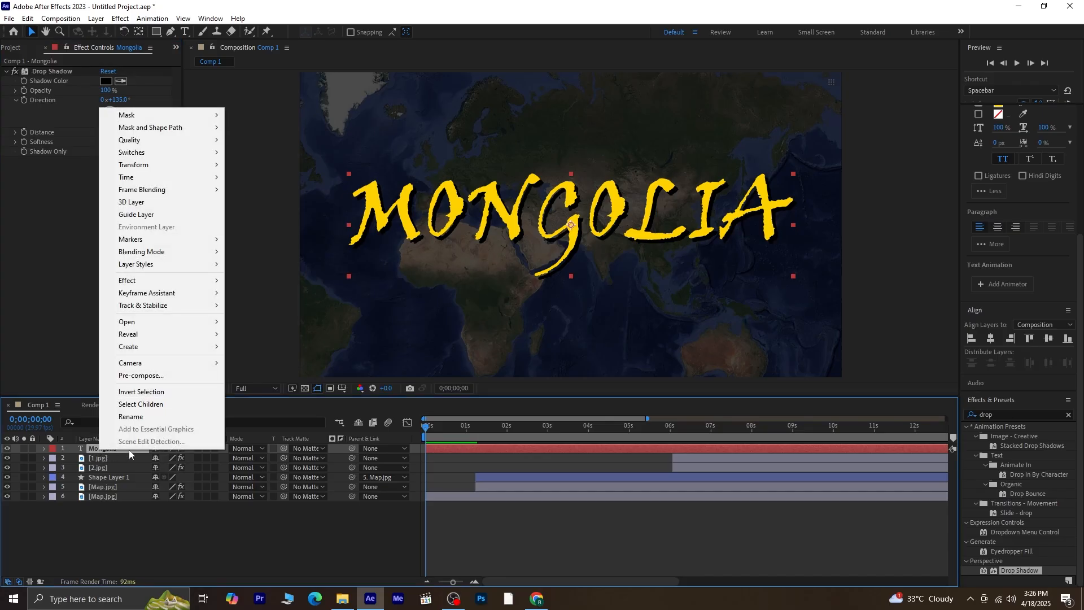
mouse_move(137, 263)
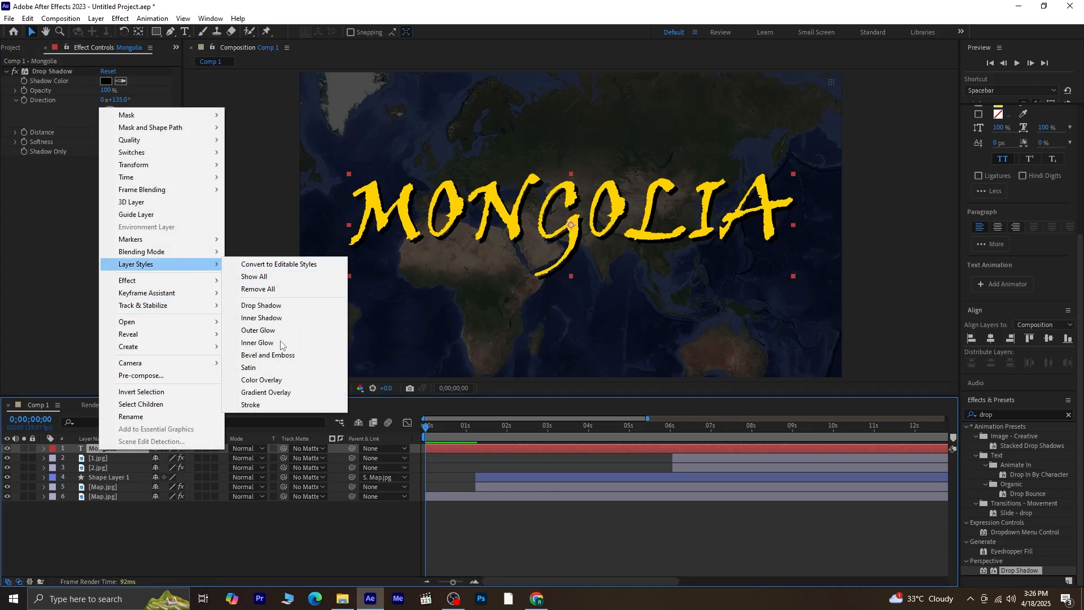
click(250, 404)
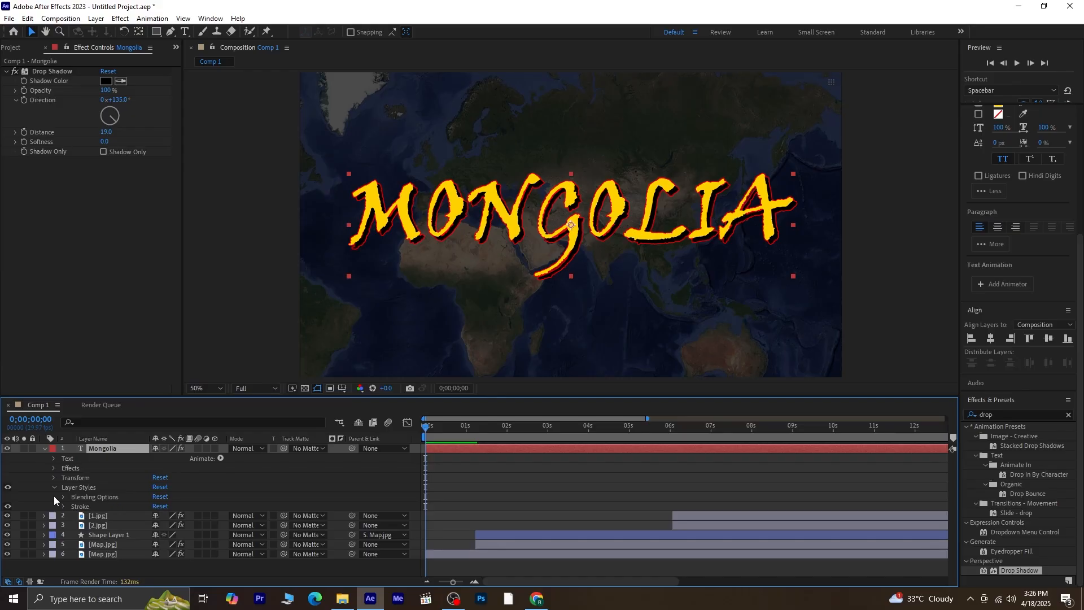
click(64, 506)
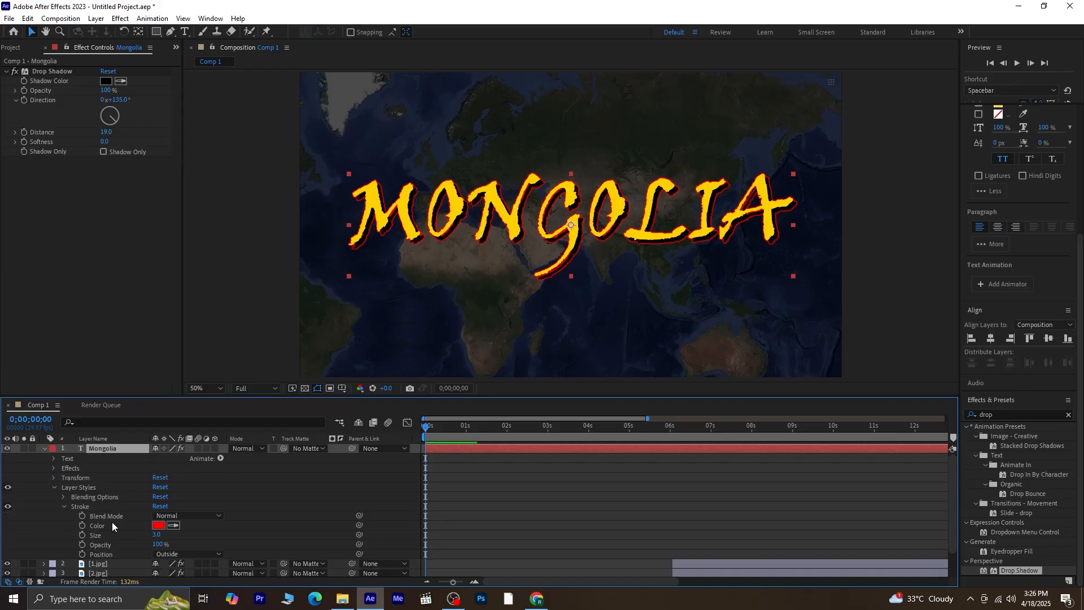
click(158, 526)
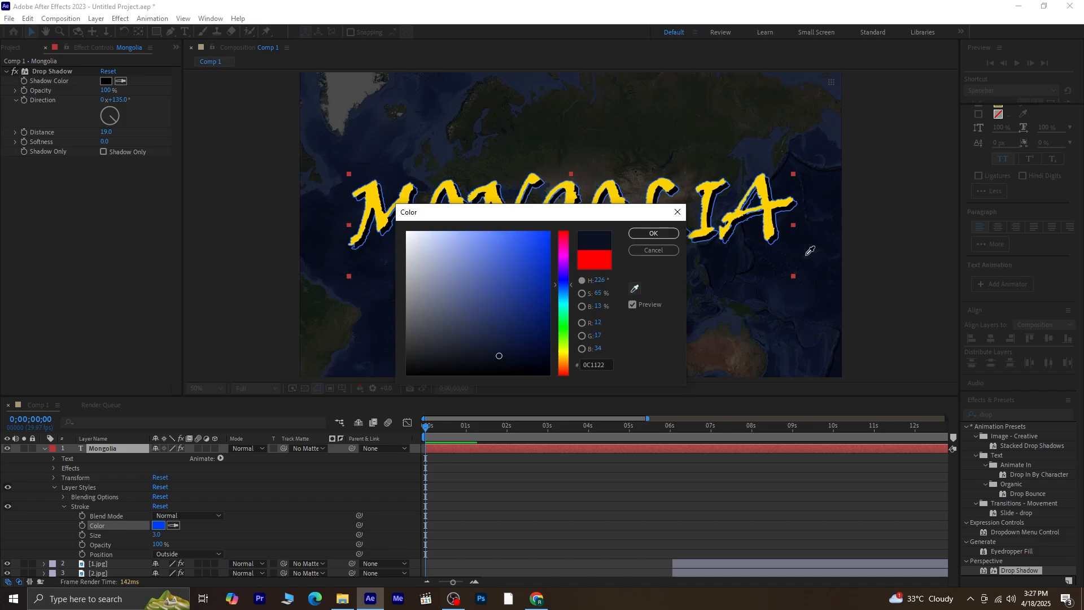
click(650, 233)
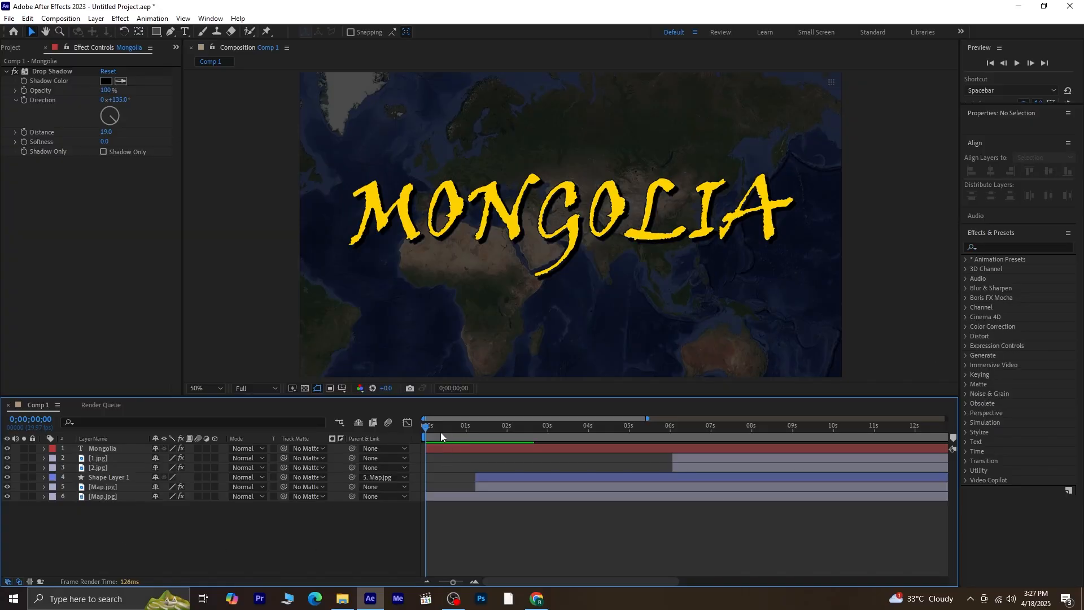
mouse_move(12, 56)
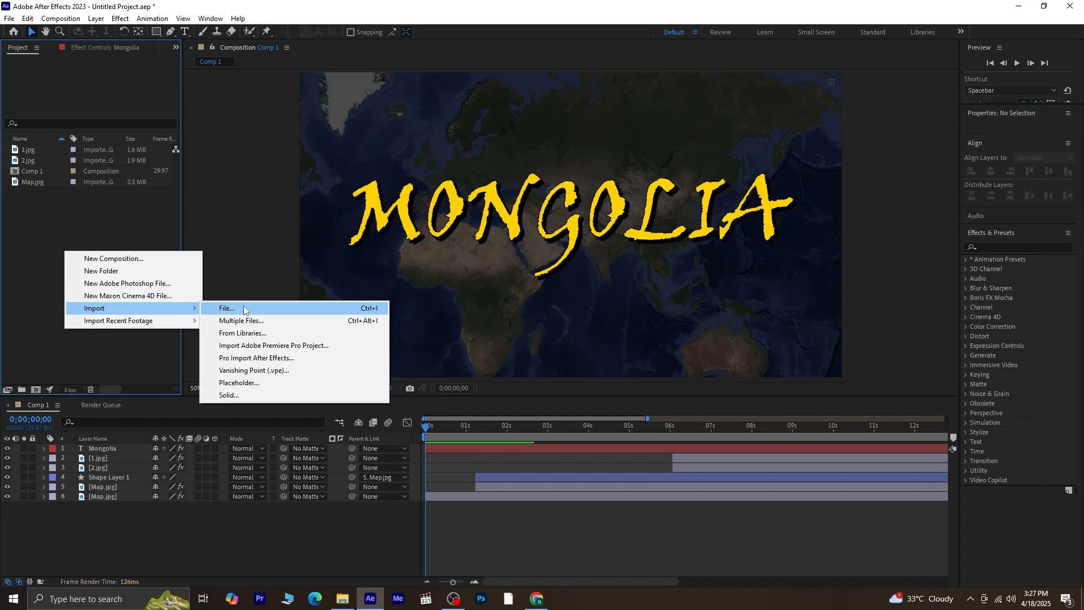
Import stockfootage0413.mov as Comp 1's top layer and keyframe its Scale from 100% to 306%
click(225, 308)
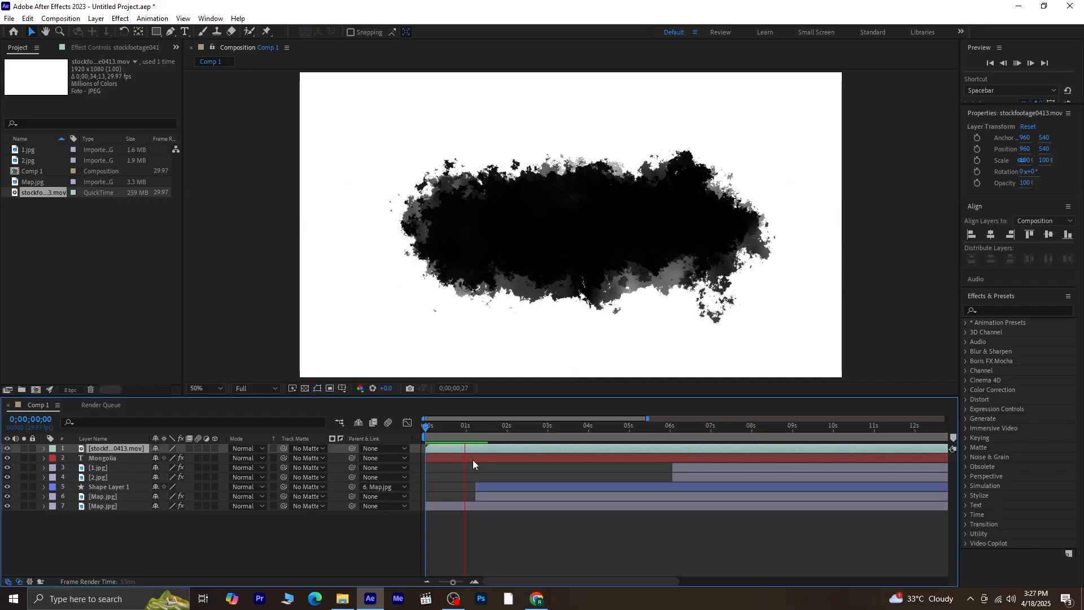
click(517, 425)
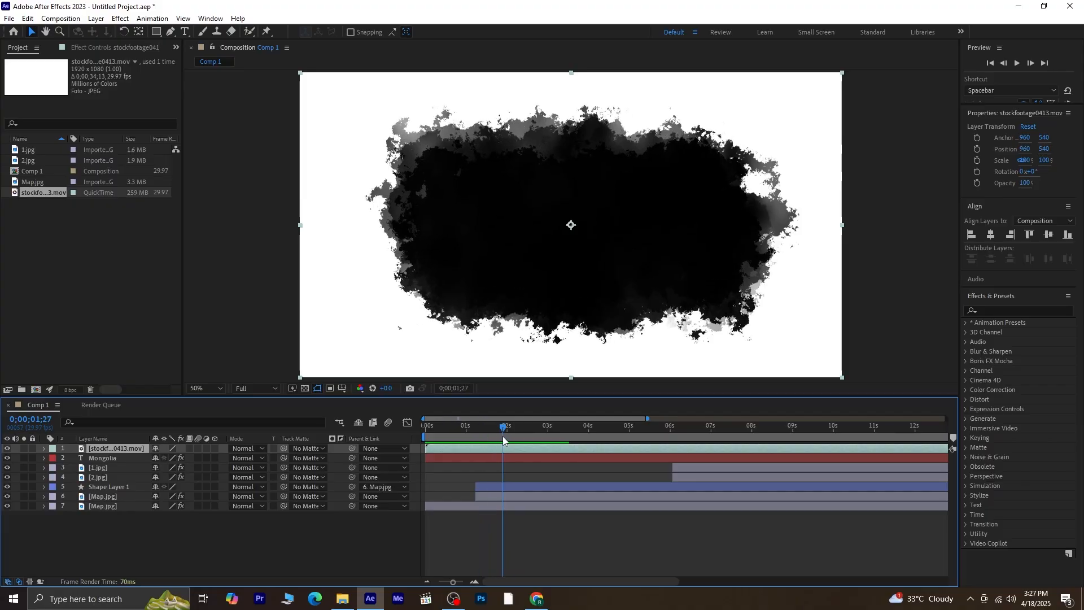
click(72, 458)
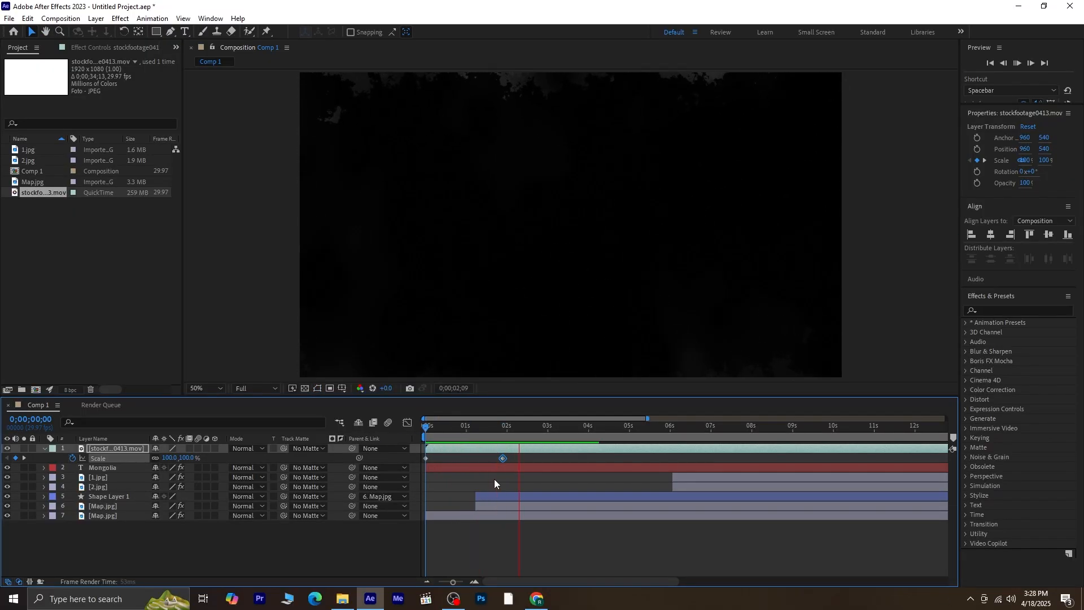
click(591, 426)
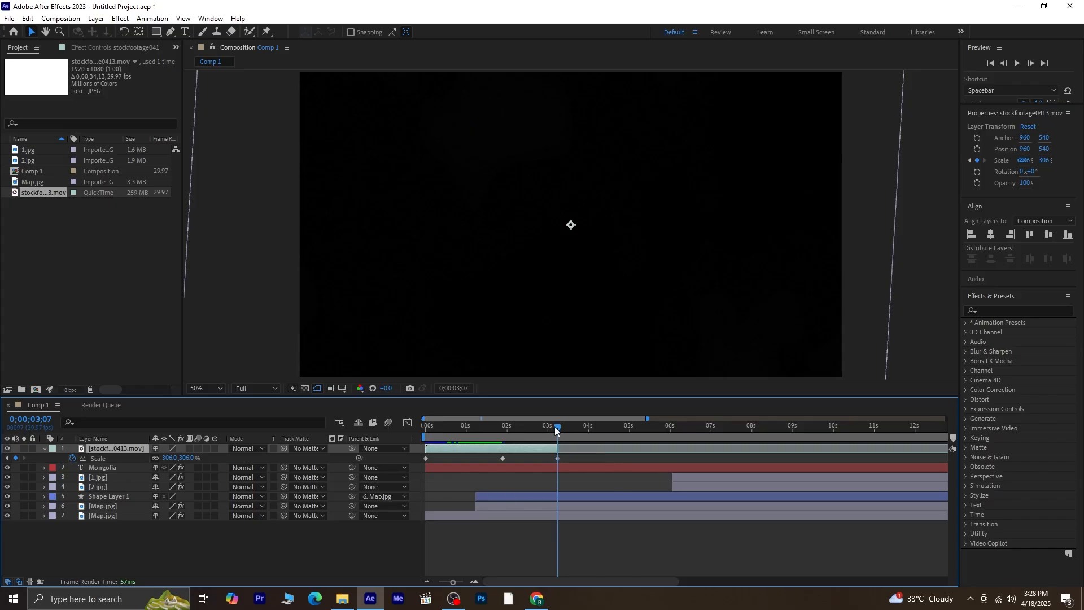
drag(557, 425, 471, 426)
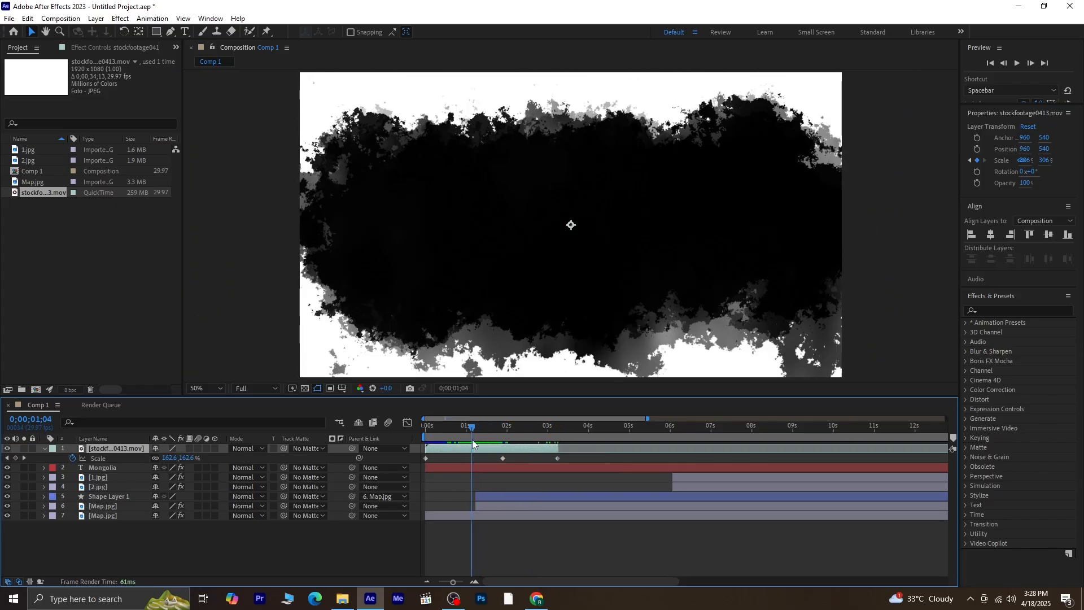
Give the ink-splash layer Linear Burn blending and apply the Channel > Invert effect
click(246, 448)
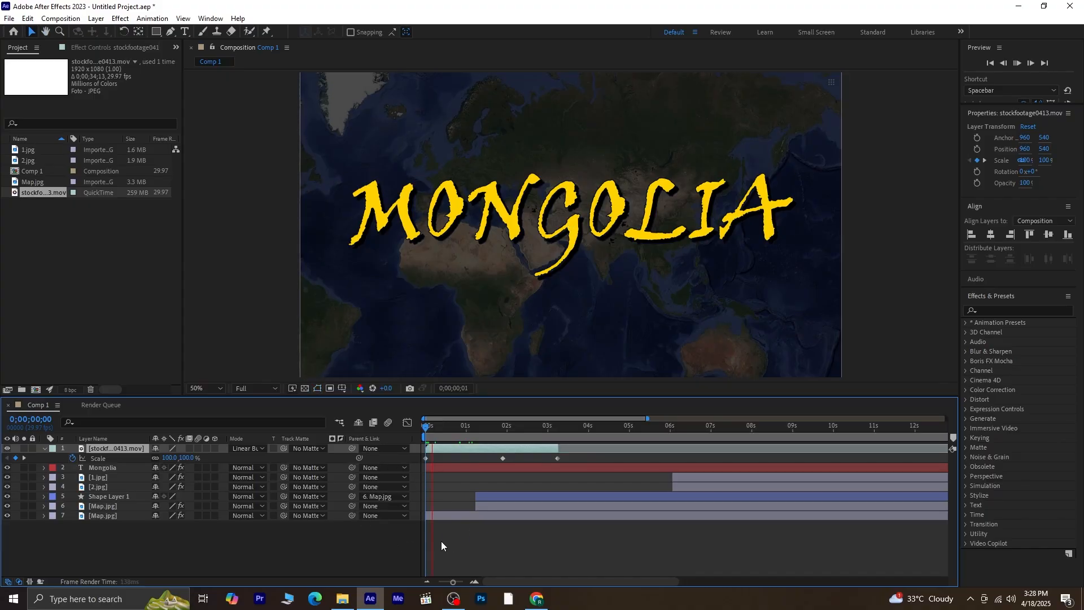
click(467, 425)
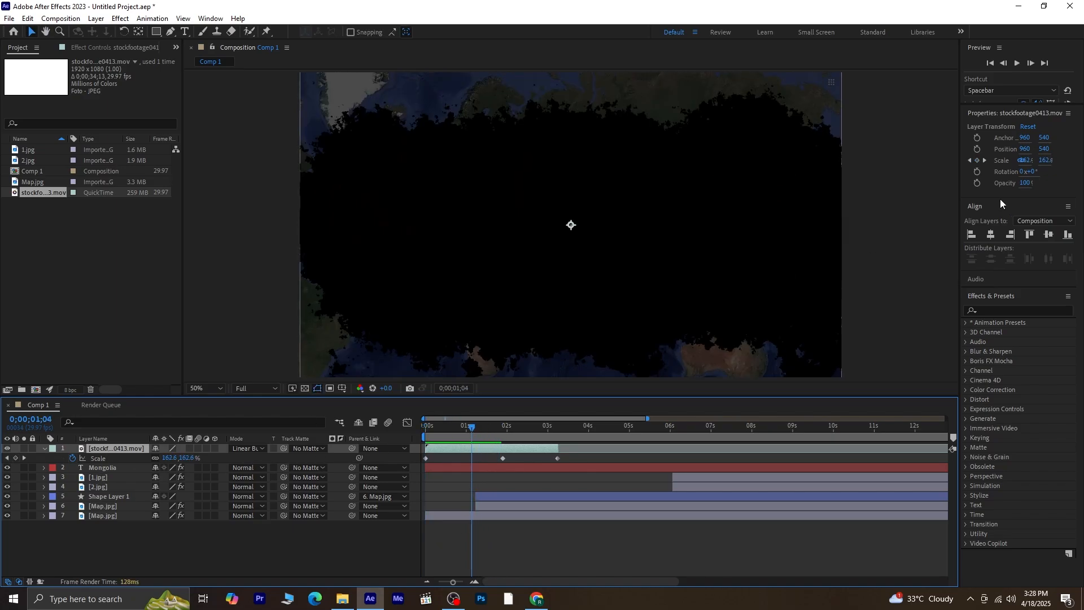
text(invert)
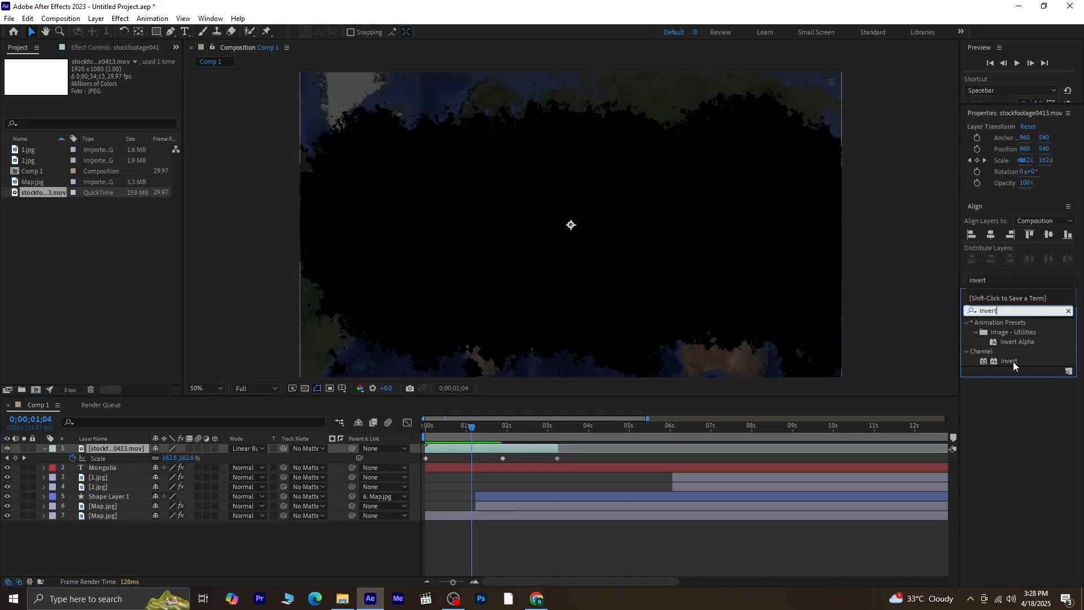
double_click(1010, 360)
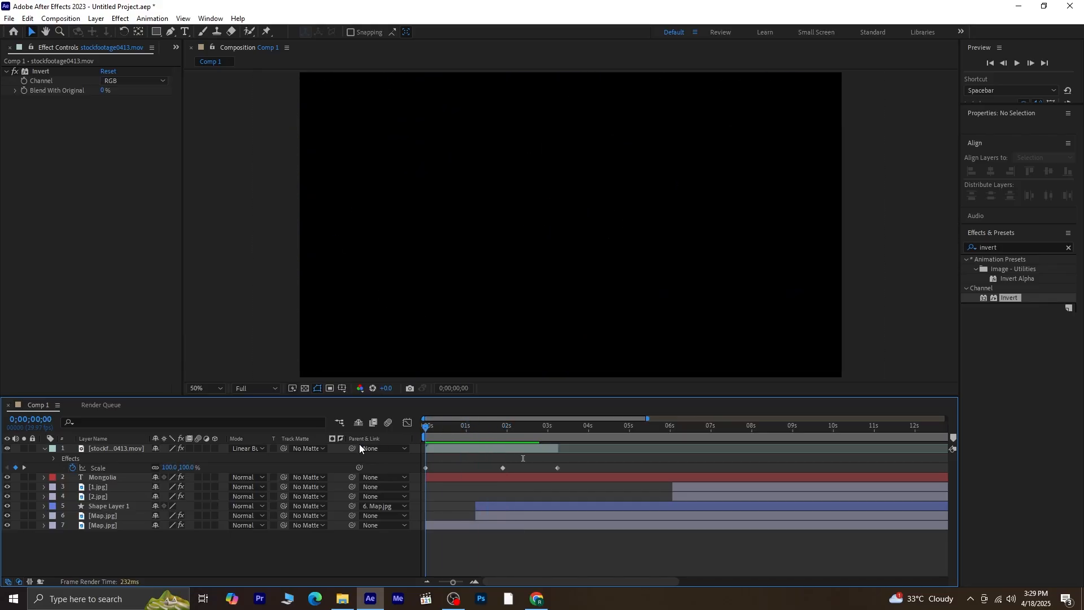
click(490, 425)
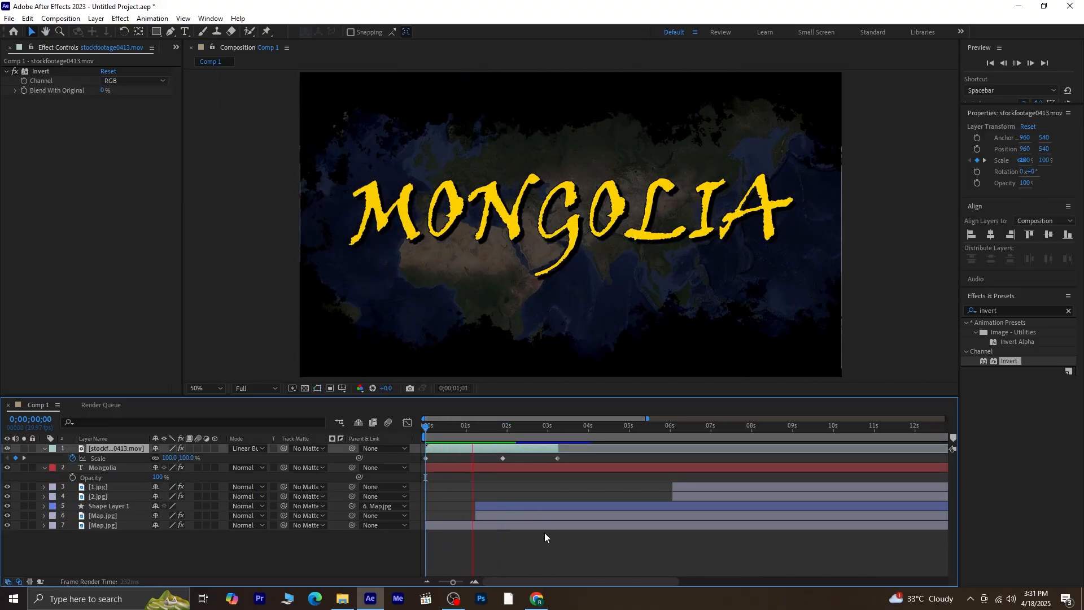
Shift layers 3–6 and the bottom Map.jpg zoom keyframes about a second later
click(535, 425)
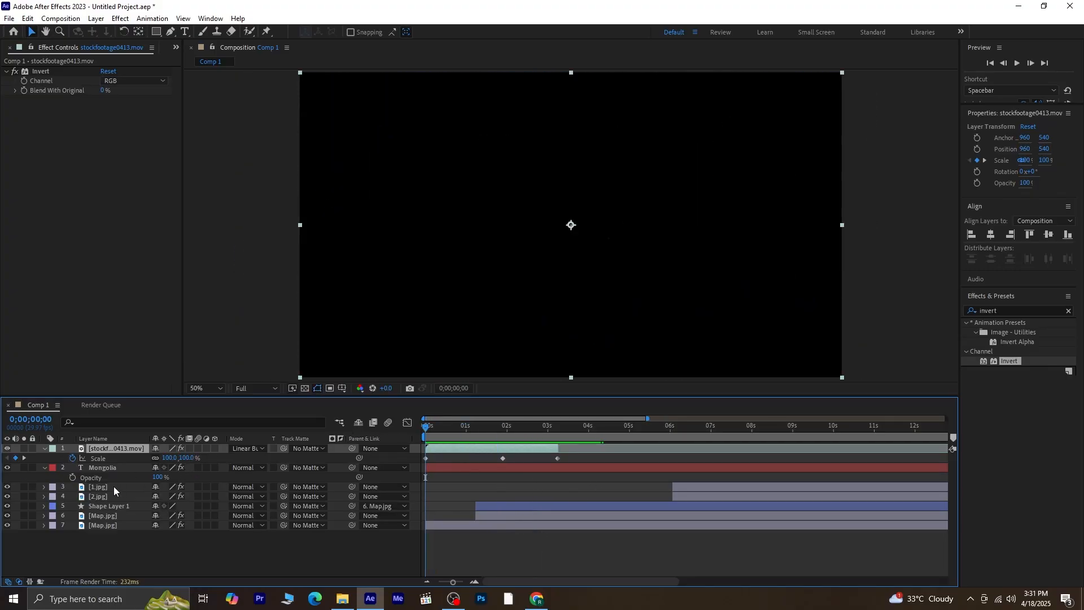
click(97, 486)
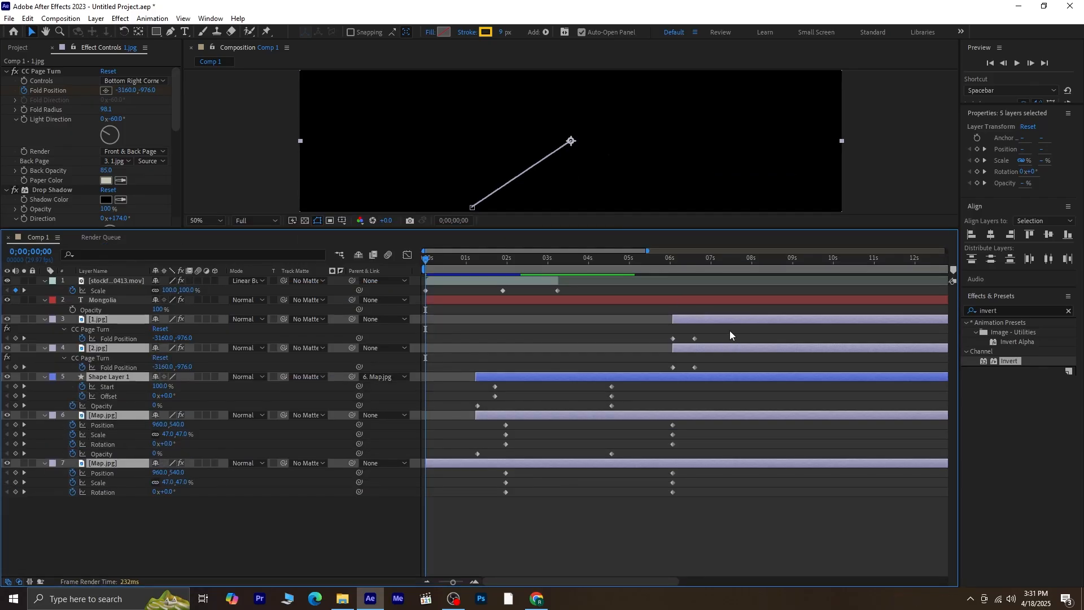
mouse_move(728, 326)
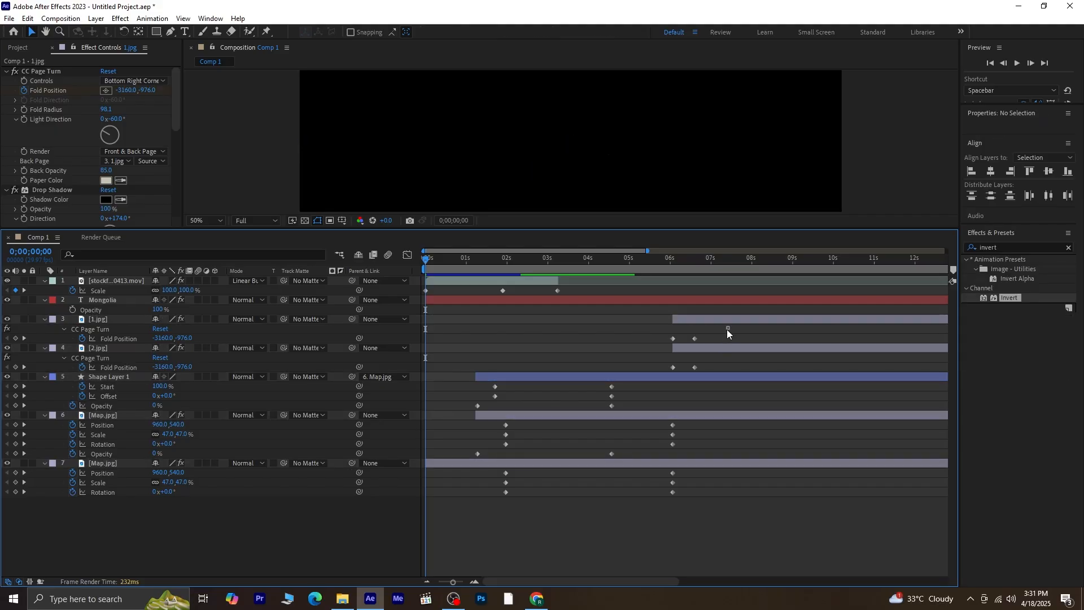
click(100, 318)
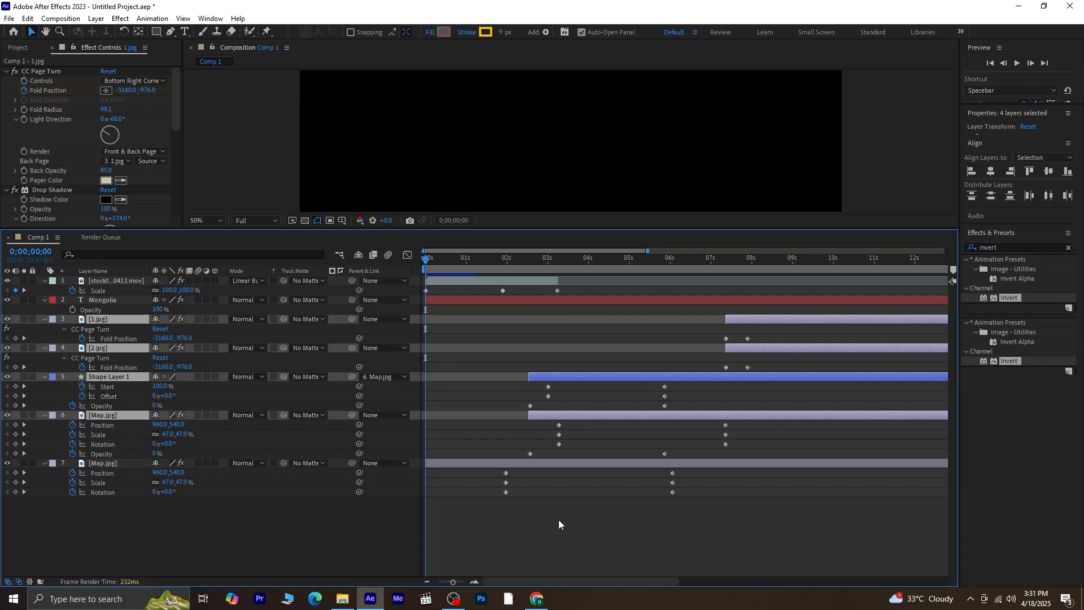
click(102, 462)
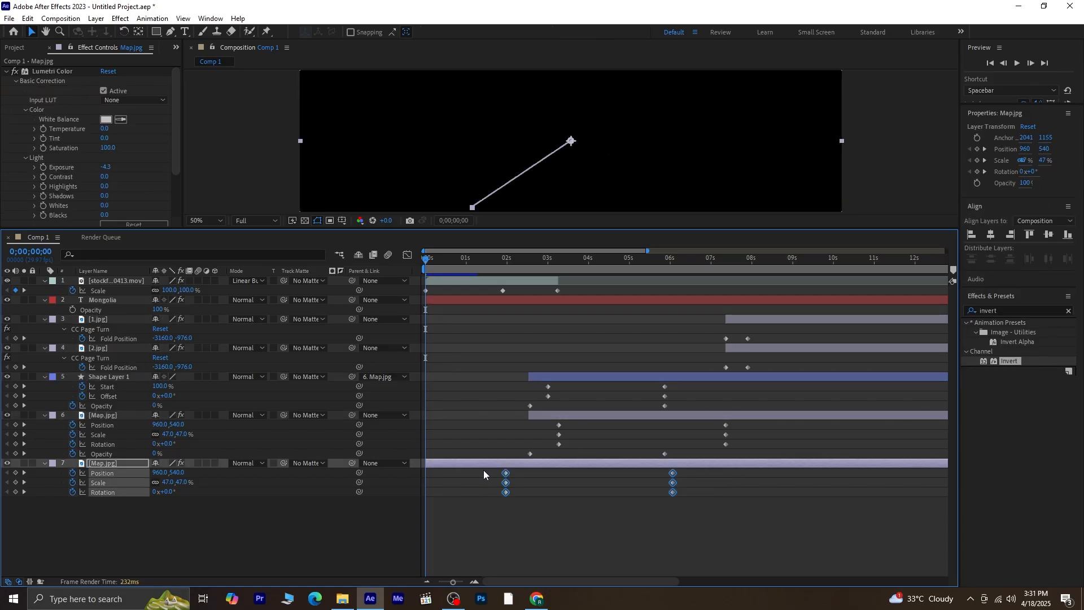
drag(505, 473, 561, 474)
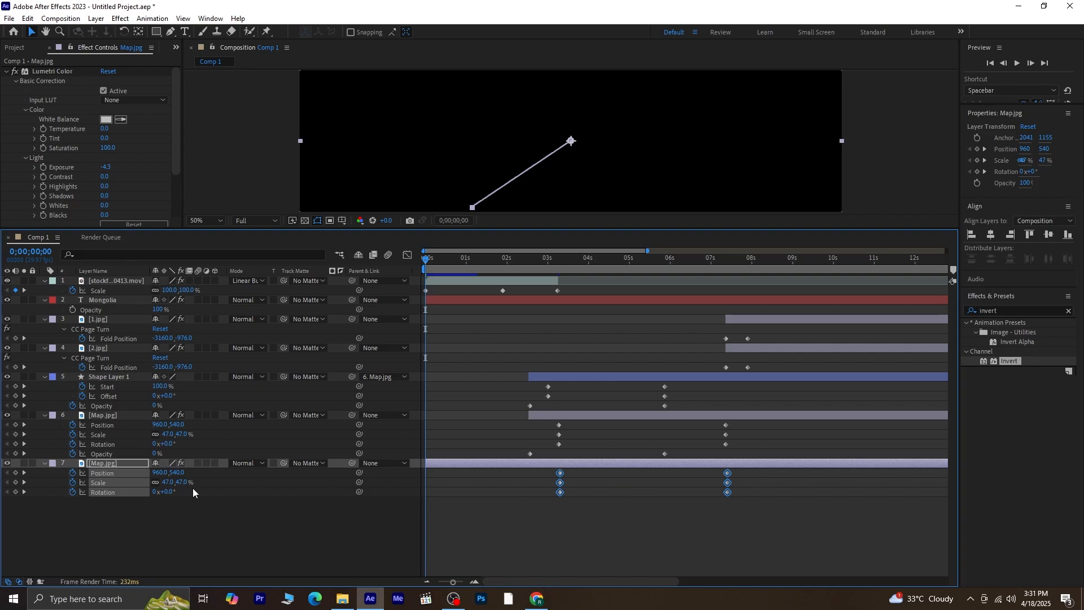
click(558, 258)
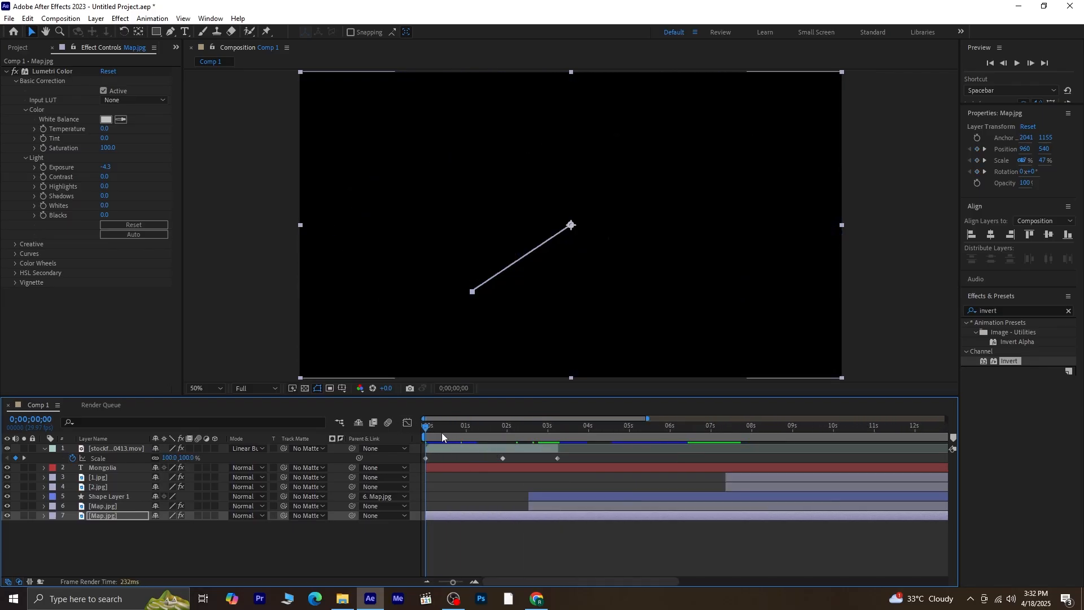
Keyframe the MONGOLIA title's Opacity to fade to 0% between about 1.5s and 2.5s, then preview
click(456, 425)
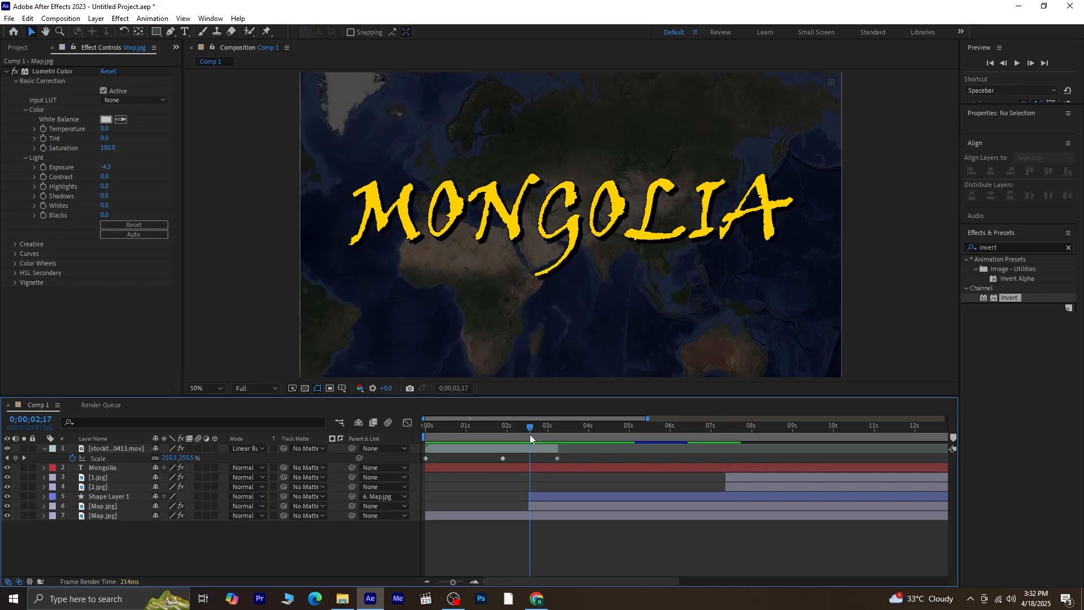
click(102, 468)
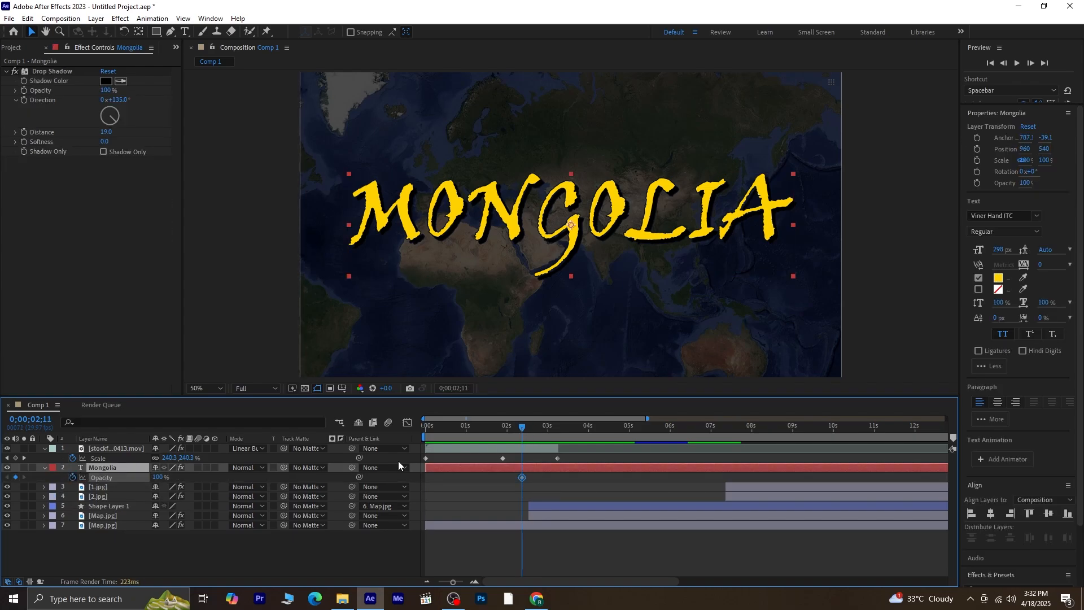
click(553, 425)
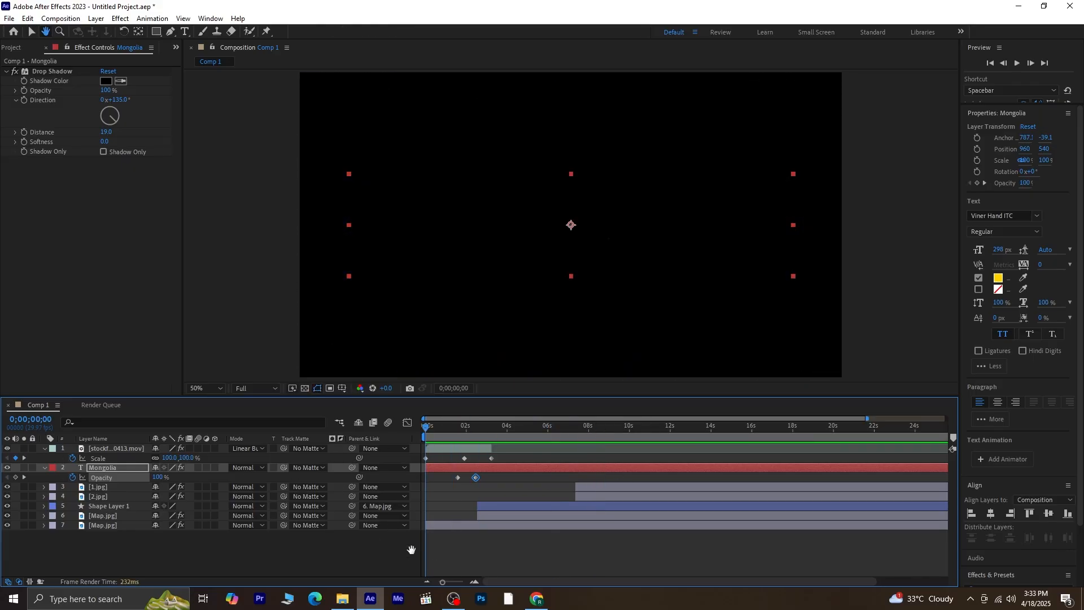
click(1016, 63)
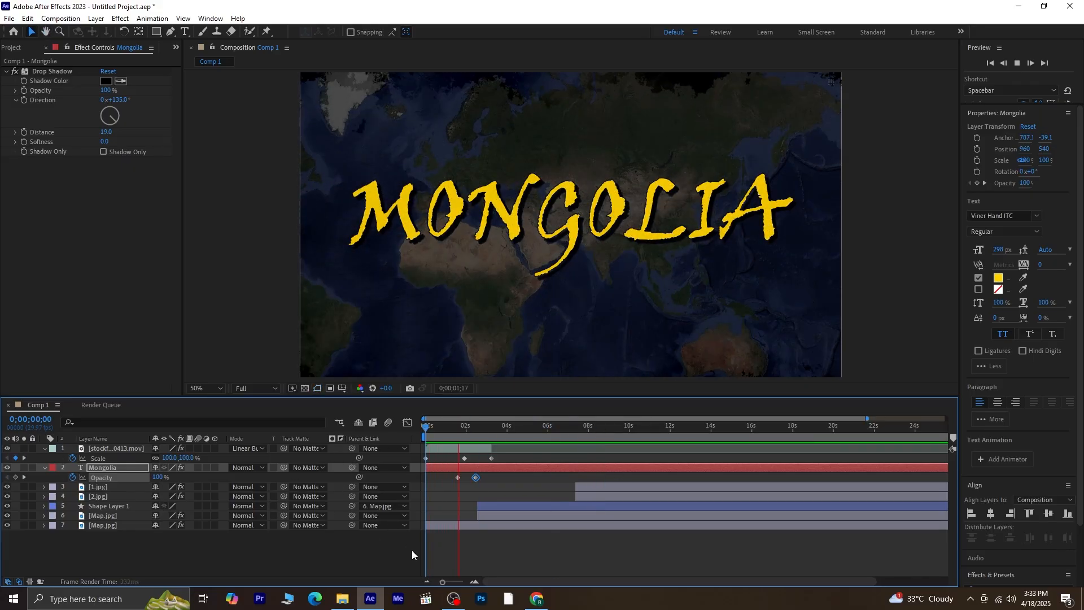